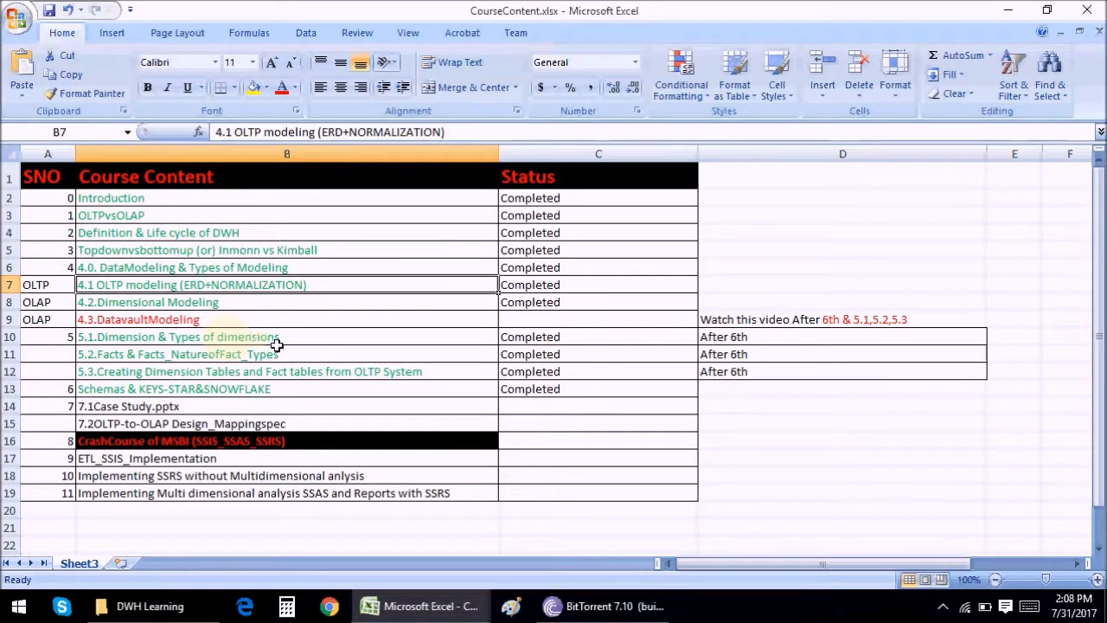
Look through the DatavaultModeling topic and its note on when to watch.
left_click(286, 371)
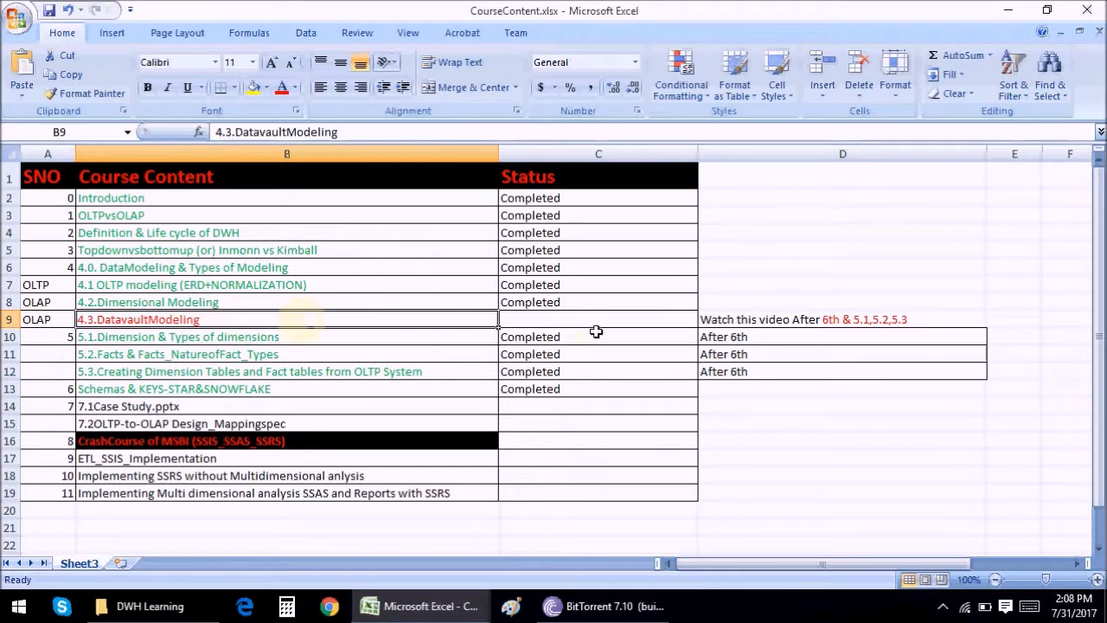
left_click(842, 319)
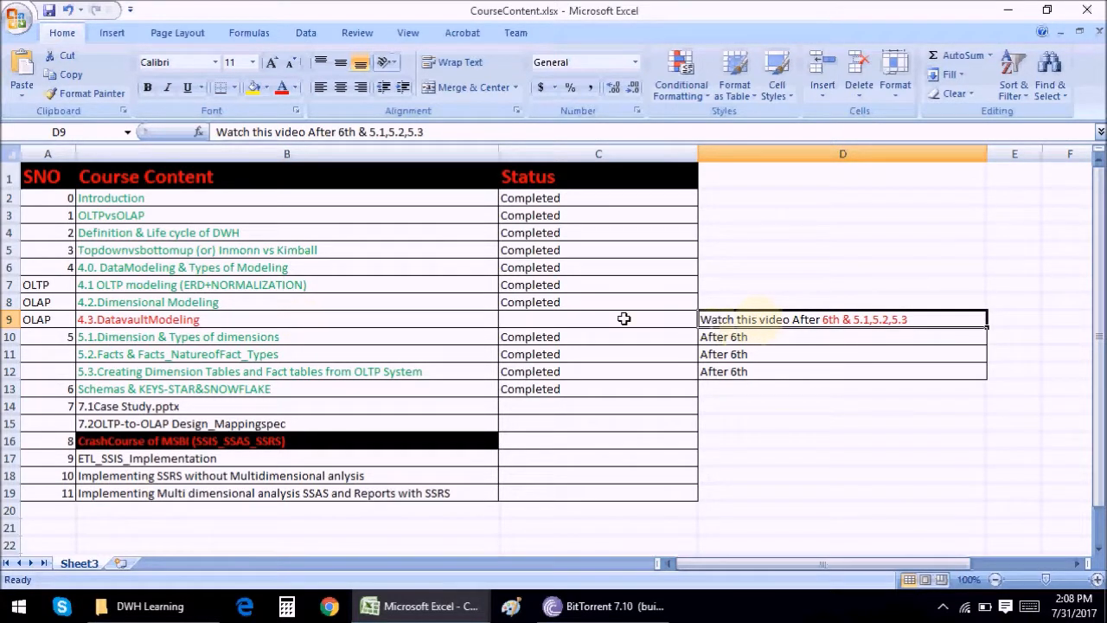
mouse_move(856, 318)
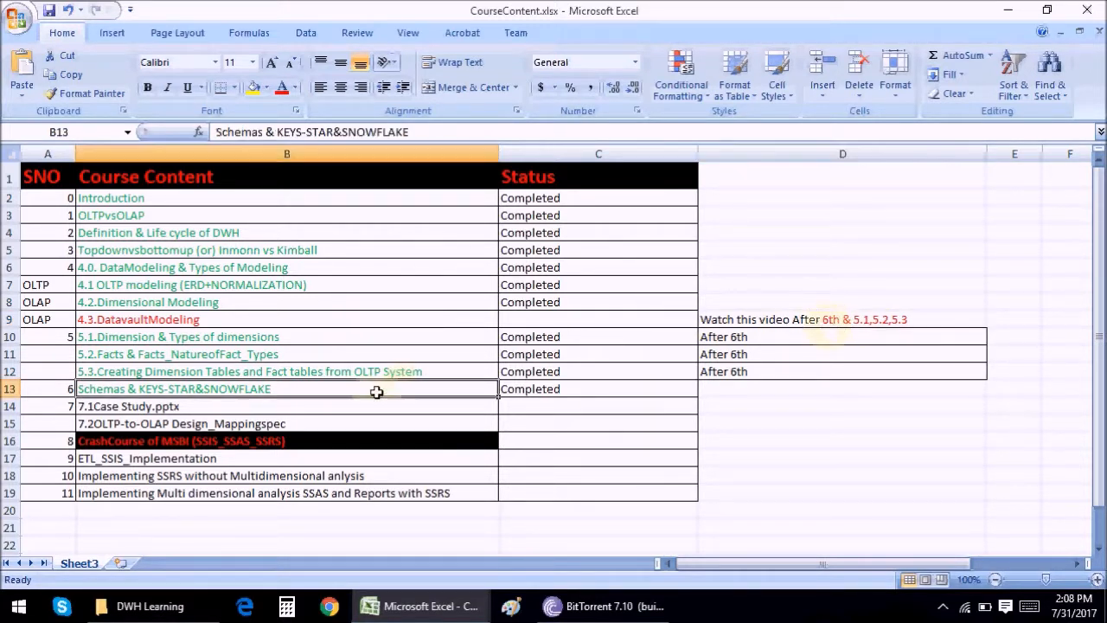
mouse_move(913, 321)
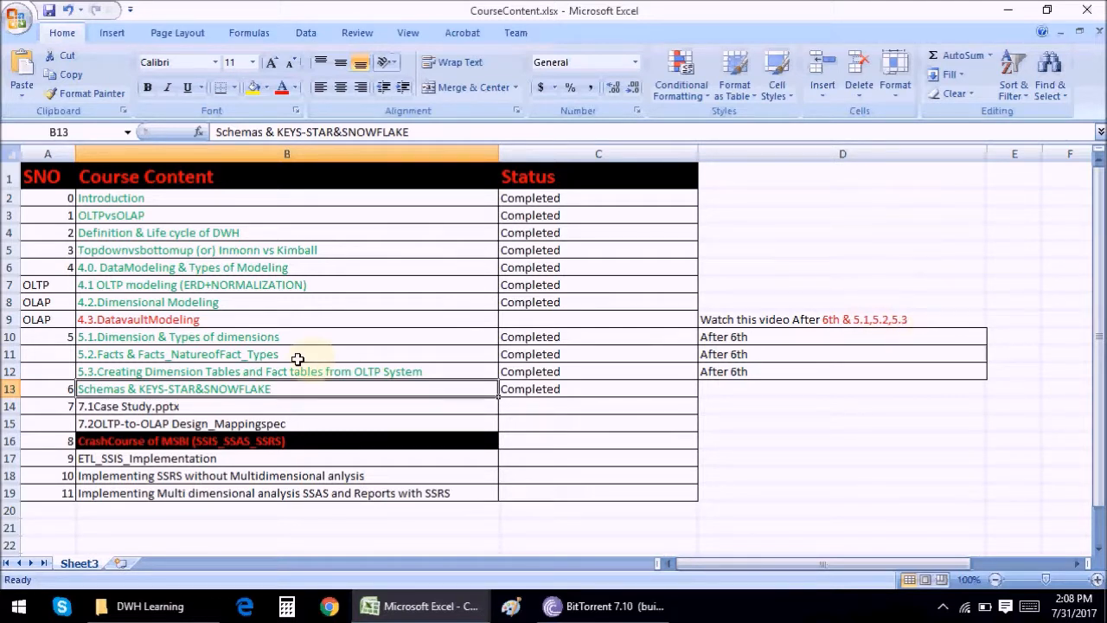
mouse_move(788, 321)
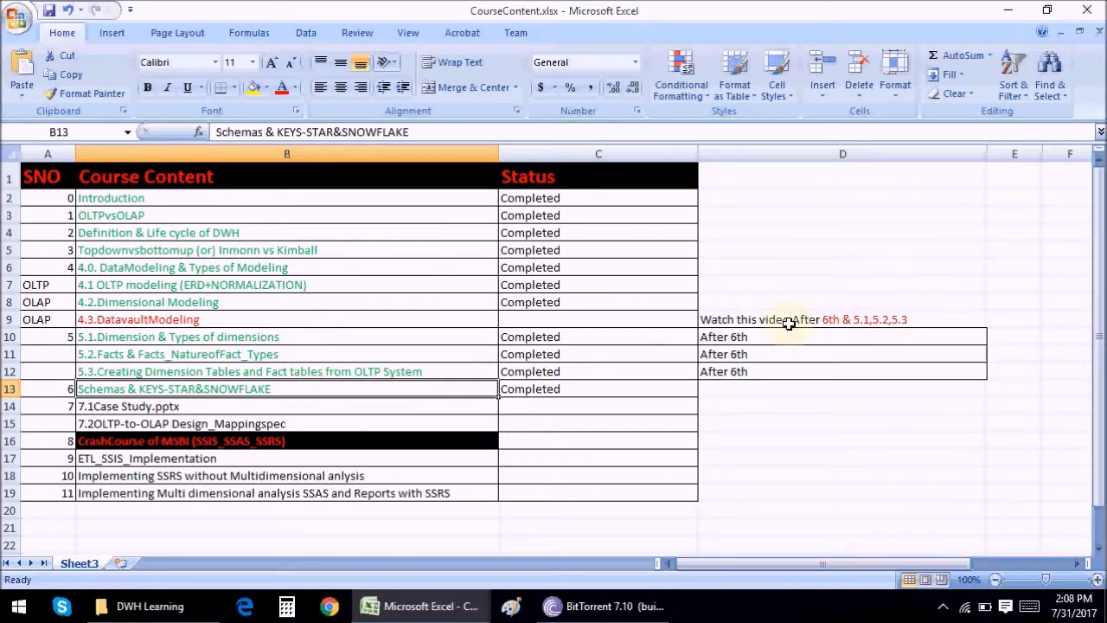
mouse_move(123, 371)
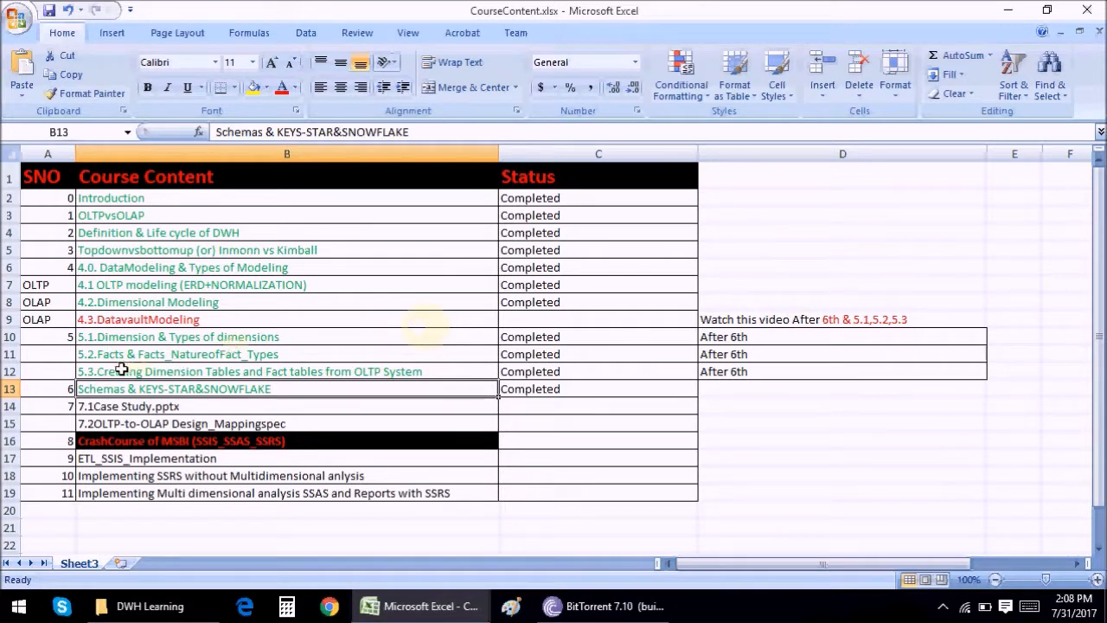
mouse_move(165, 384)
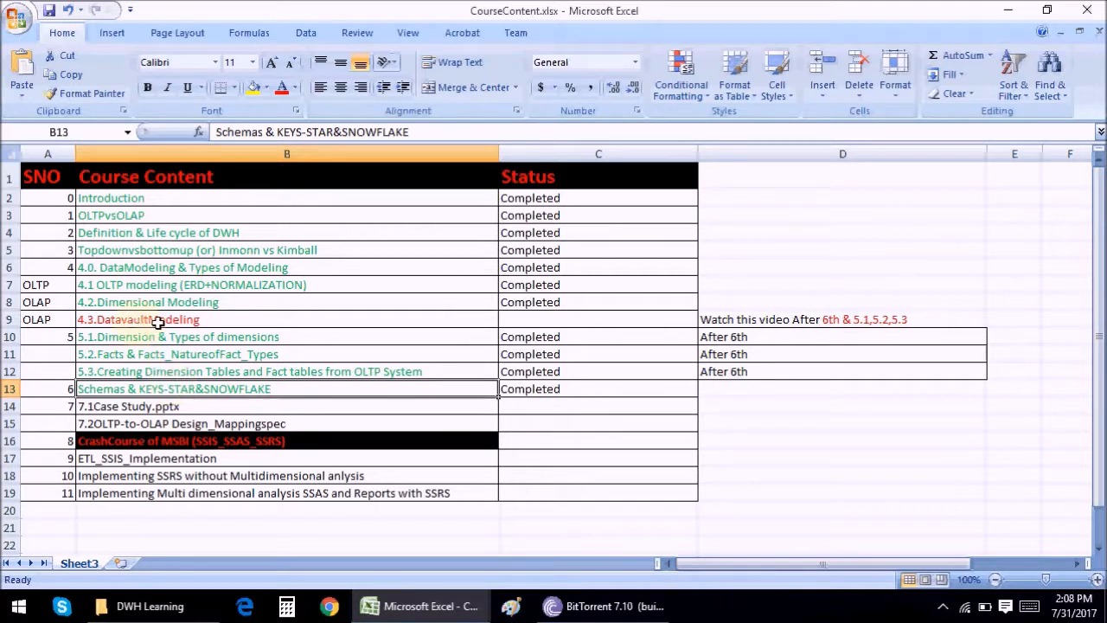
left_click(138, 319)
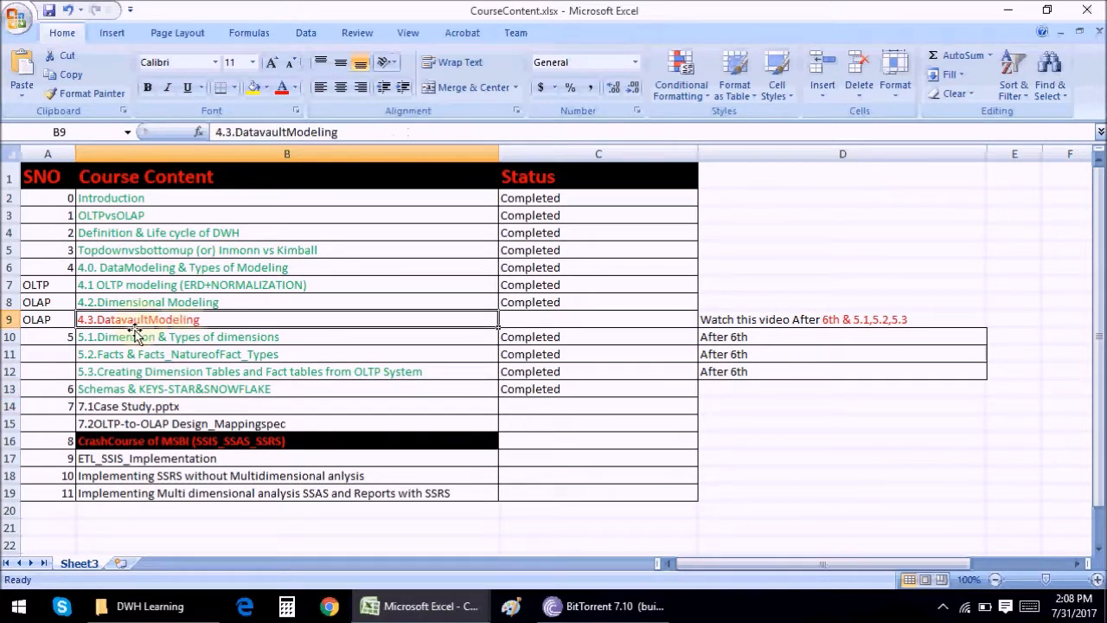
mouse_move(177, 319)
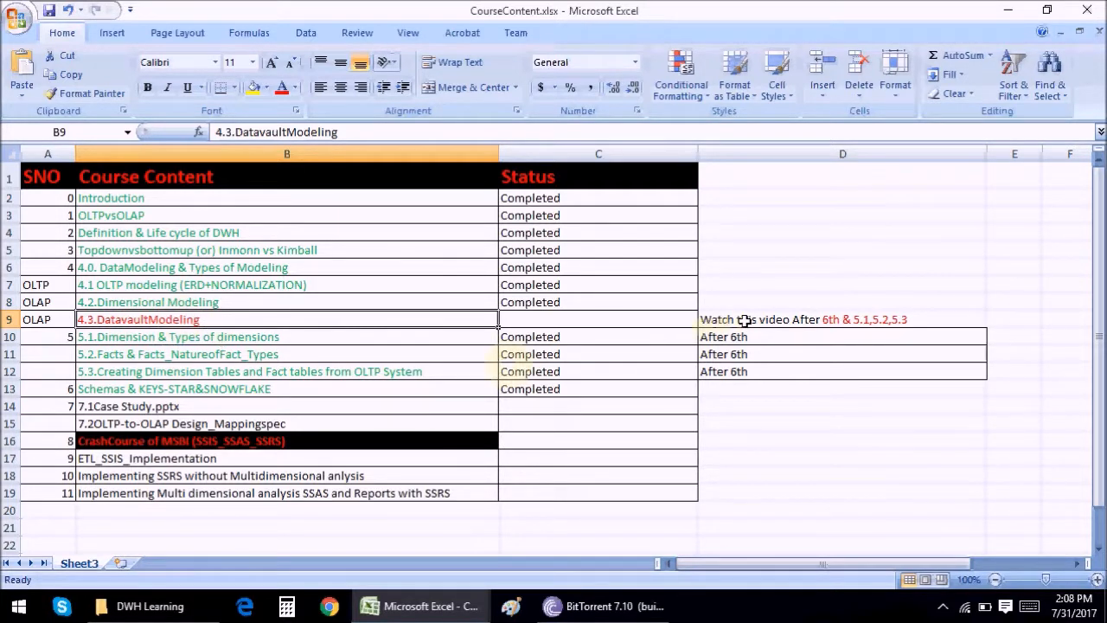
left_click(843, 320)
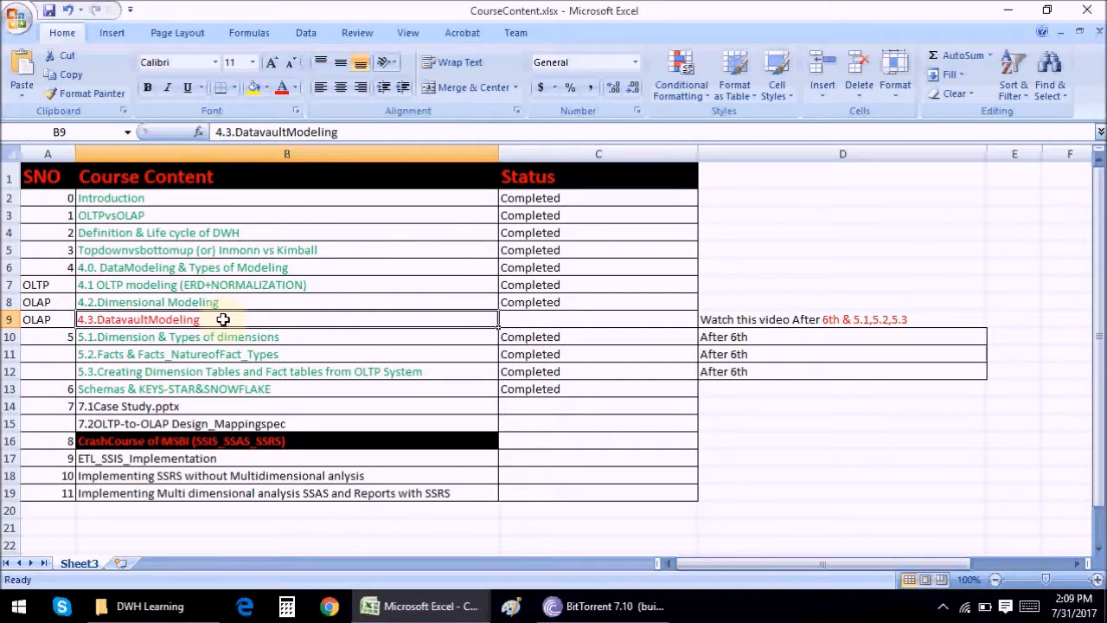
On Sheet1, type FACT in the centre with D entries around it.
left_click(130, 564)
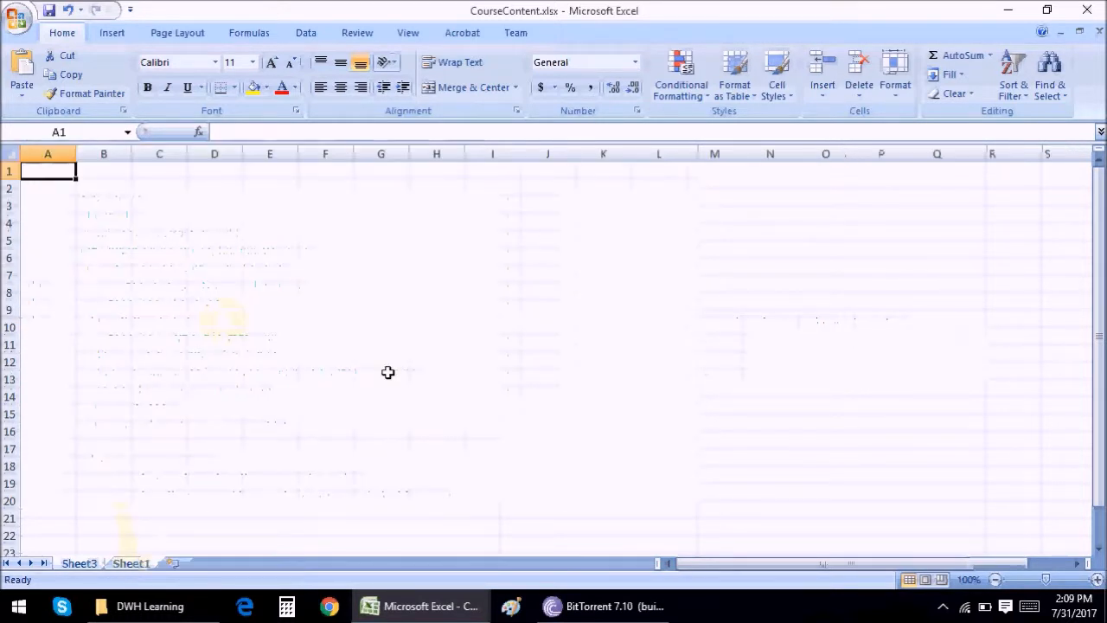
type("FACT")
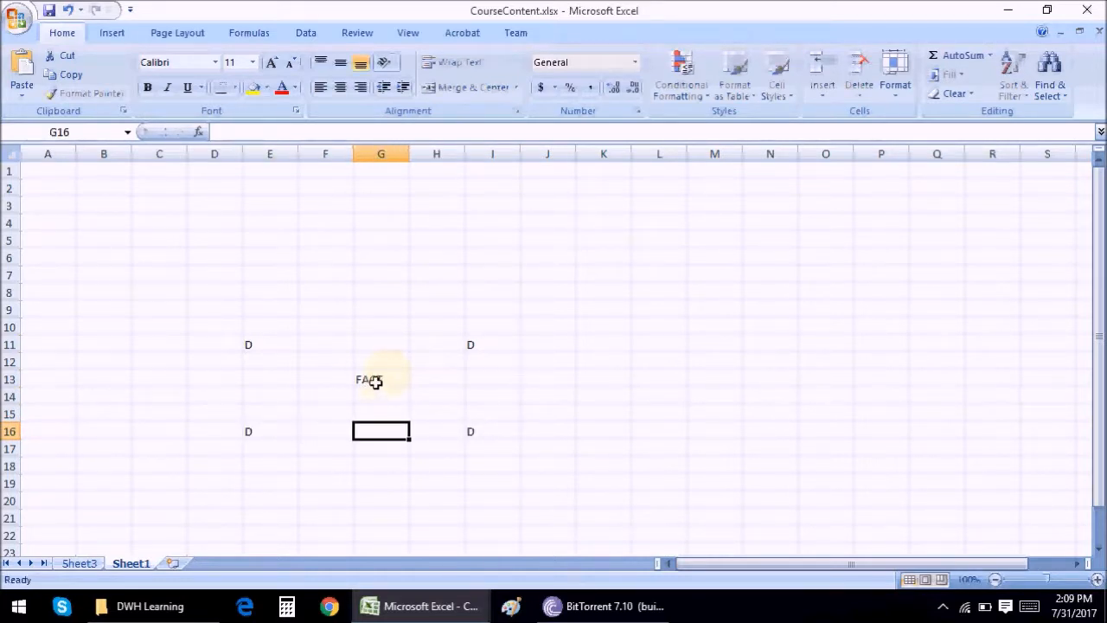
left_click(381, 379)
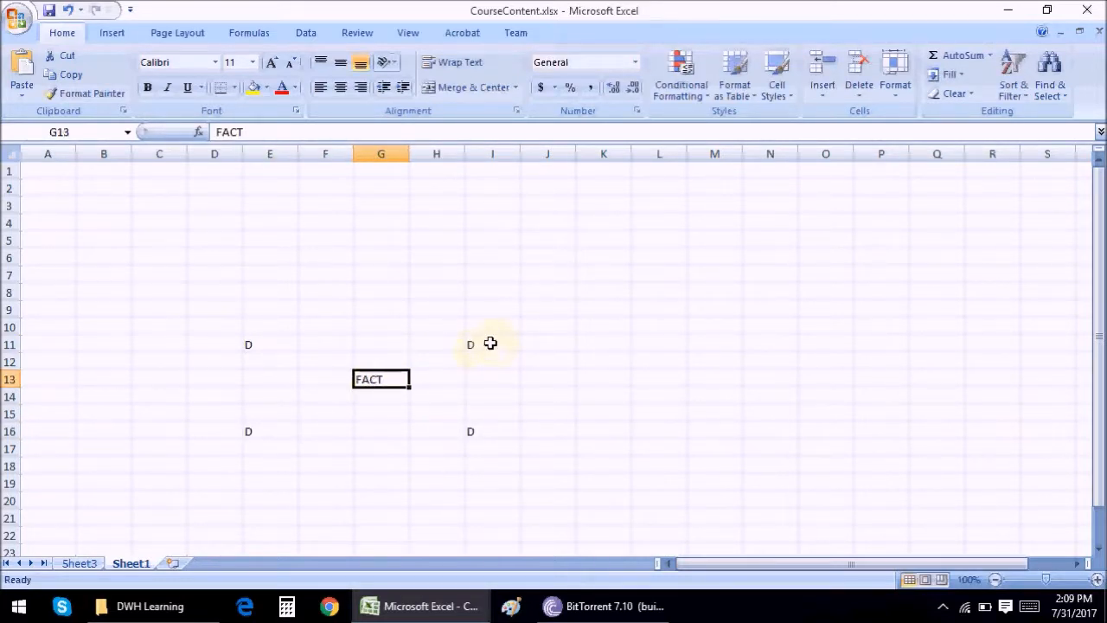
left_click(491, 343)
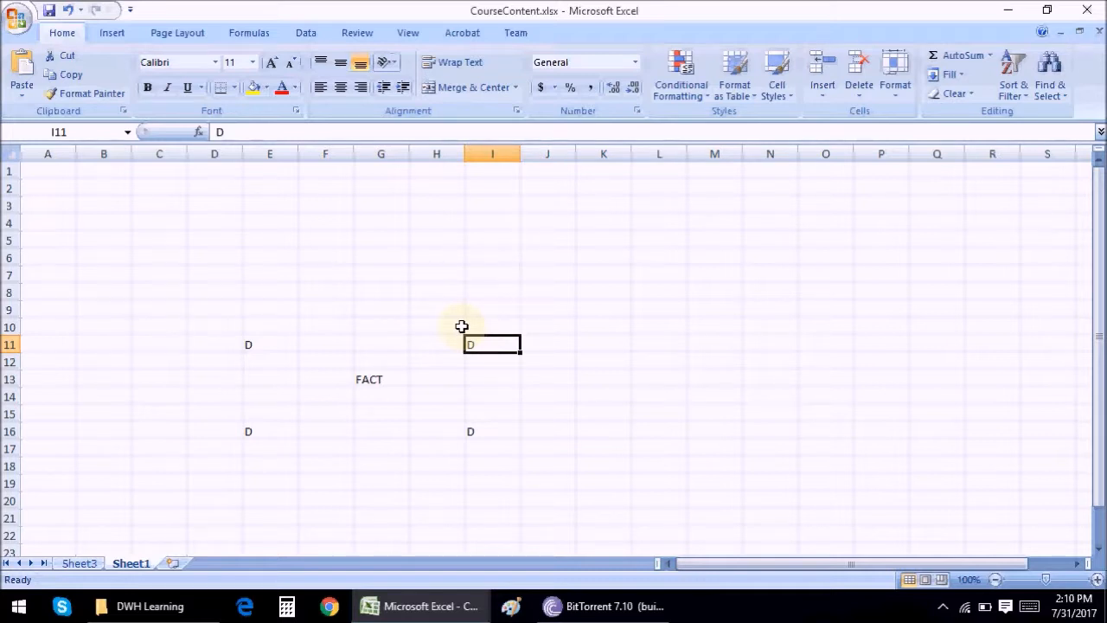
mouse_move(557, 357)
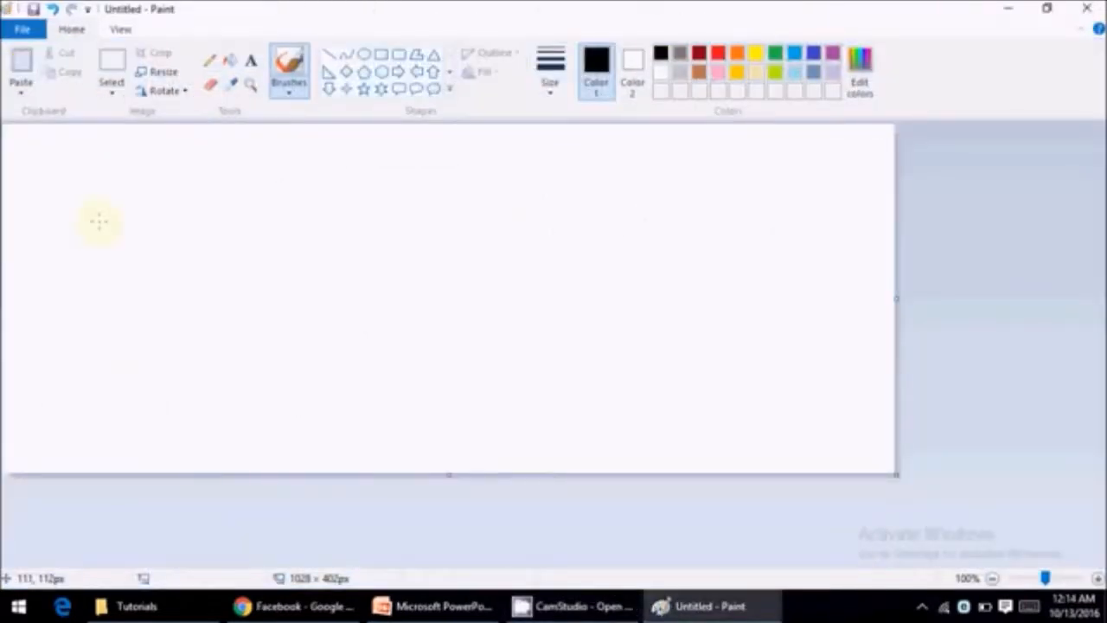
mouse_move(348, 177)
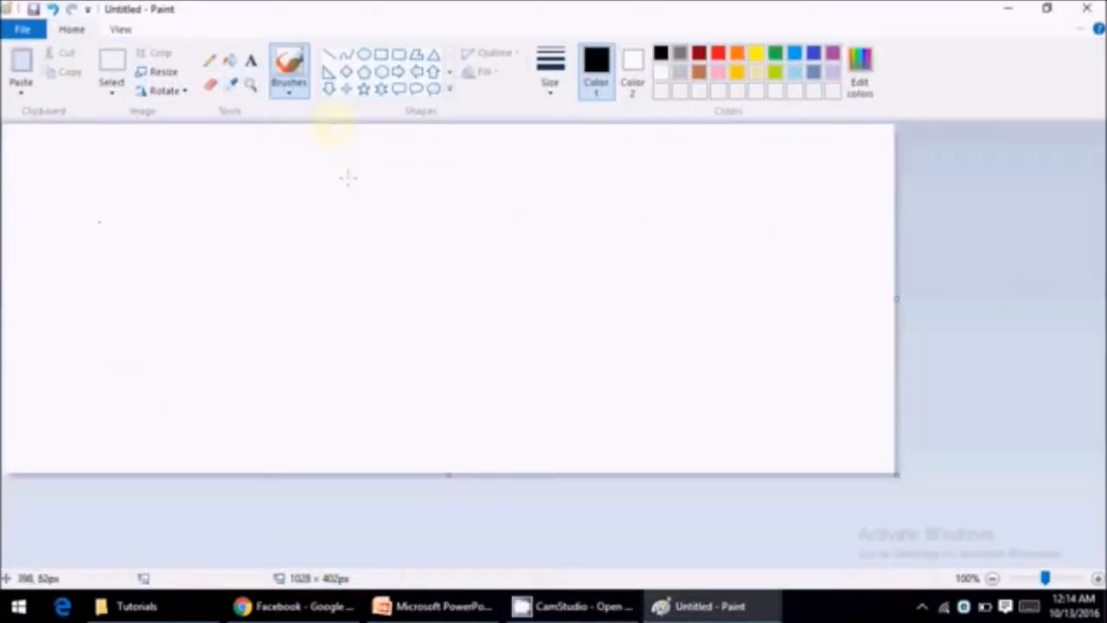
mouse_move(368, 134)
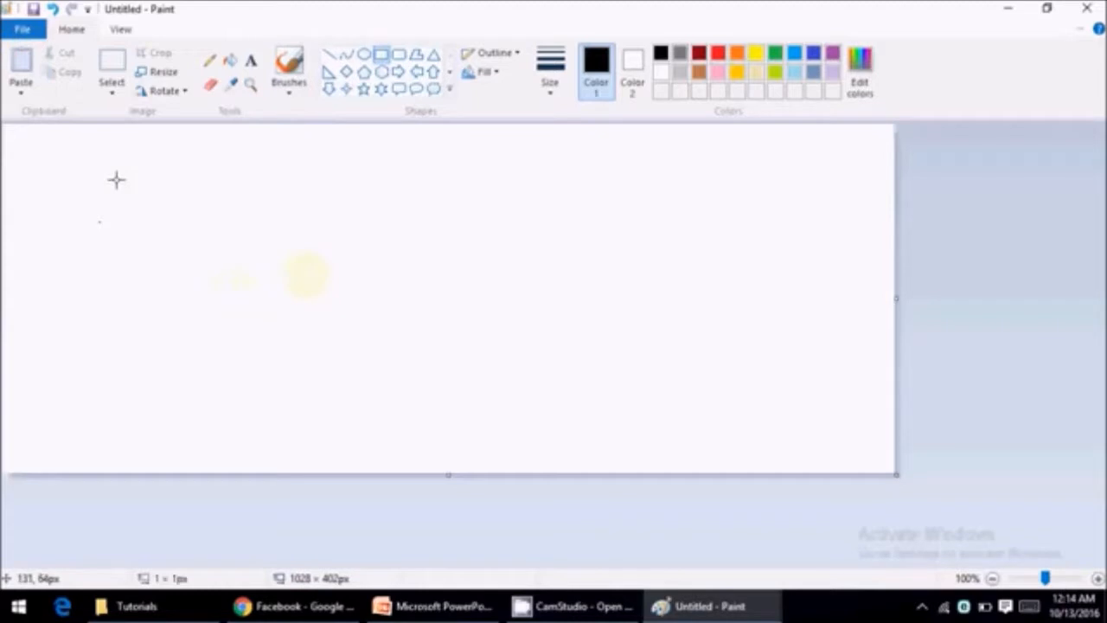
Draw the d1 and d2 boxes at left and a larger central Fact box.
left_click_drag(112, 178, 181, 212)
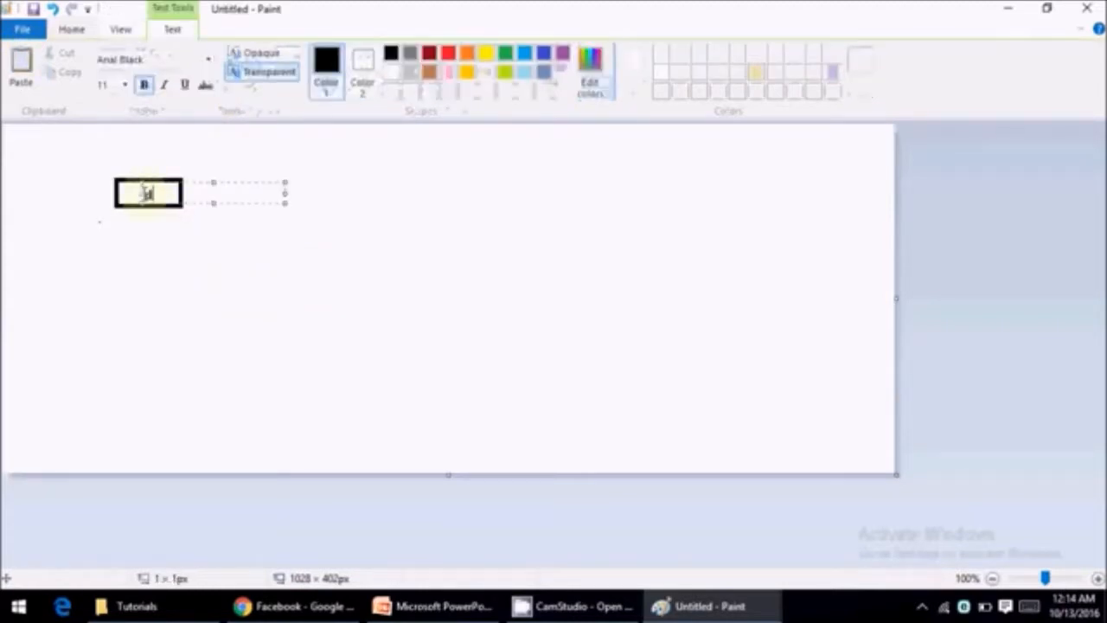
type("d1")
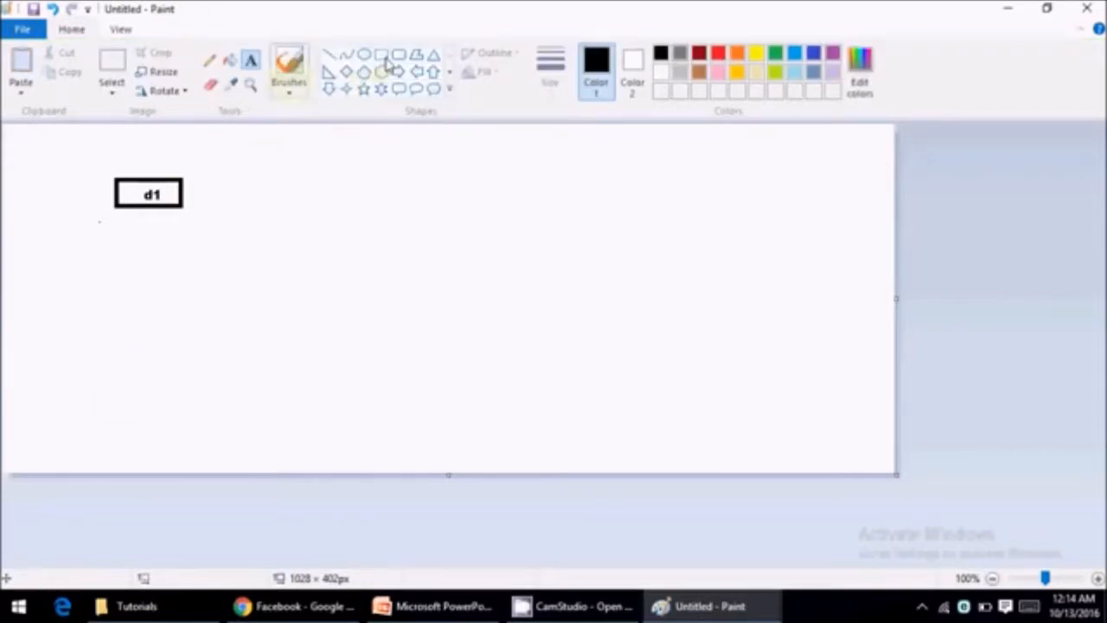
left_click_drag(125, 290, 194, 325)
type("d")
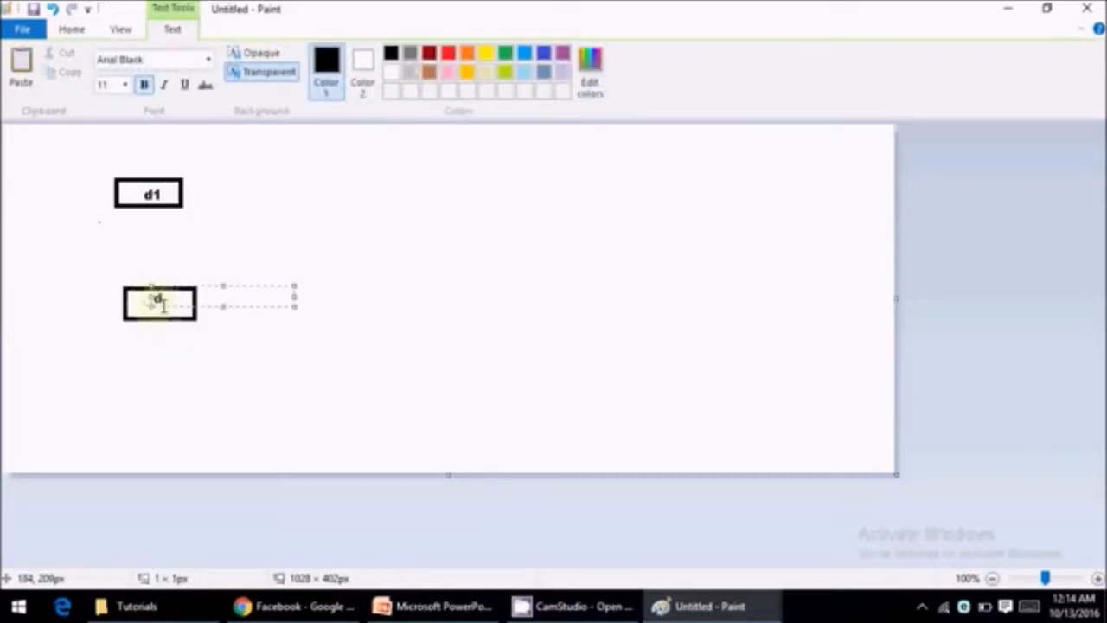
left_click(303, 140)
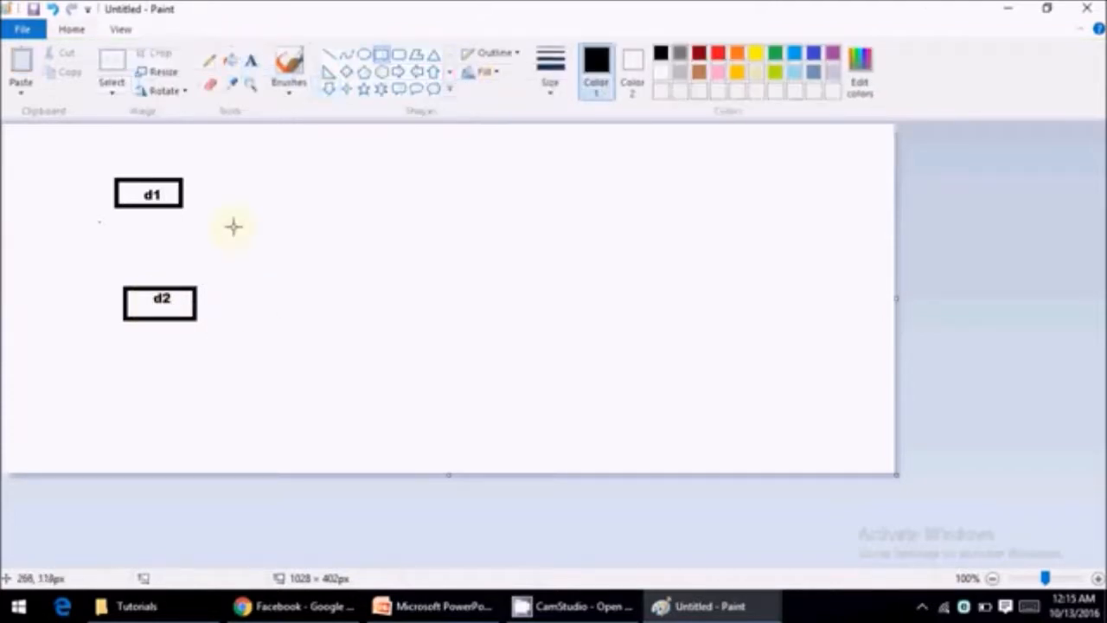
left_click_drag(233, 223, 361, 280)
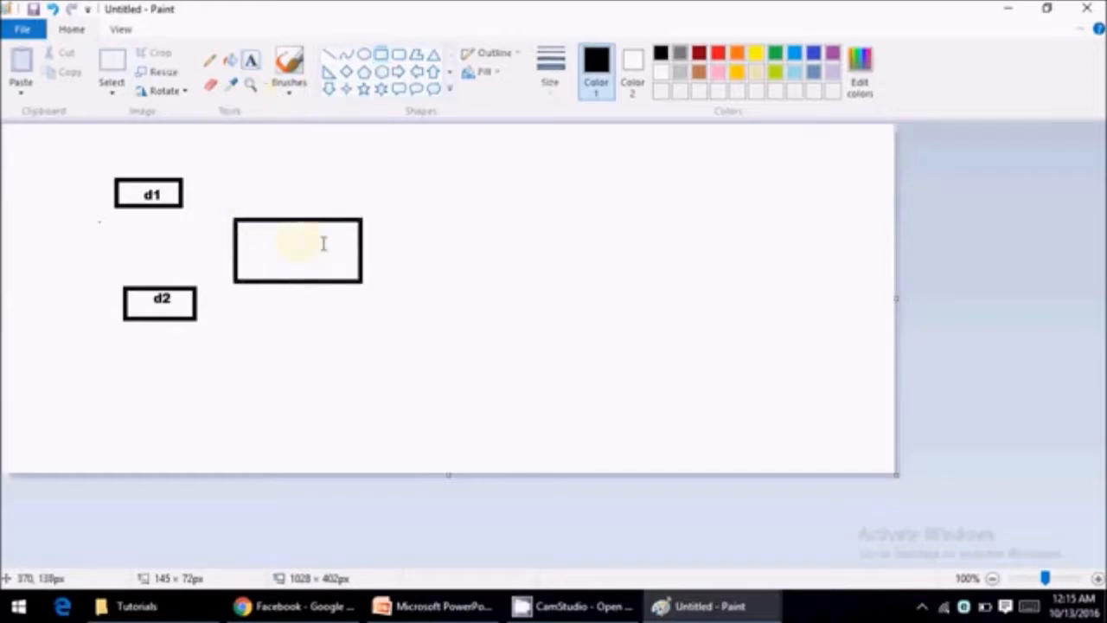
left_click(268, 243)
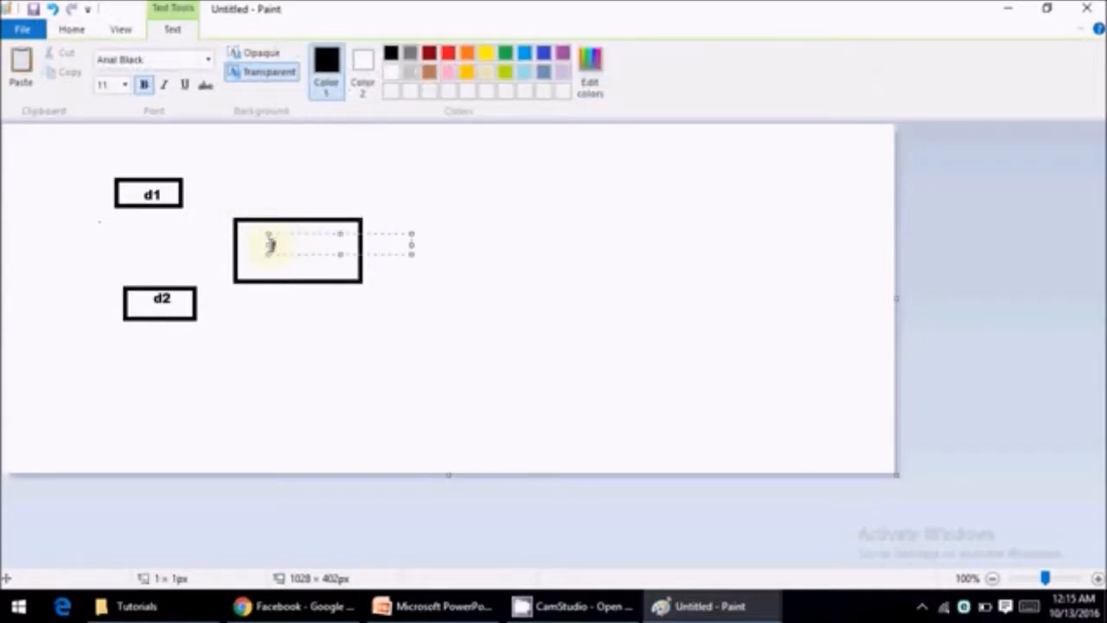
type("Fact")
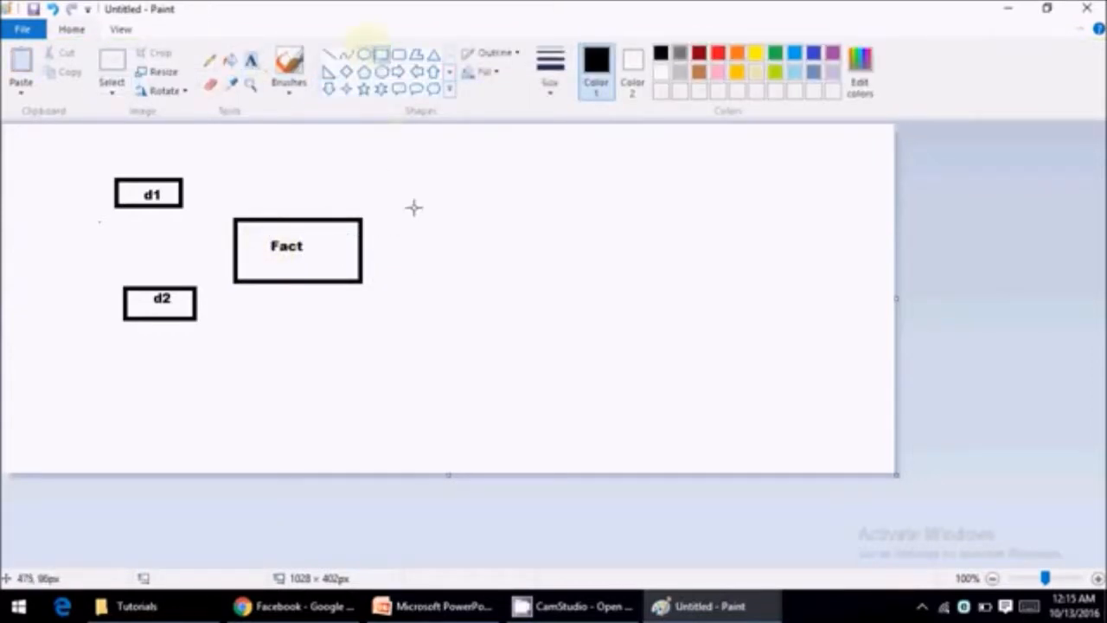
Draw a box up and right of Fact labelled Custom_D.
left_click_drag(381, 158, 483, 225)
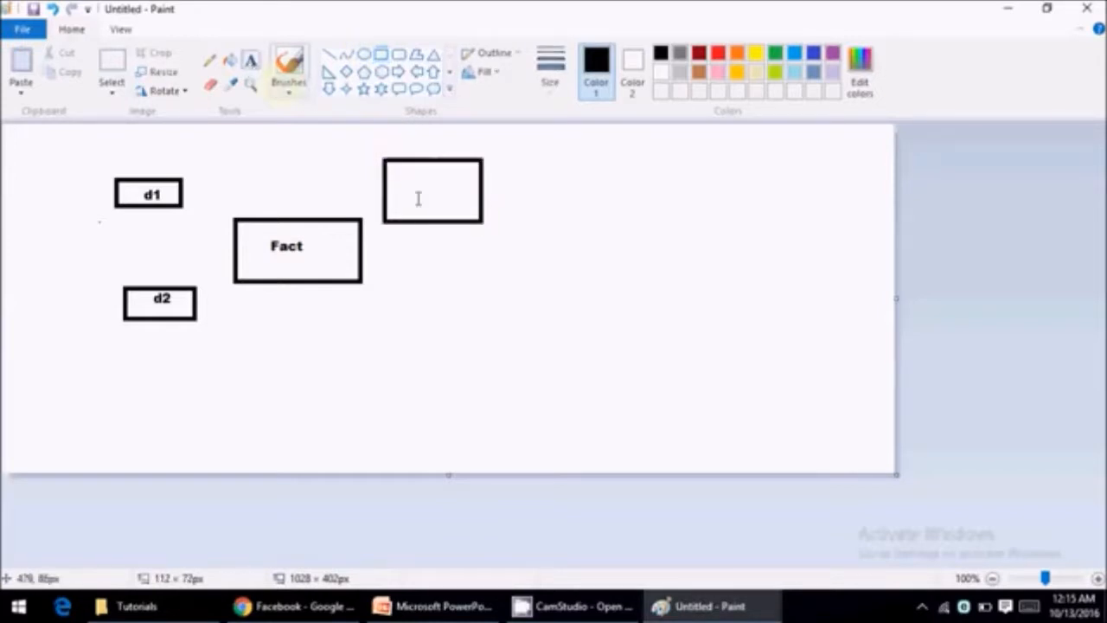
left_click(433, 191)
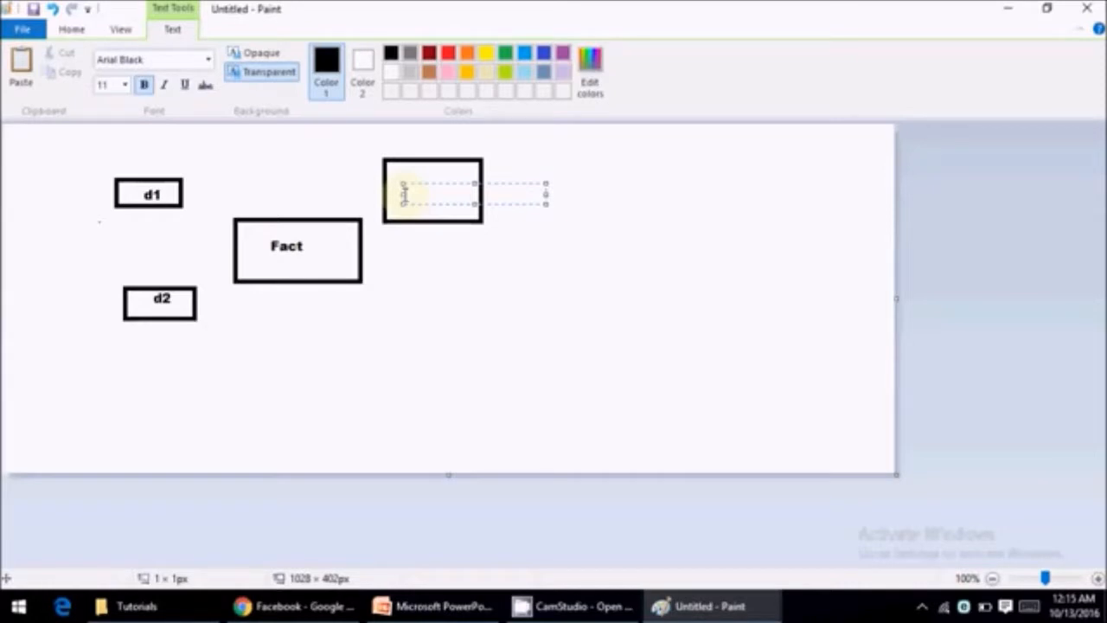
type("CD")
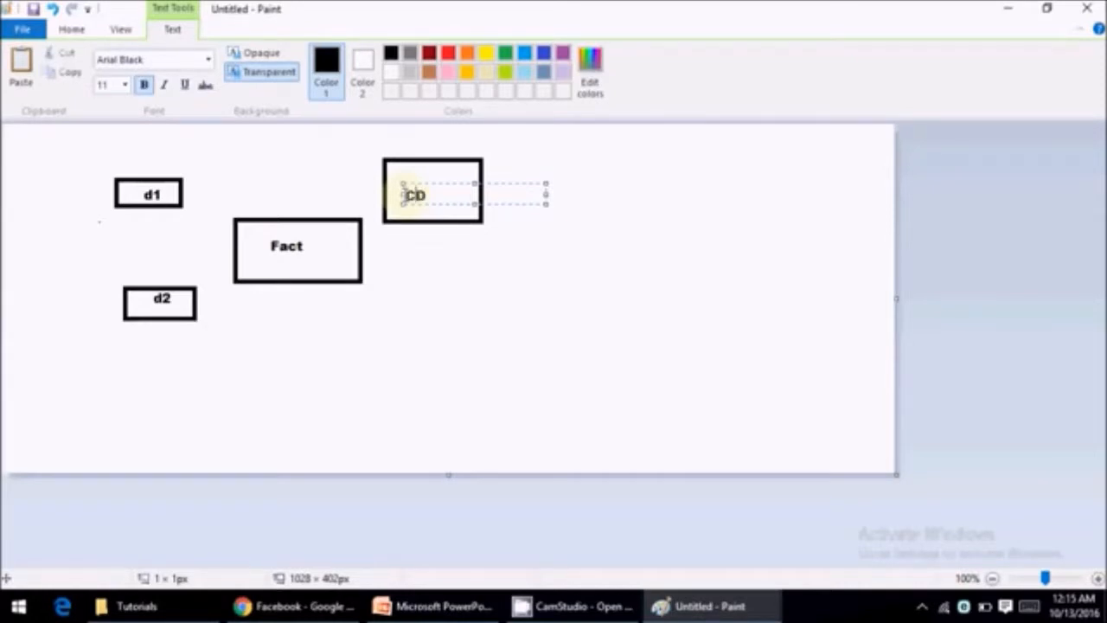
type("CustomD")
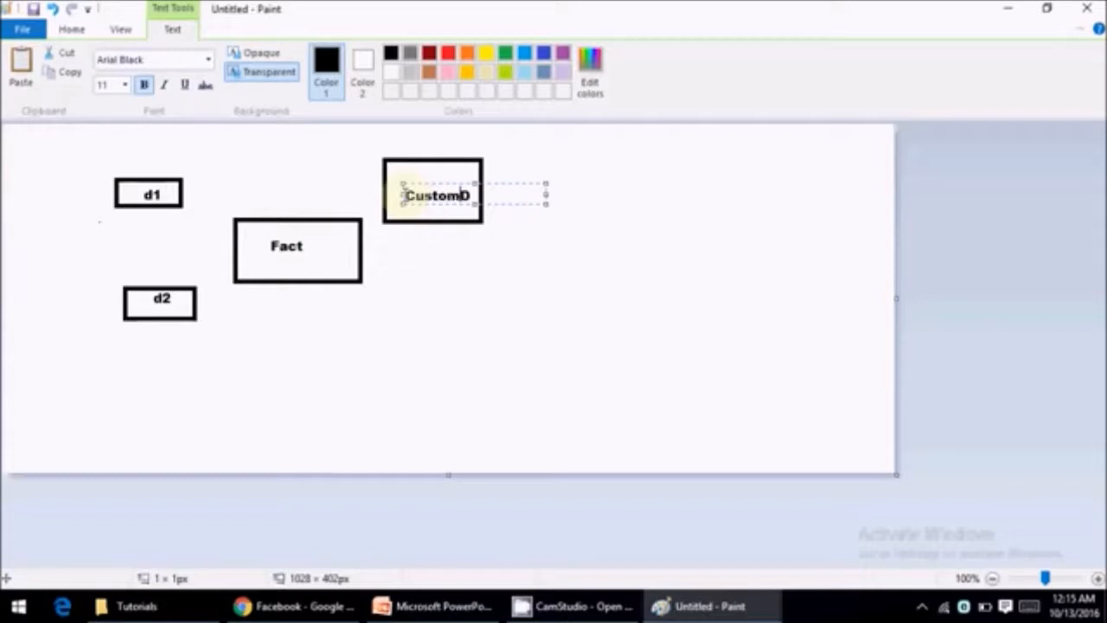
type("_")
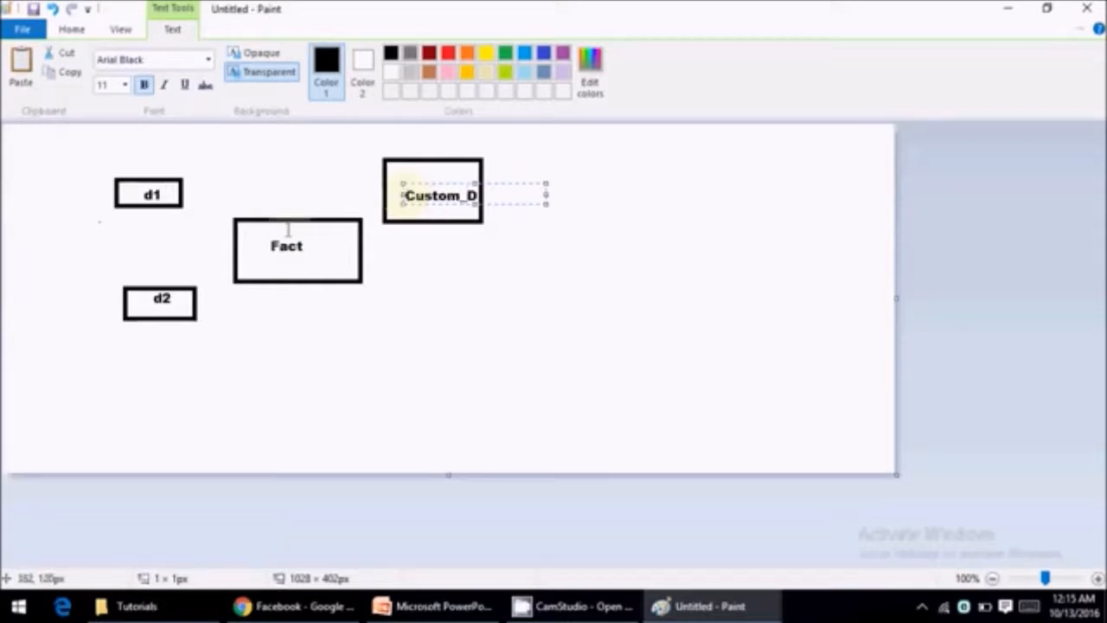
left_click(444, 348)
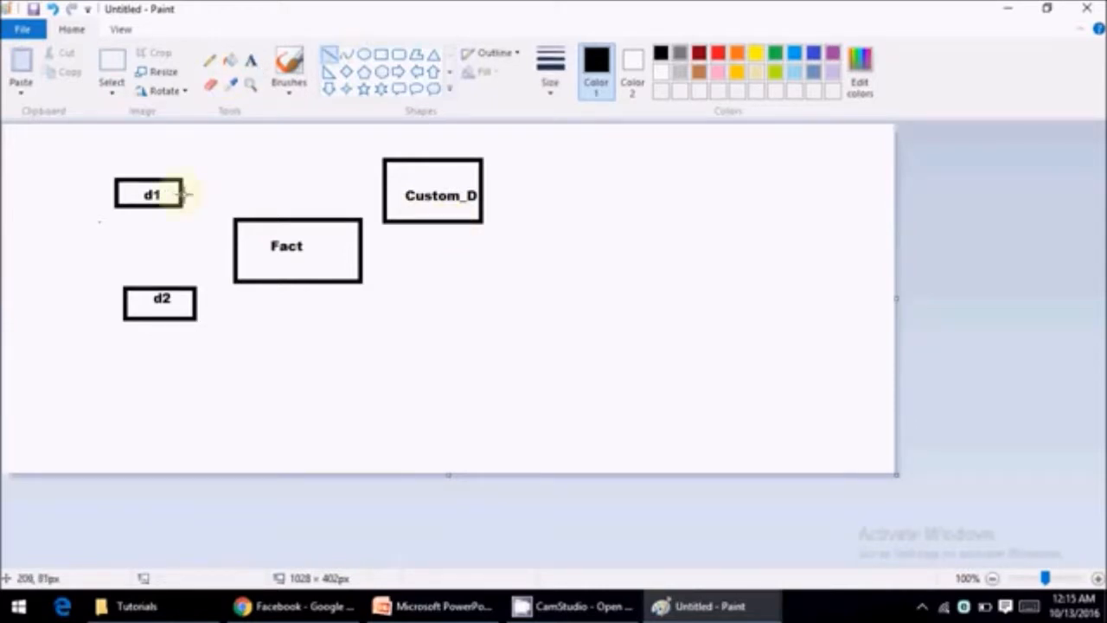
Draw black lines from the d1 and d2 boxes to the Fact box.
left_click_drag(181, 199, 238, 225)
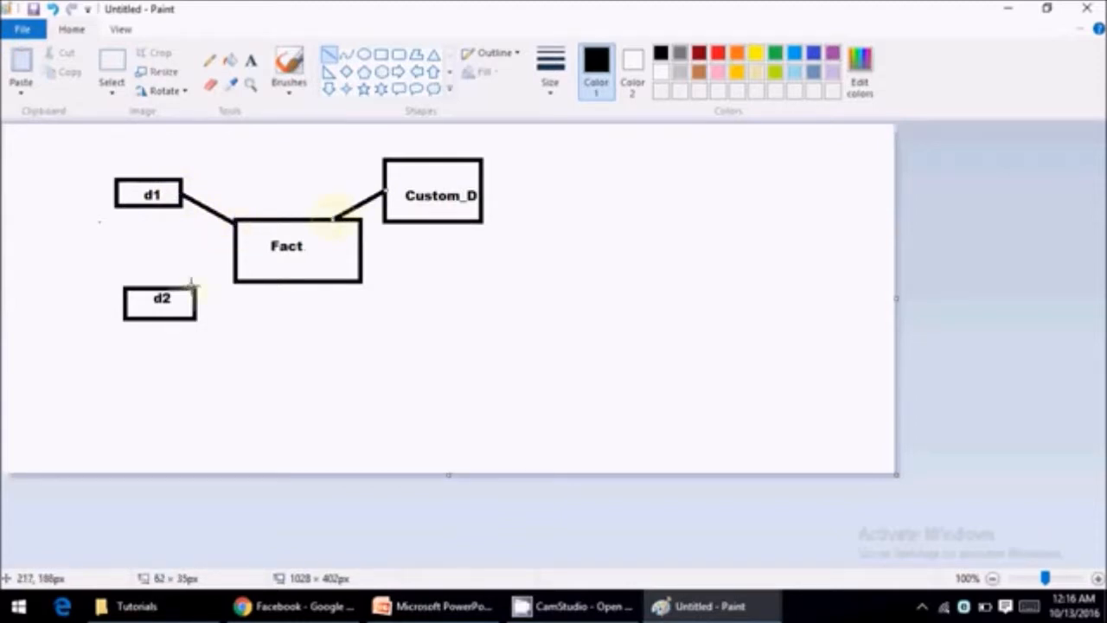
left_click_drag(188, 285, 232, 260)
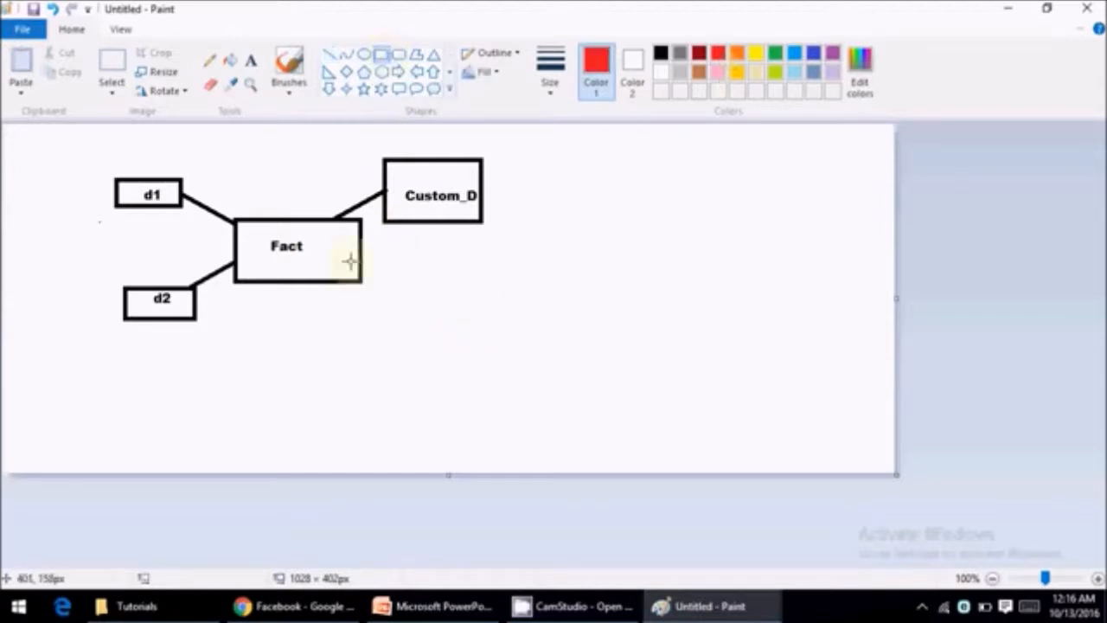
Draw a red box under Custom_D with a red line across it.
left_click_drag(381, 227, 448, 250)
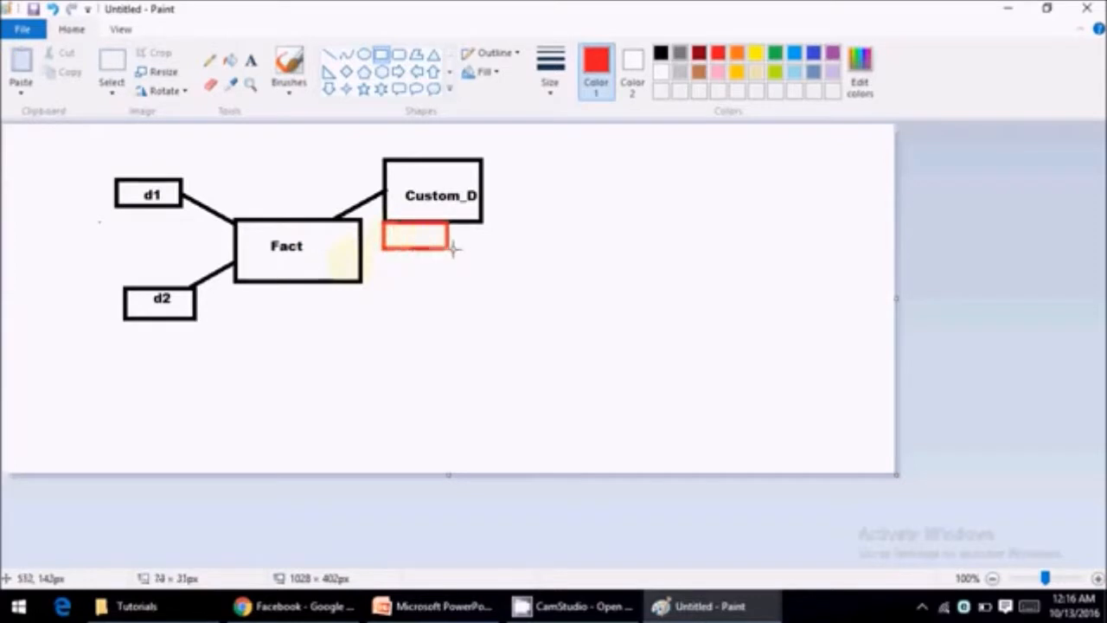
left_click_drag(452, 251, 486, 257)
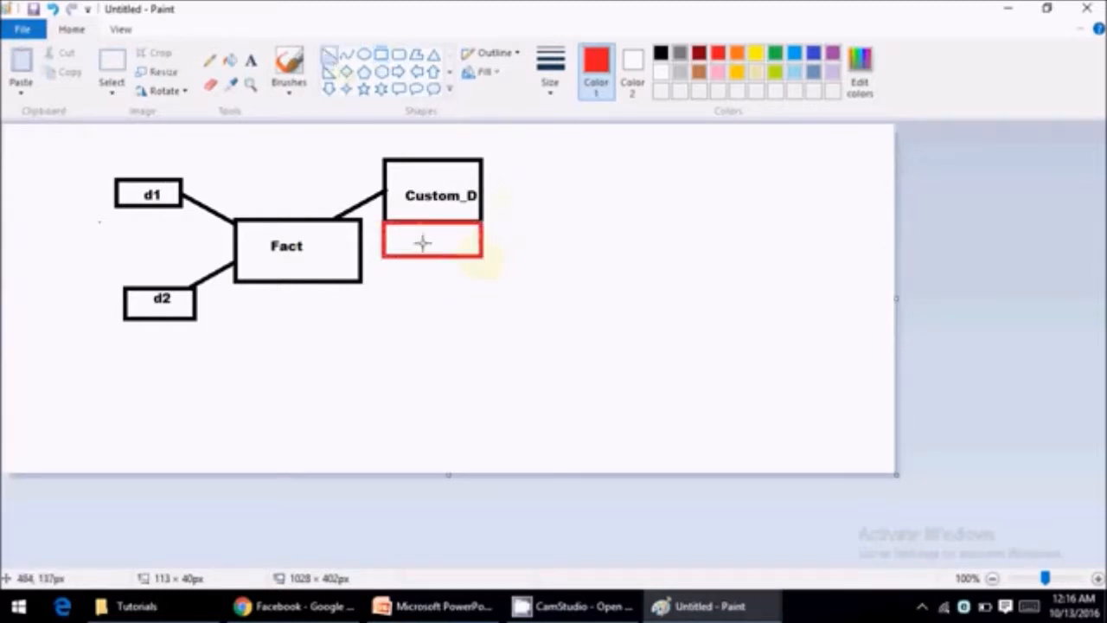
left_click_drag(406, 241, 454, 238)
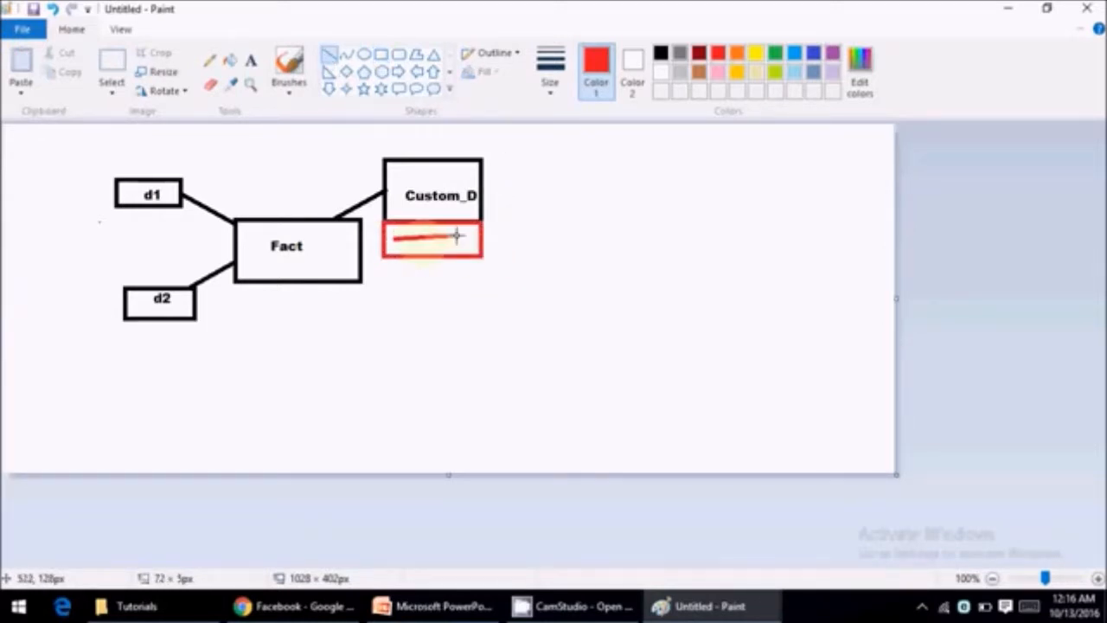
left_click_drag(393, 238, 471, 238)
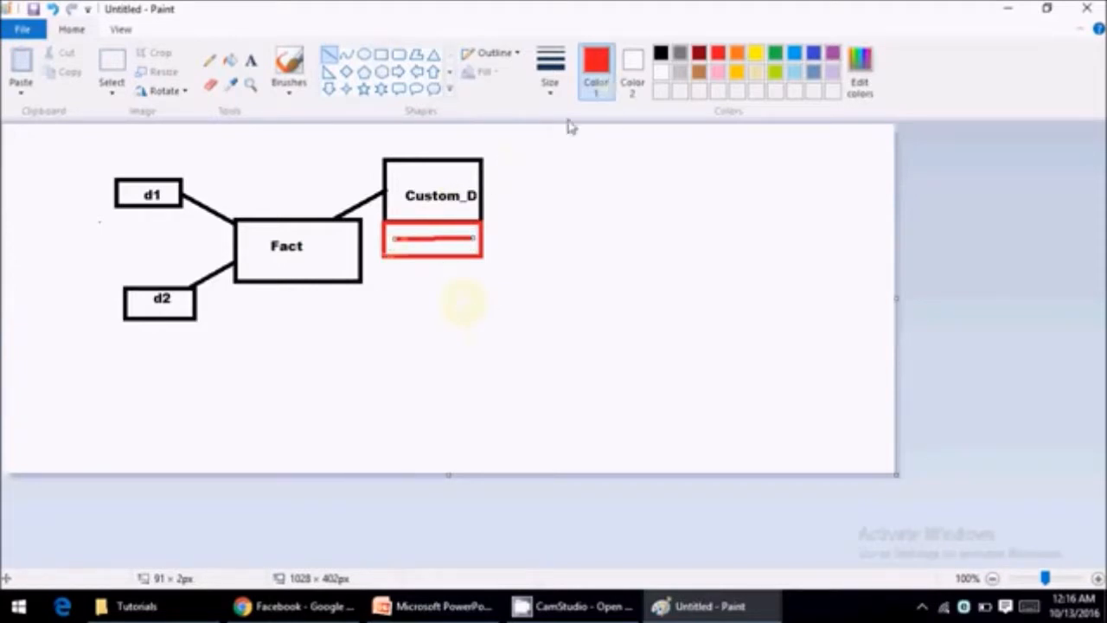
mouse_move(385, 68)
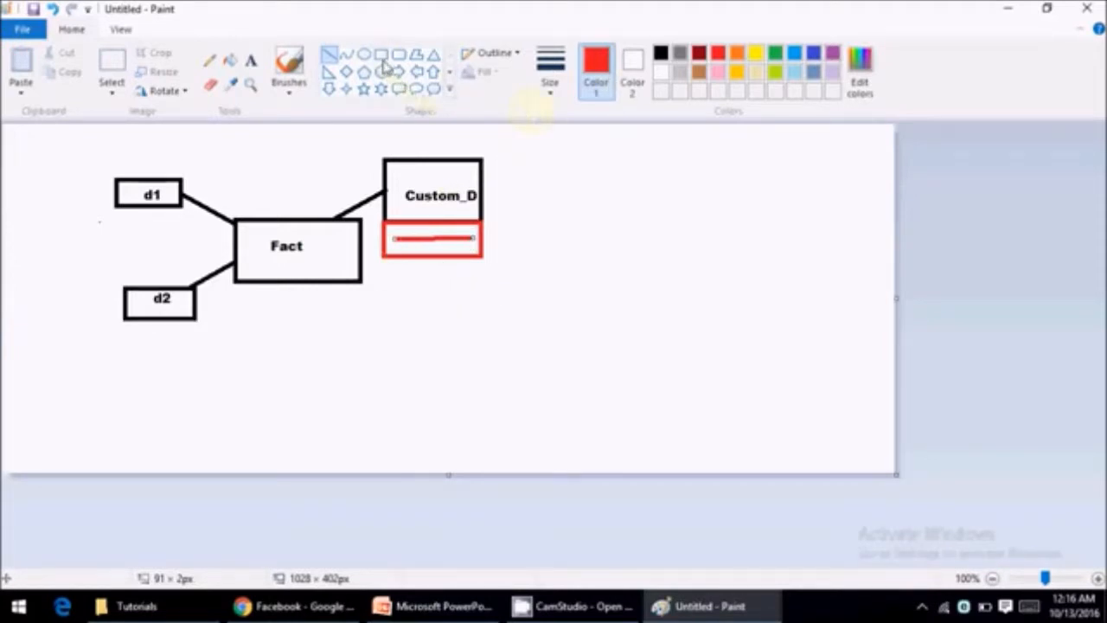
mouse_move(566, 176)
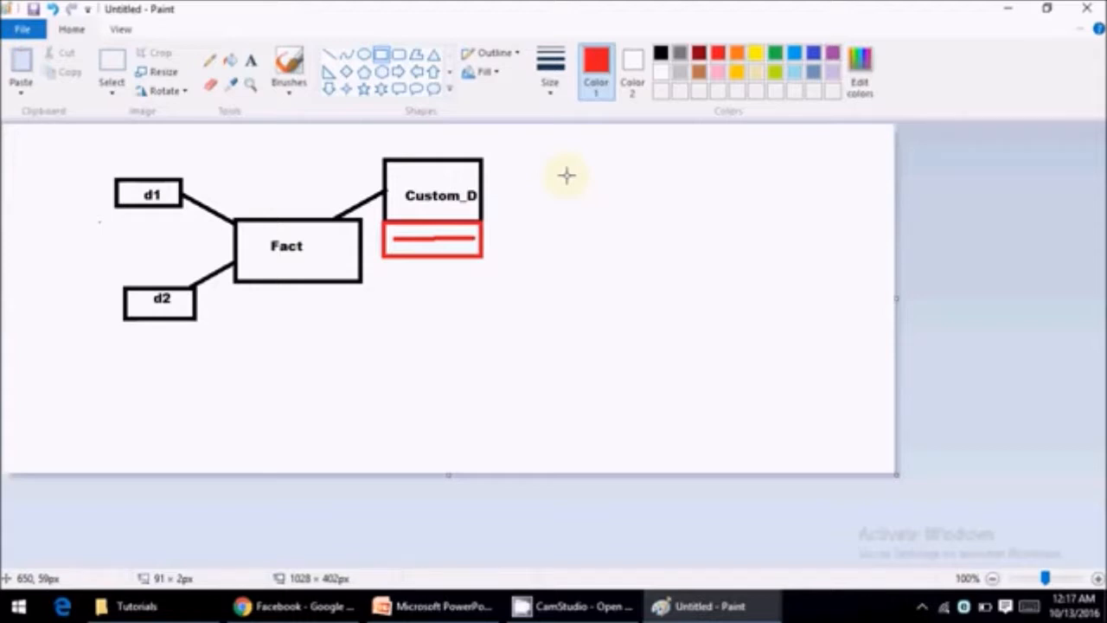
mouse_move(378, 260)
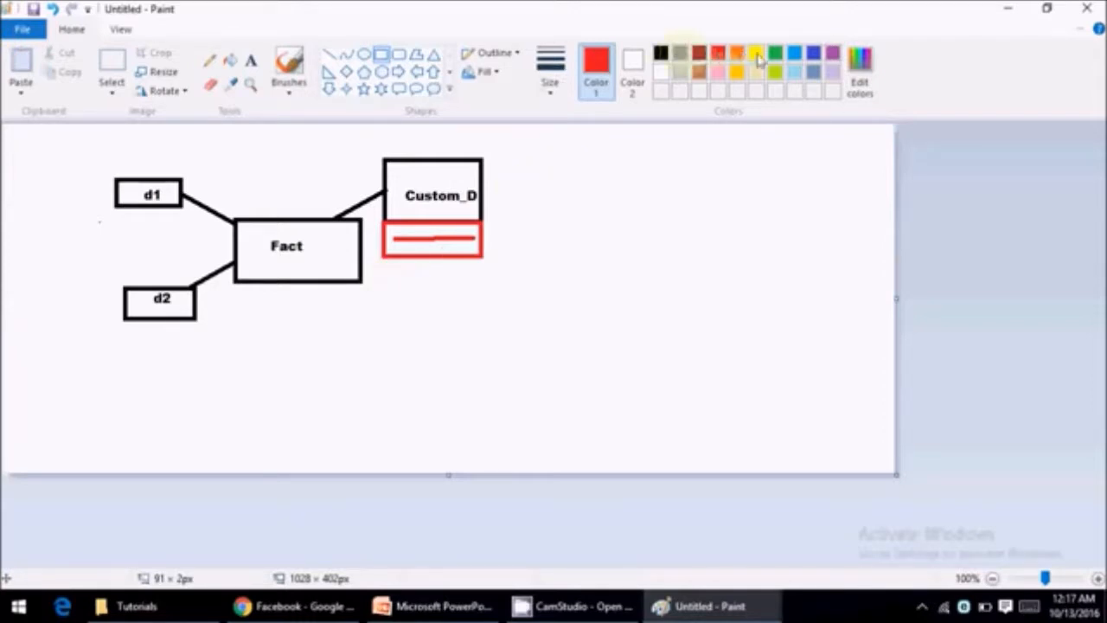
Draw a full-width green box below the red one with a green inner line.
left_click(773, 52)
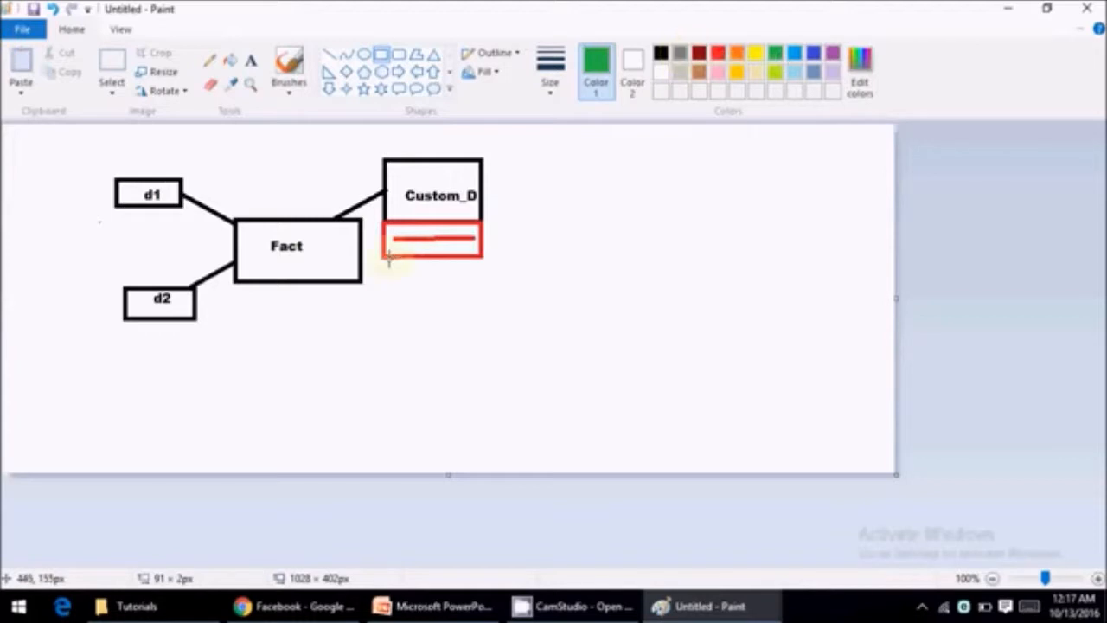
left_click_drag(377, 260, 463, 311)
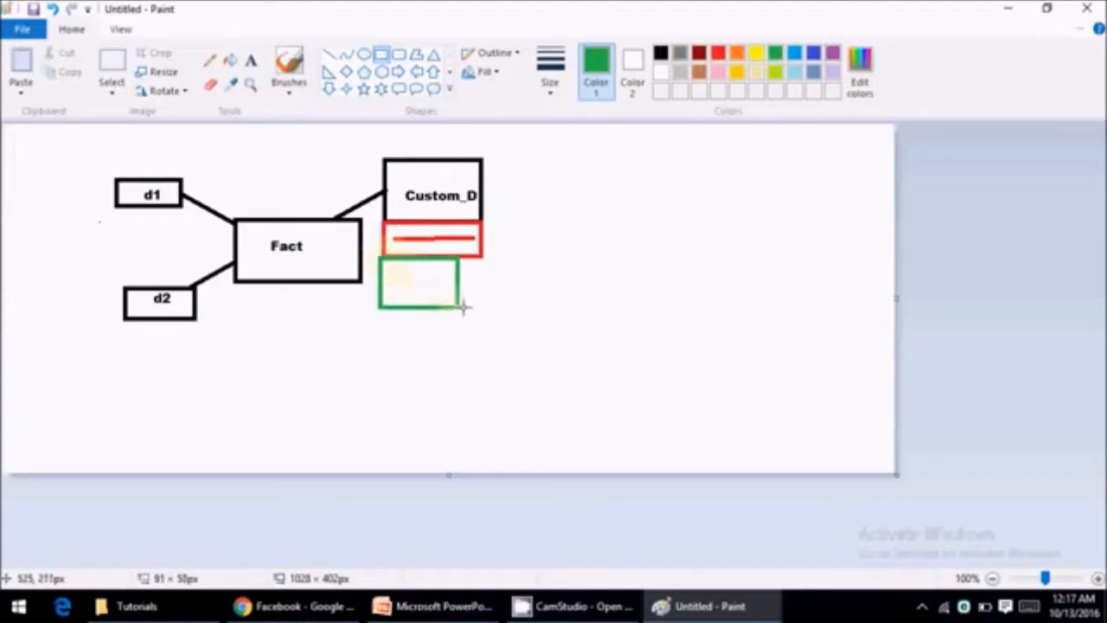
left_click_drag(462, 307, 484, 299)
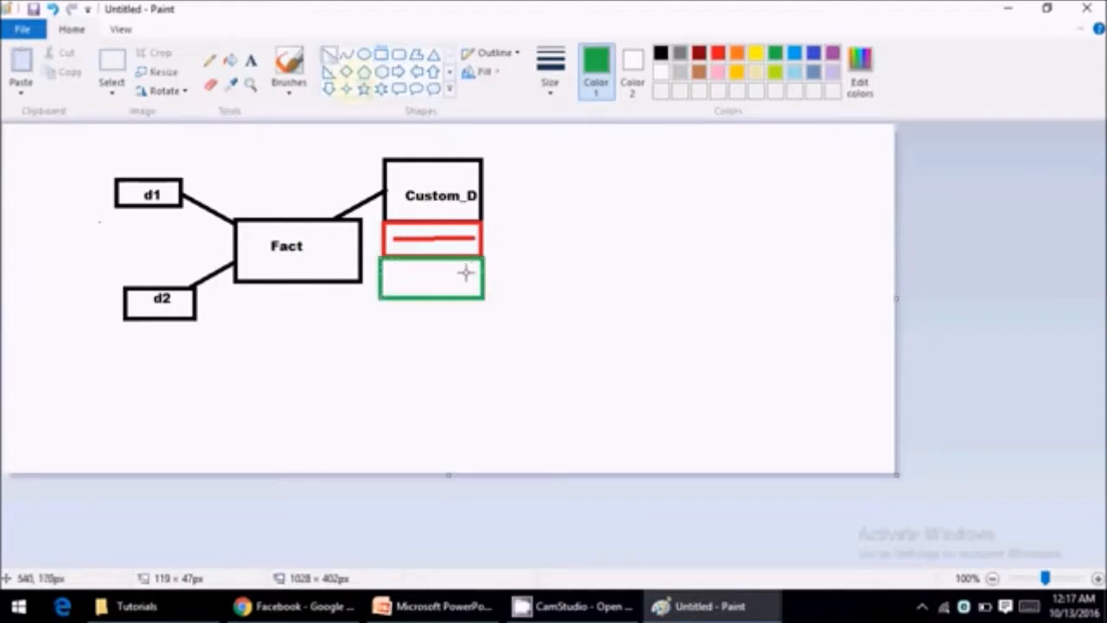
left_click_drag(387, 277, 470, 277)
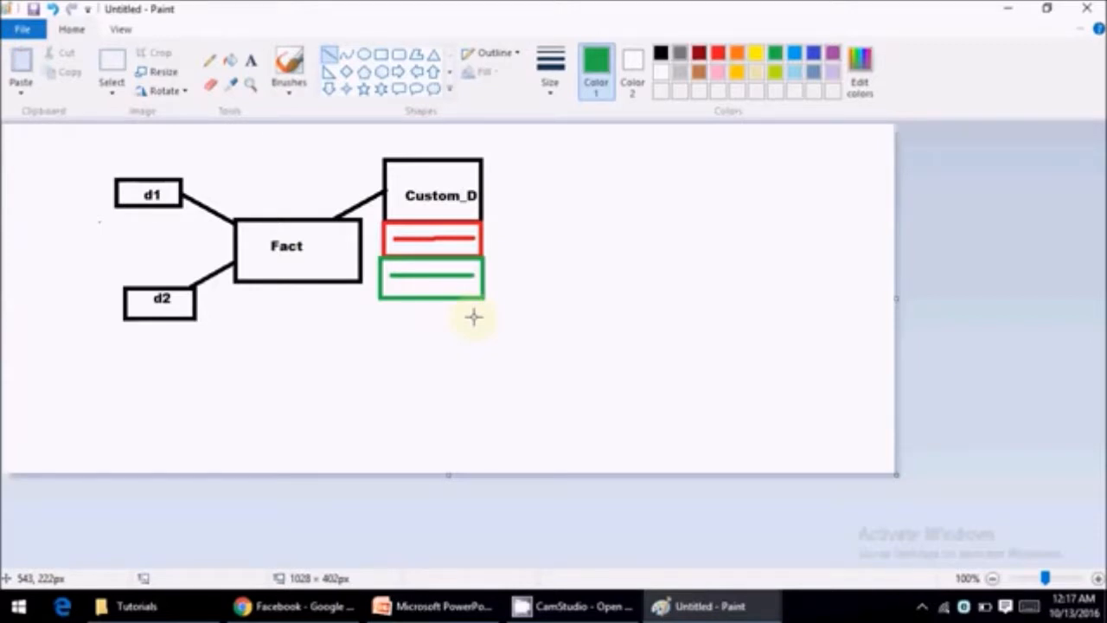
mouse_move(443, 316)
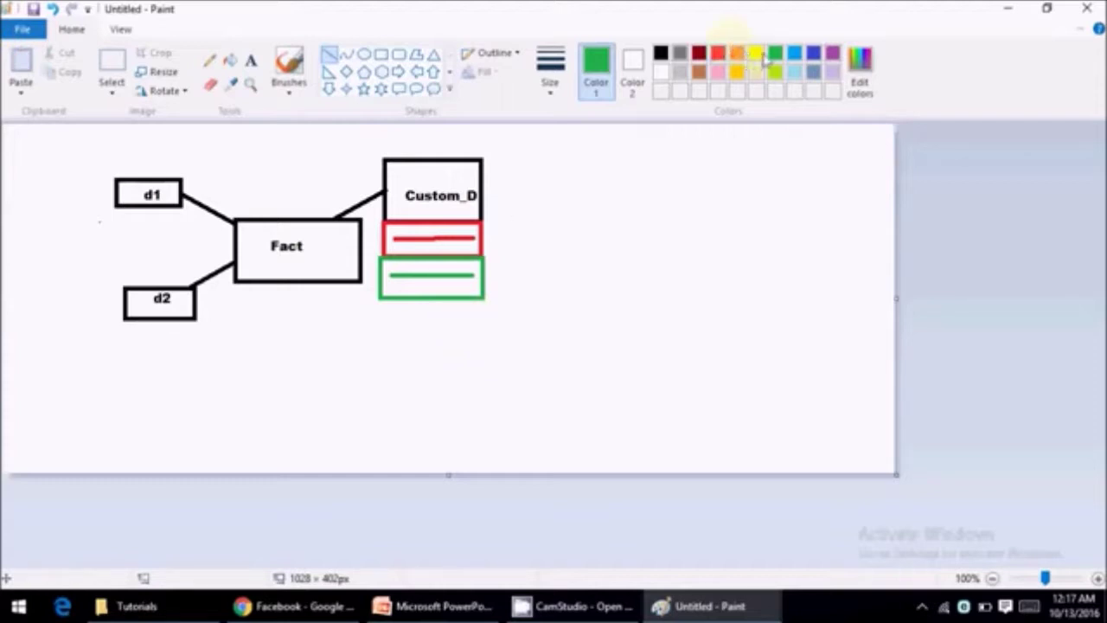
mouse_move(774, 56)
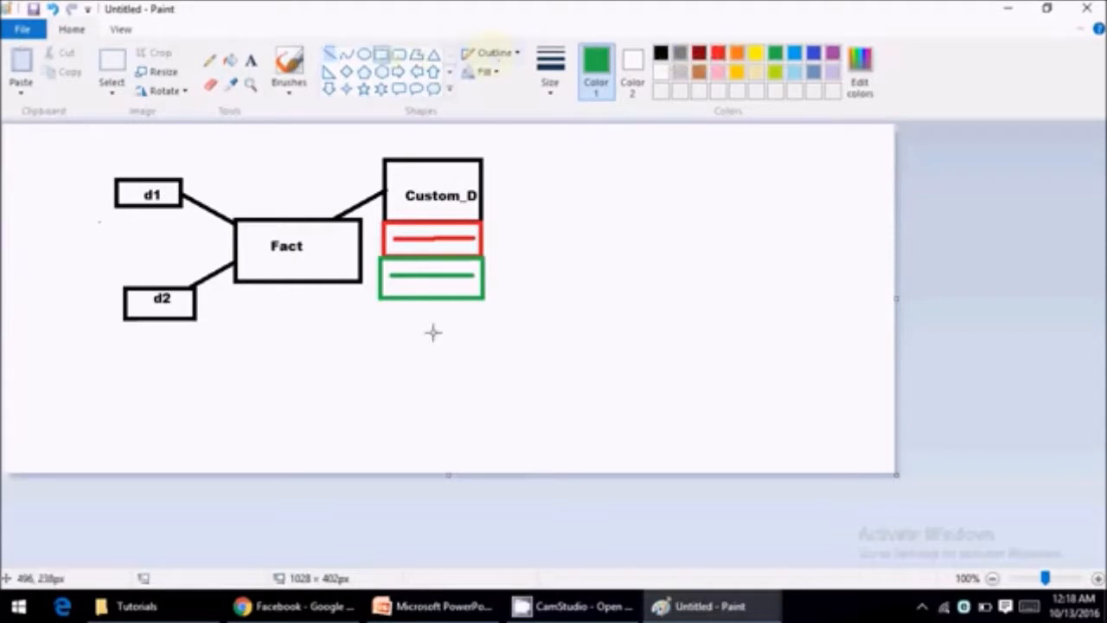
Add a dark red rounded box below the green one with a dark red line inside.
left_click_drag(378, 300, 495, 360)
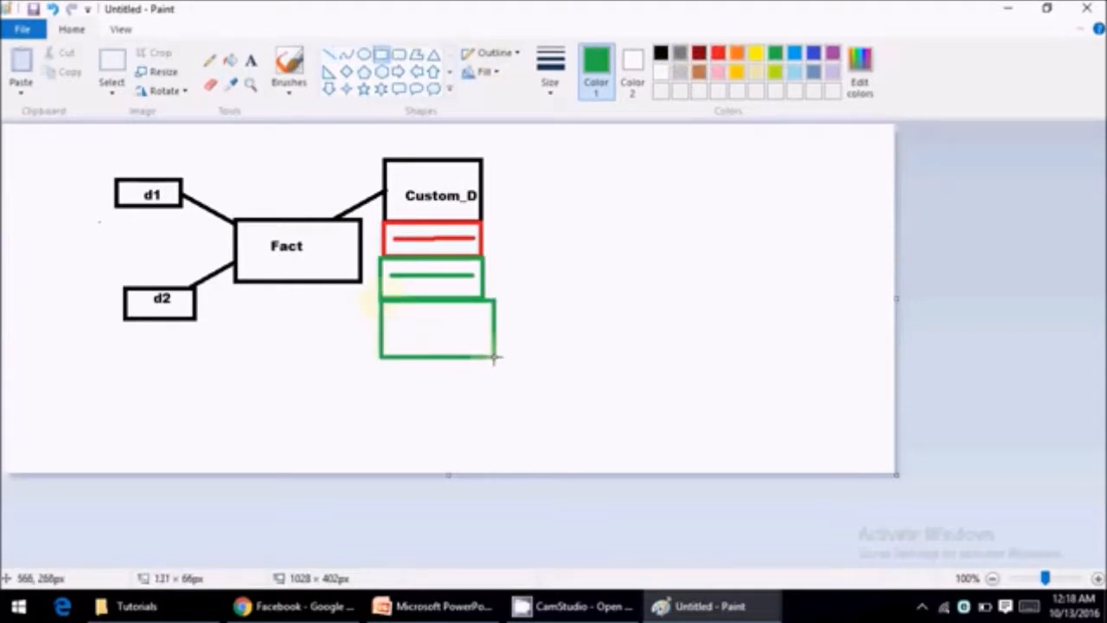
left_click_drag(495, 357, 463, 350)
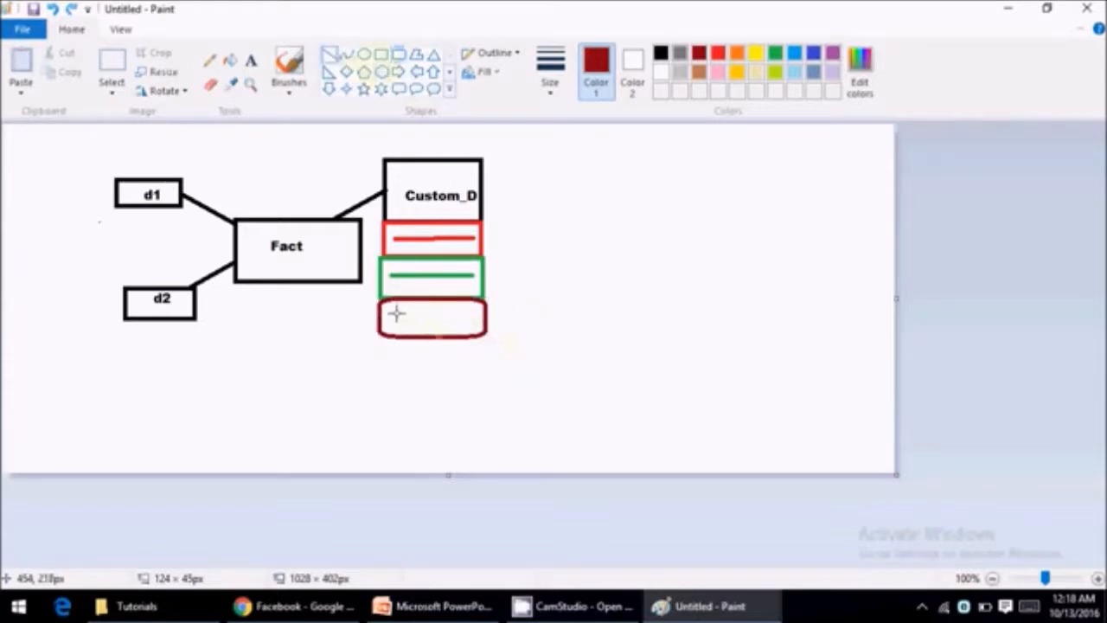
left_click_drag(396, 315, 475, 315)
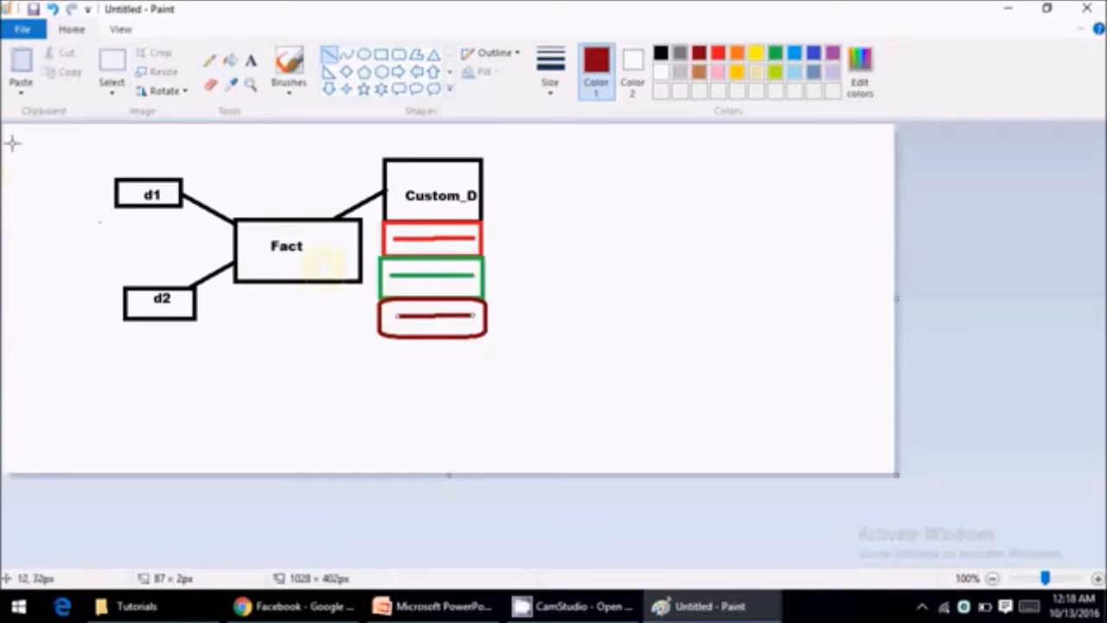
mouse_move(380, 307)
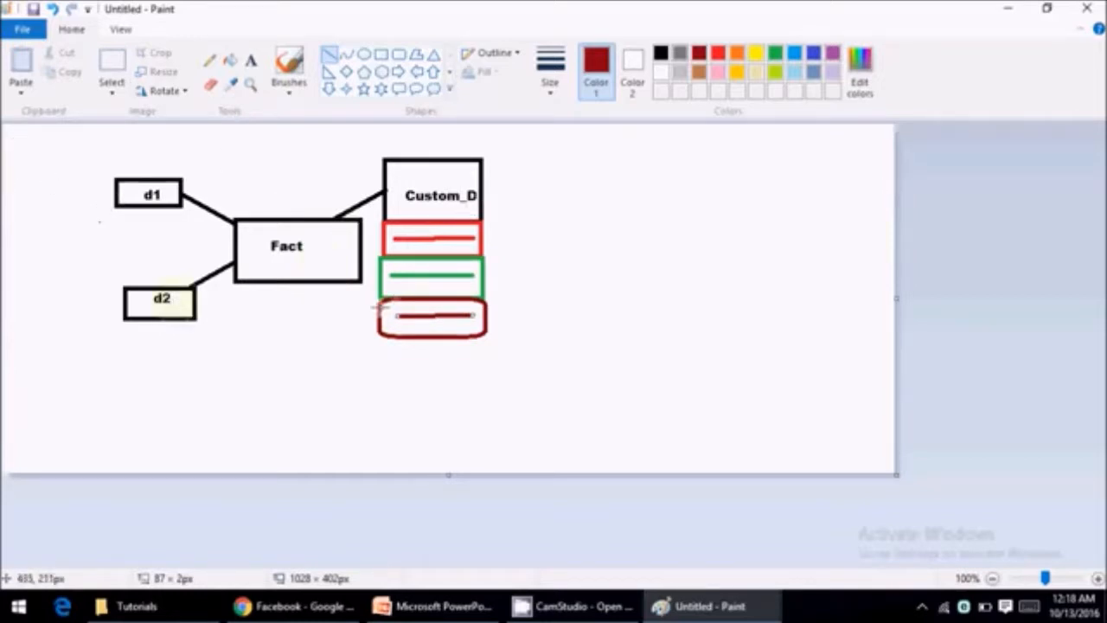
mouse_move(504, 161)
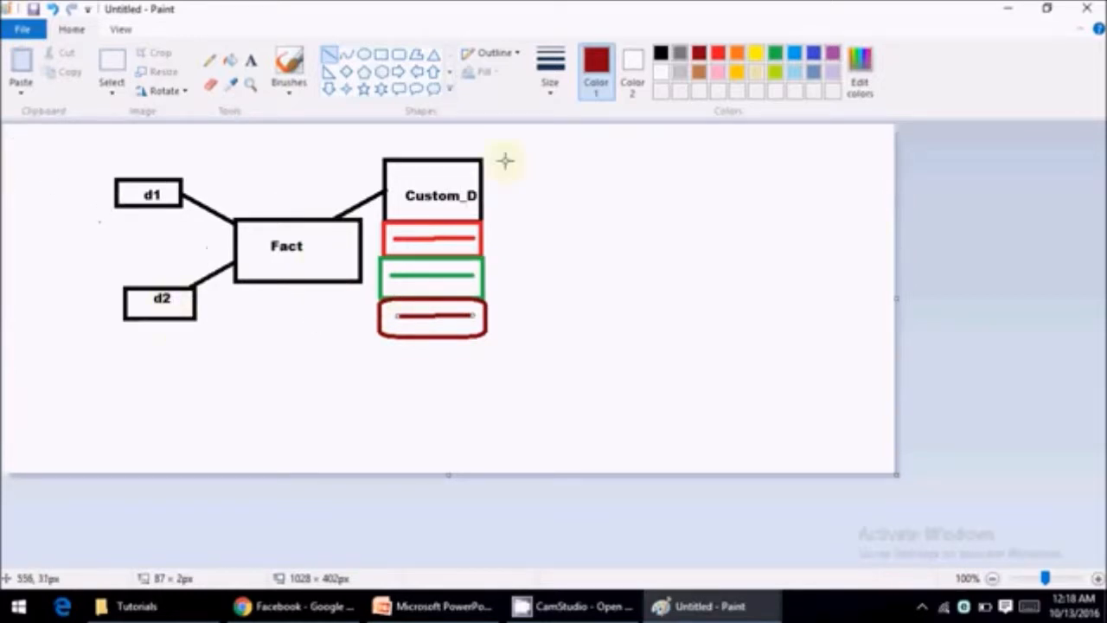
mouse_move(324, 276)
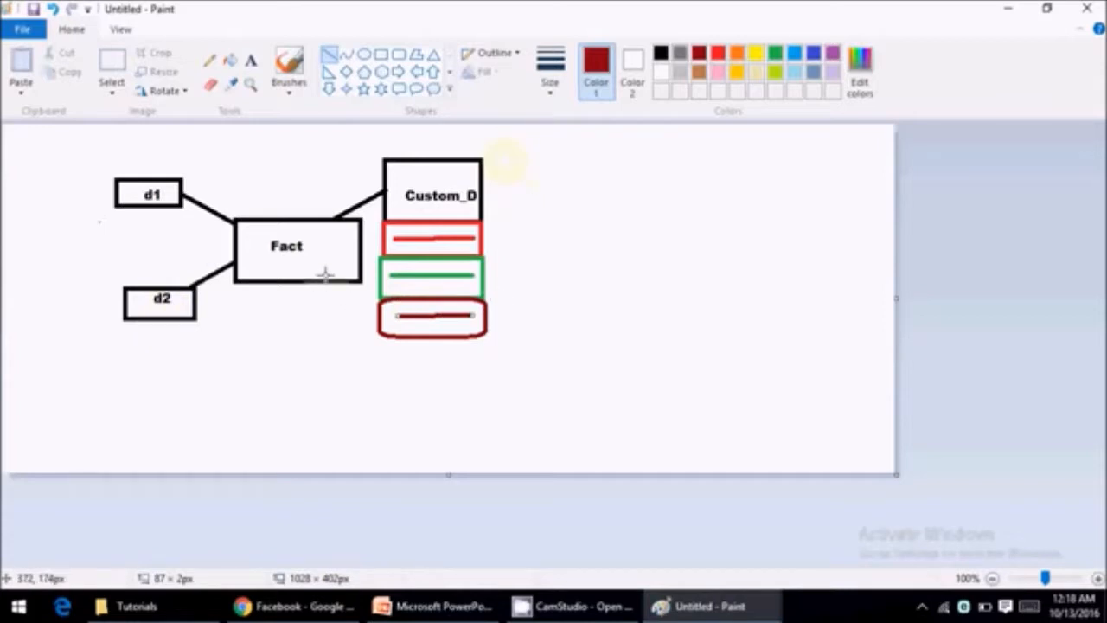
mouse_move(355, 242)
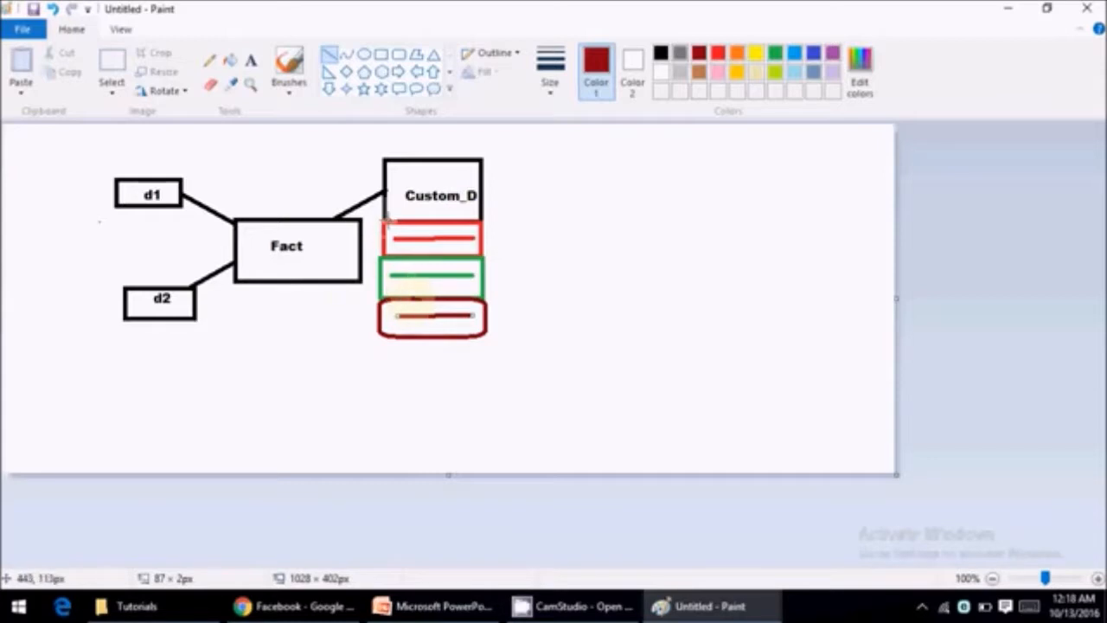
mouse_move(489, 267)
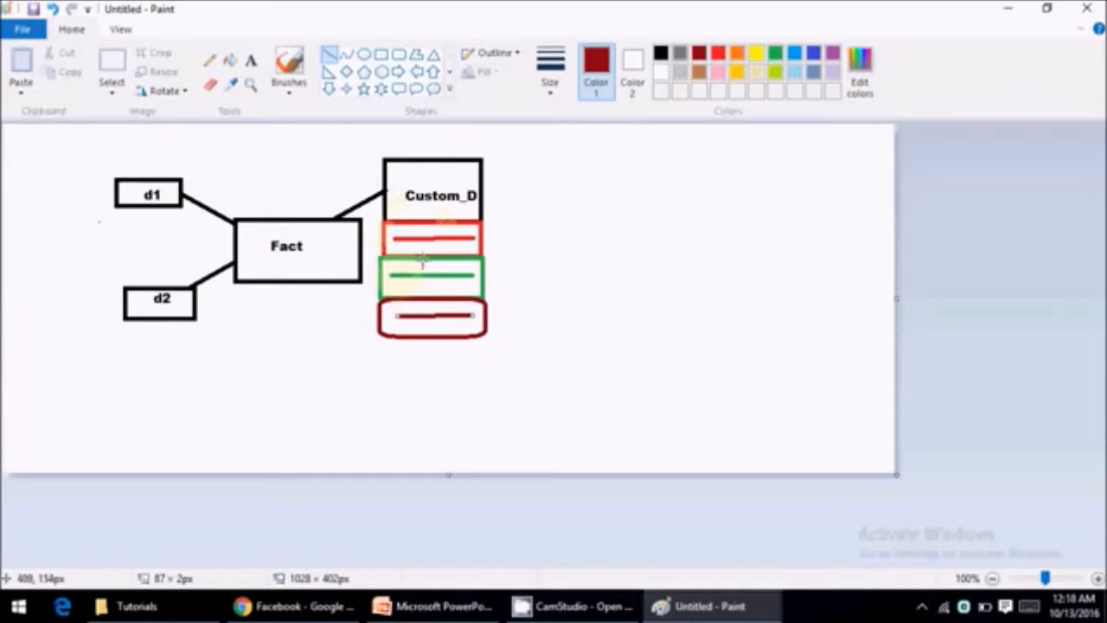
mouse_move(132, 228)
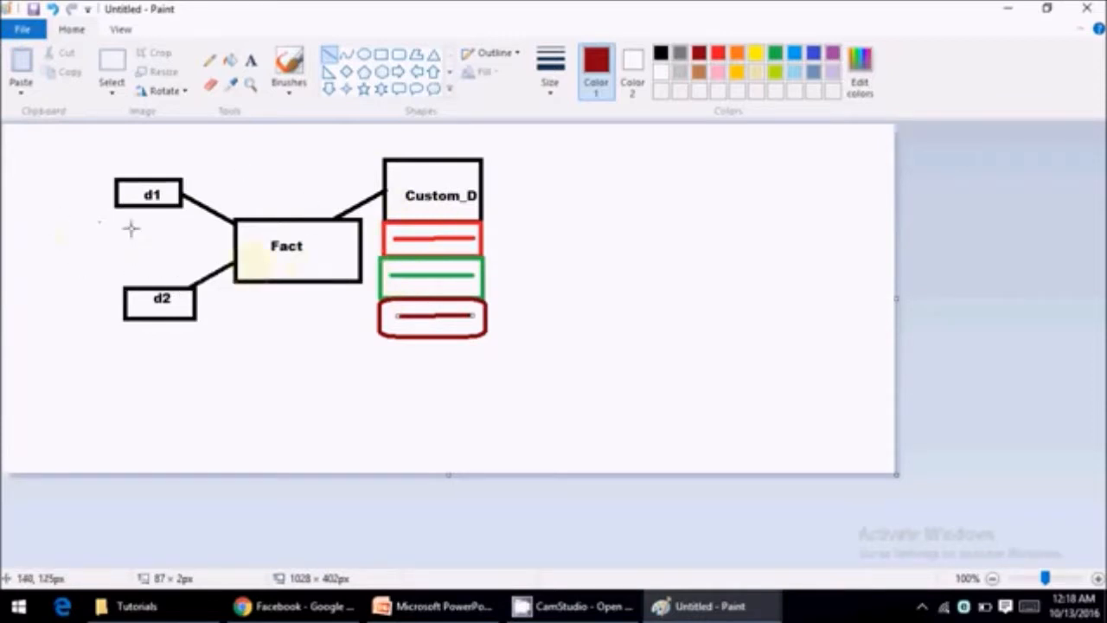
mouse_move(207, 236)
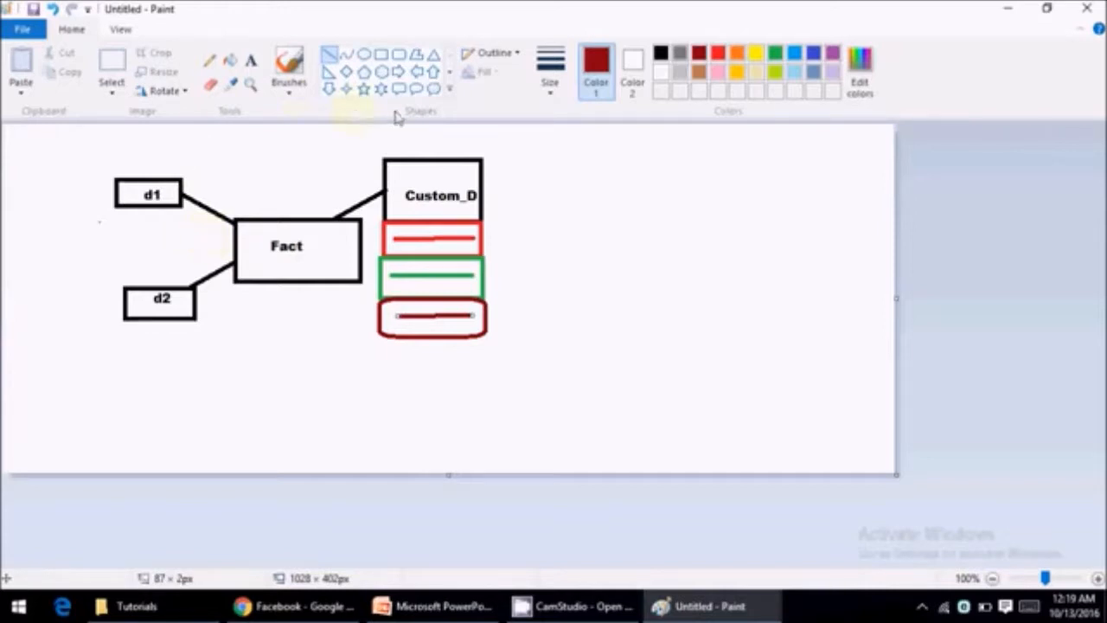
mouse_move(554, 169)
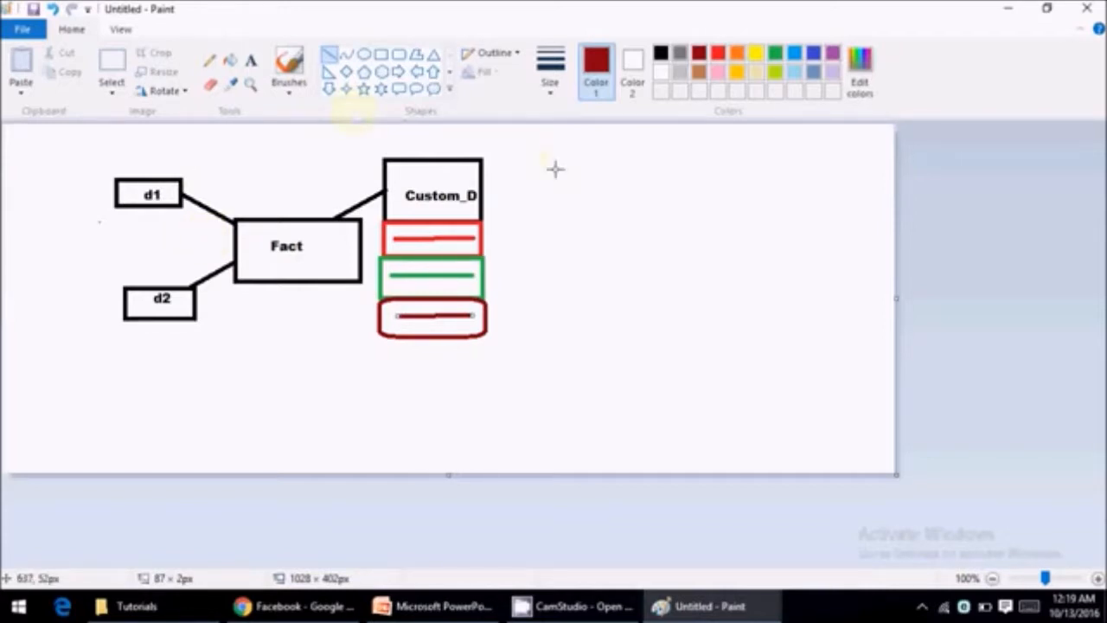
mouse_move(335, 316)
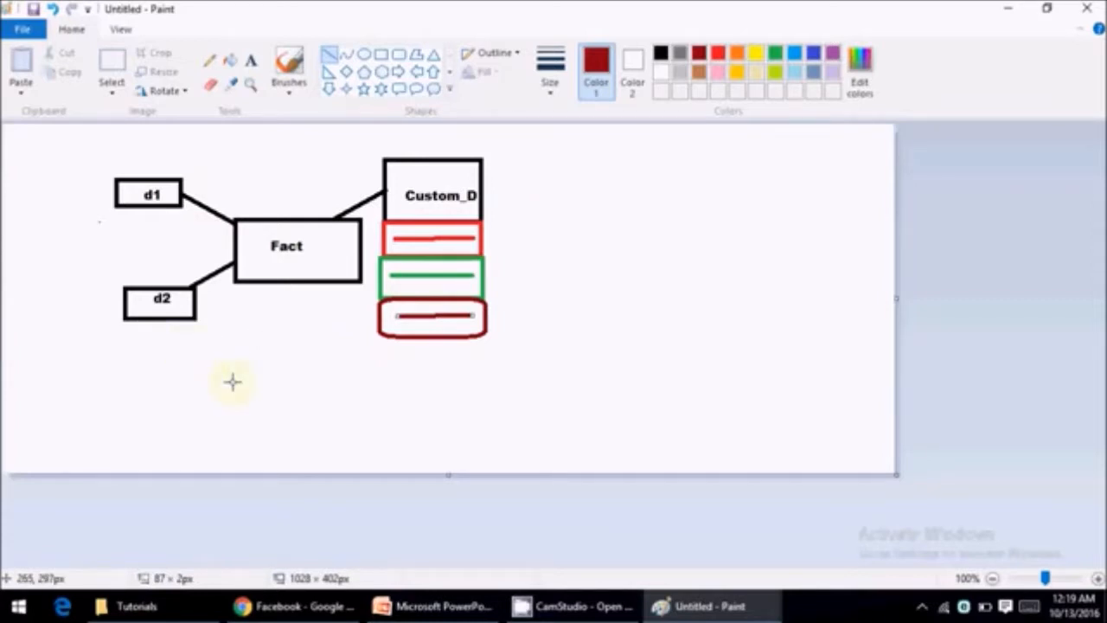
mouse_move(376, 49)
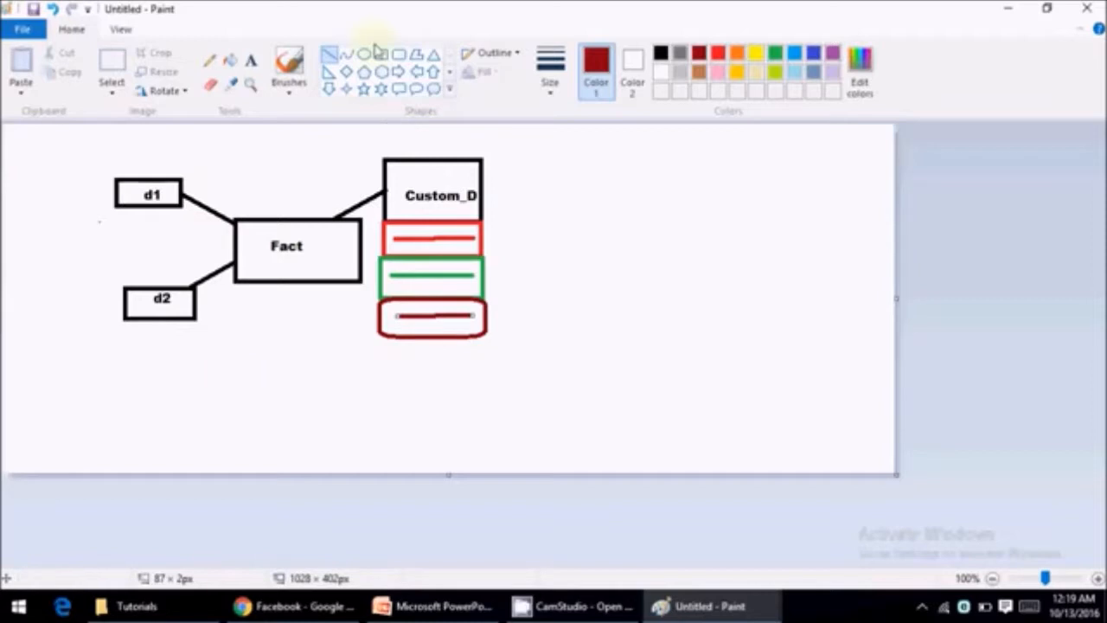
mouse_move(503, 137)
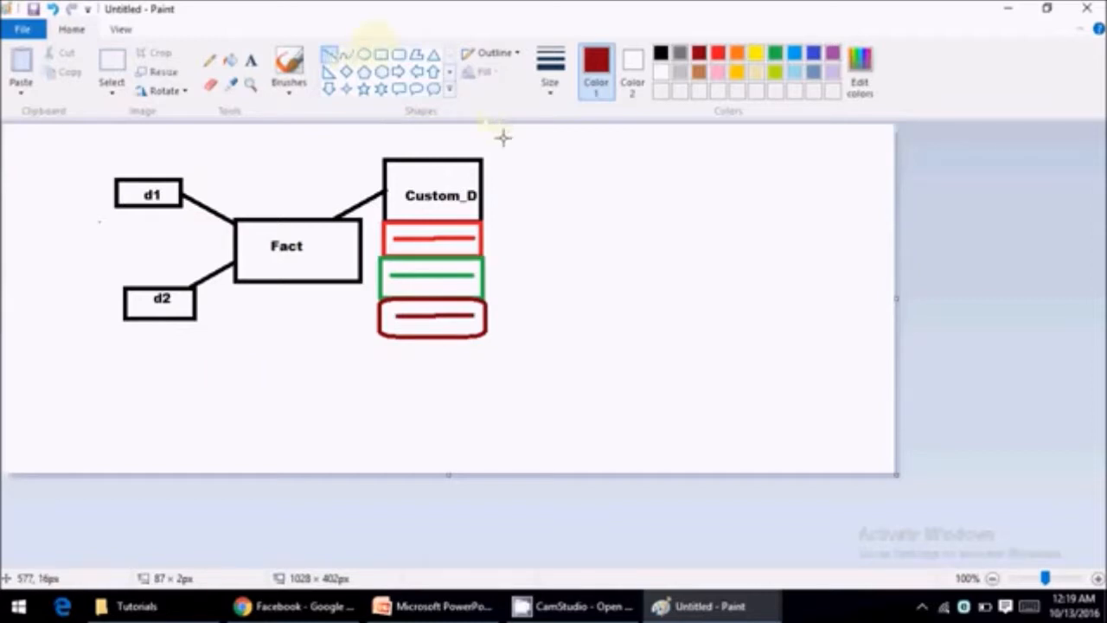
Undo a trial vertical line and draw a small dark red box right of Custom_D.
left_click_drag(500, 130, 513, 226)
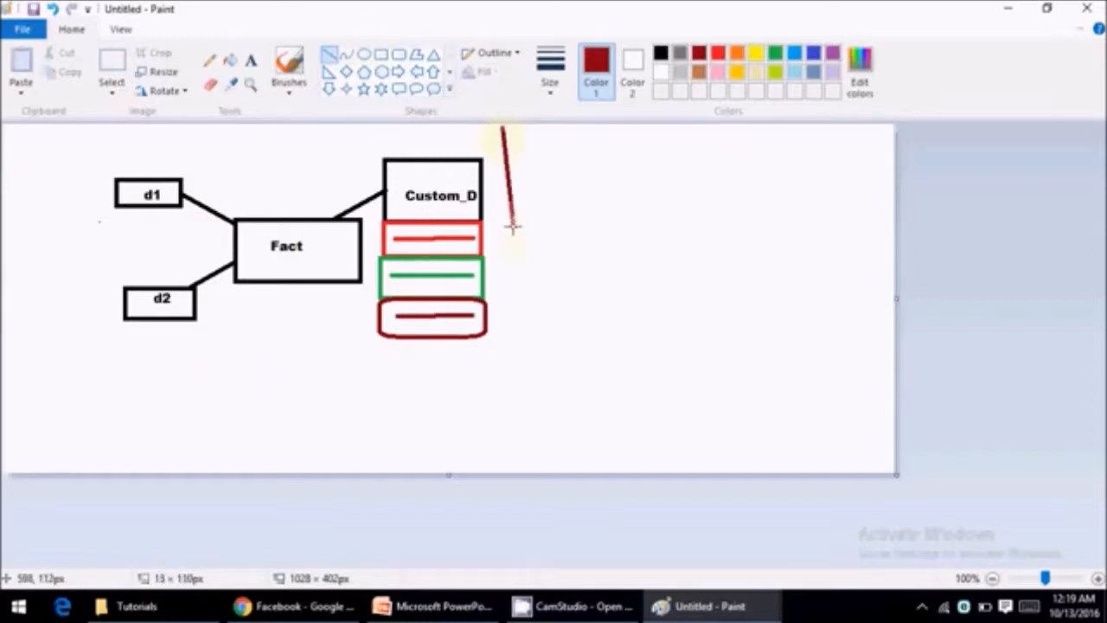
left_click_drag(502, 129, 500, 406)
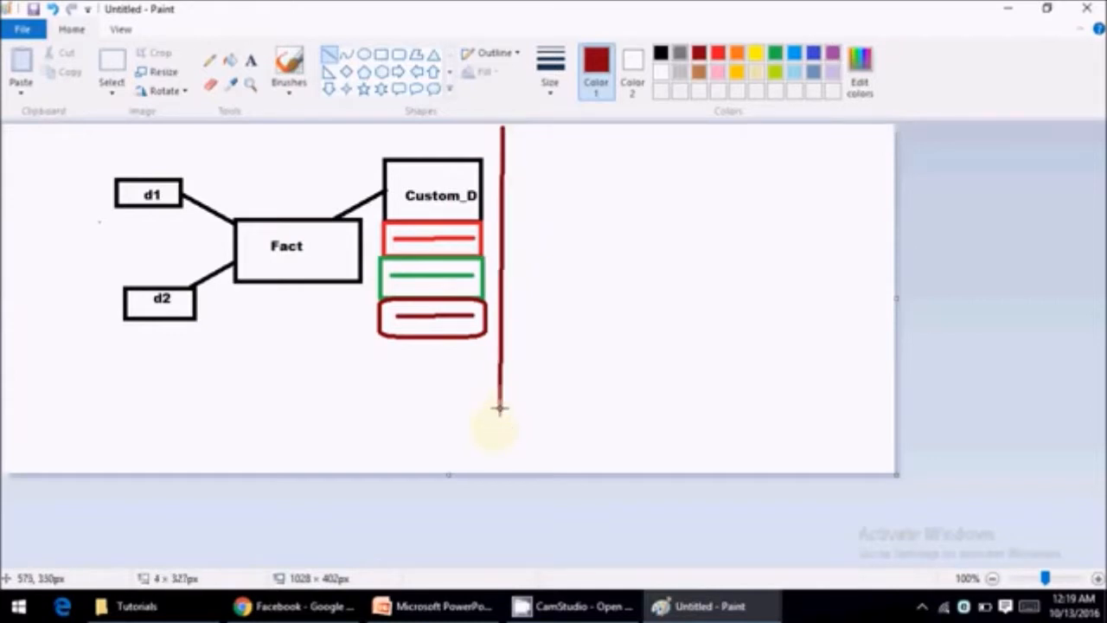
key("ctrl+z")
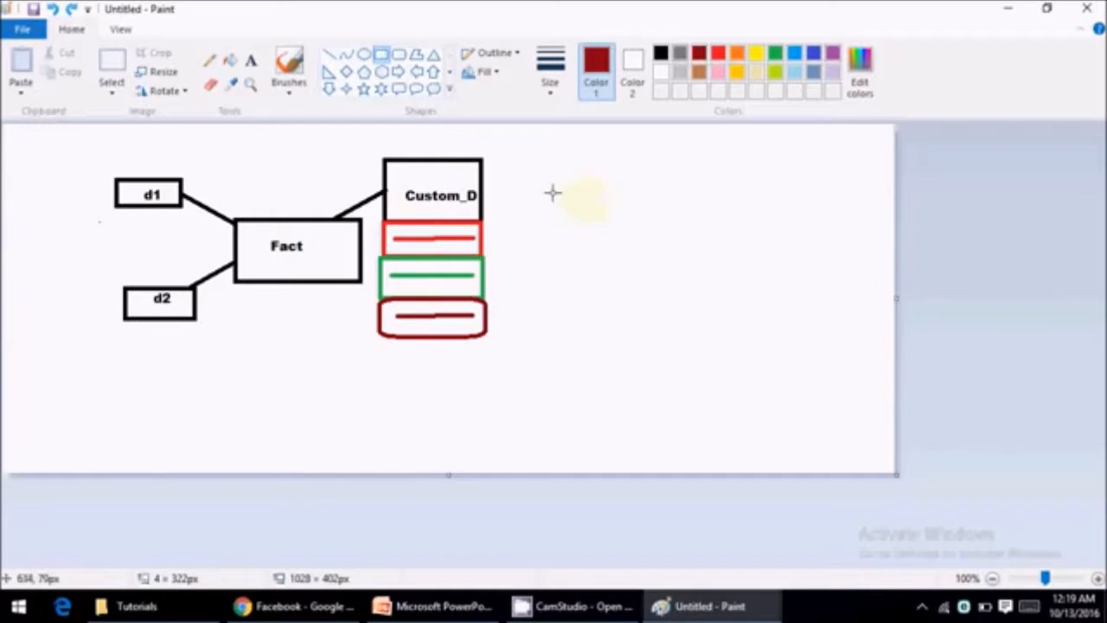
left_click_drag(552, 192, 616, 240)
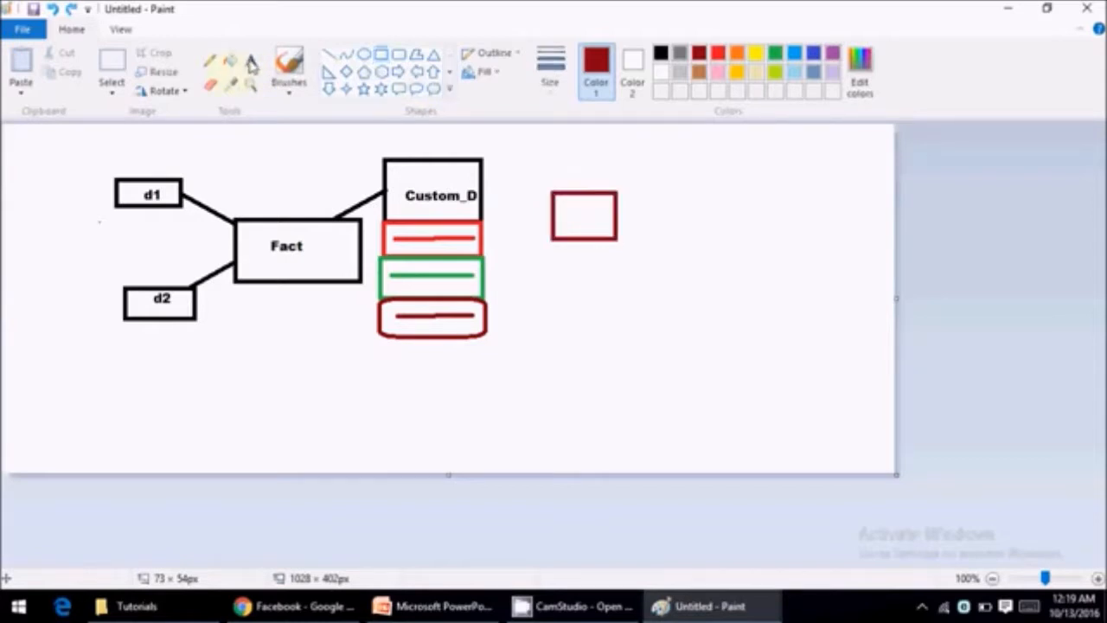
Label the new dark red box Cust1.
left_click(579, 215)
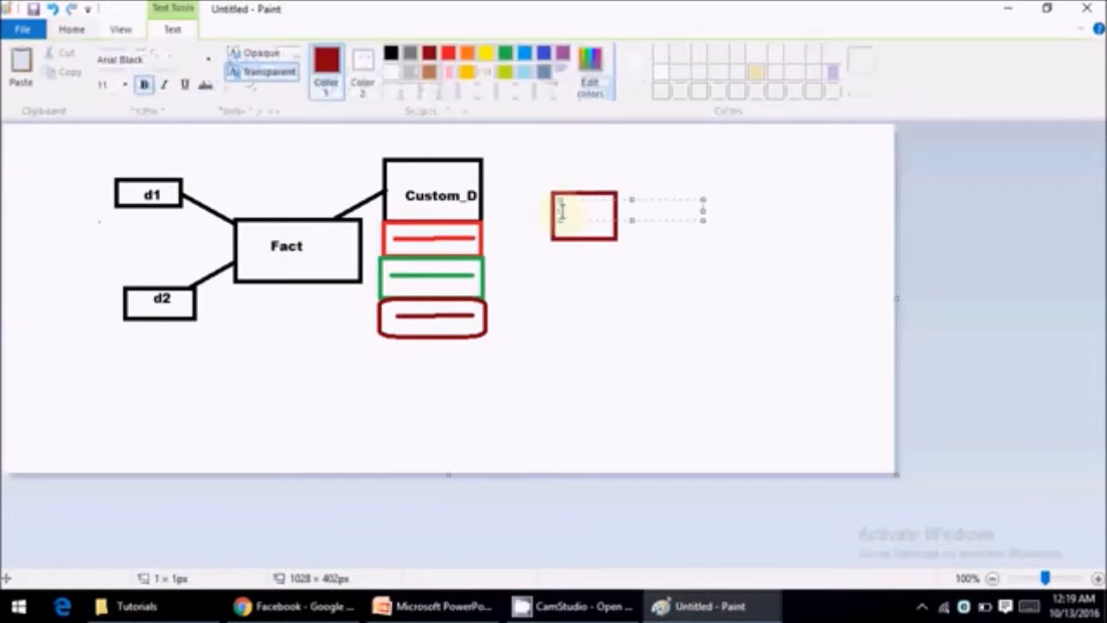
type("Cus")
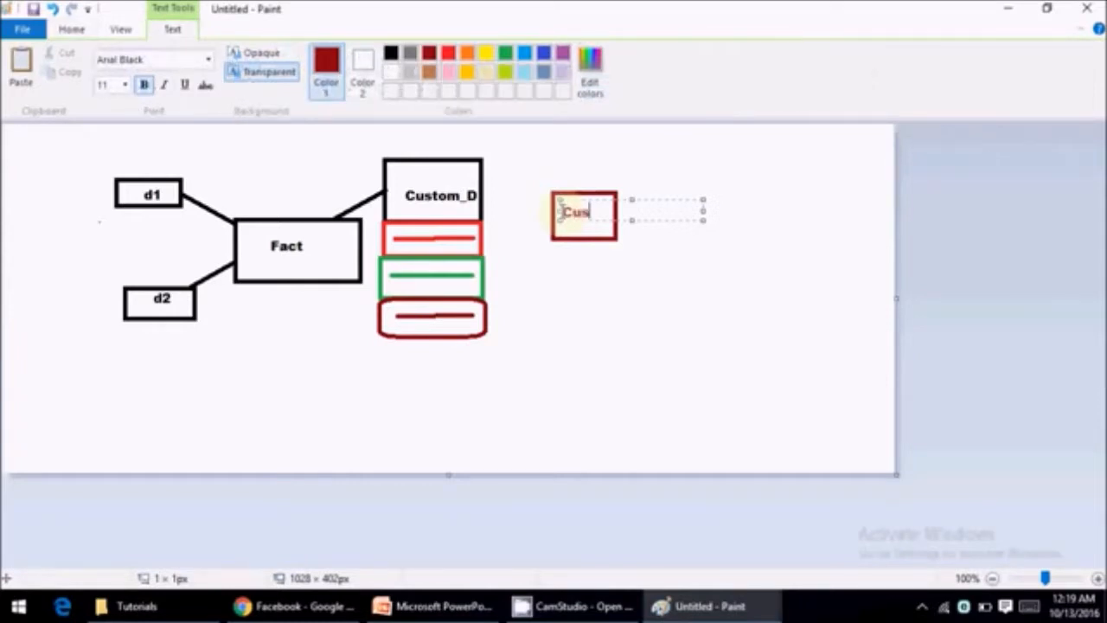
type("t1")
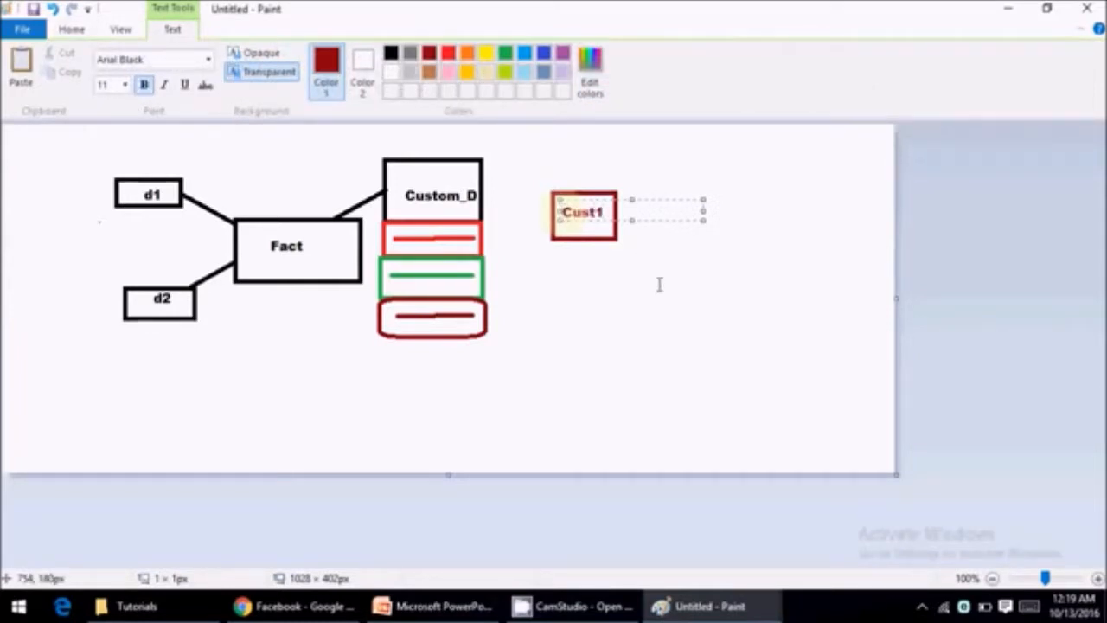
left_click(660, 285)
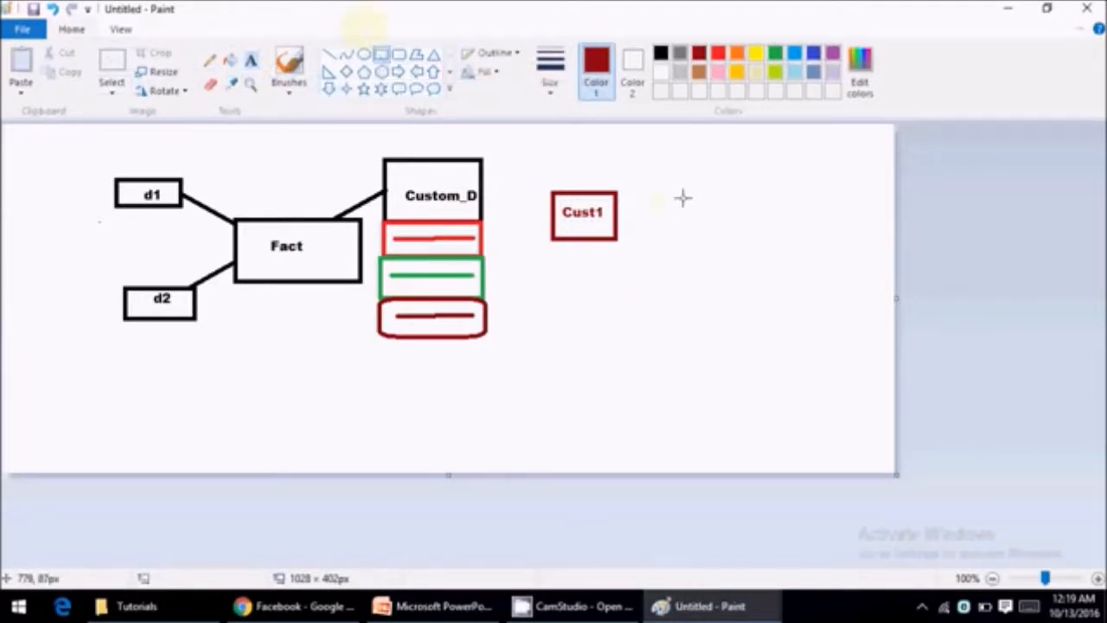
mouse_move(729, 190)
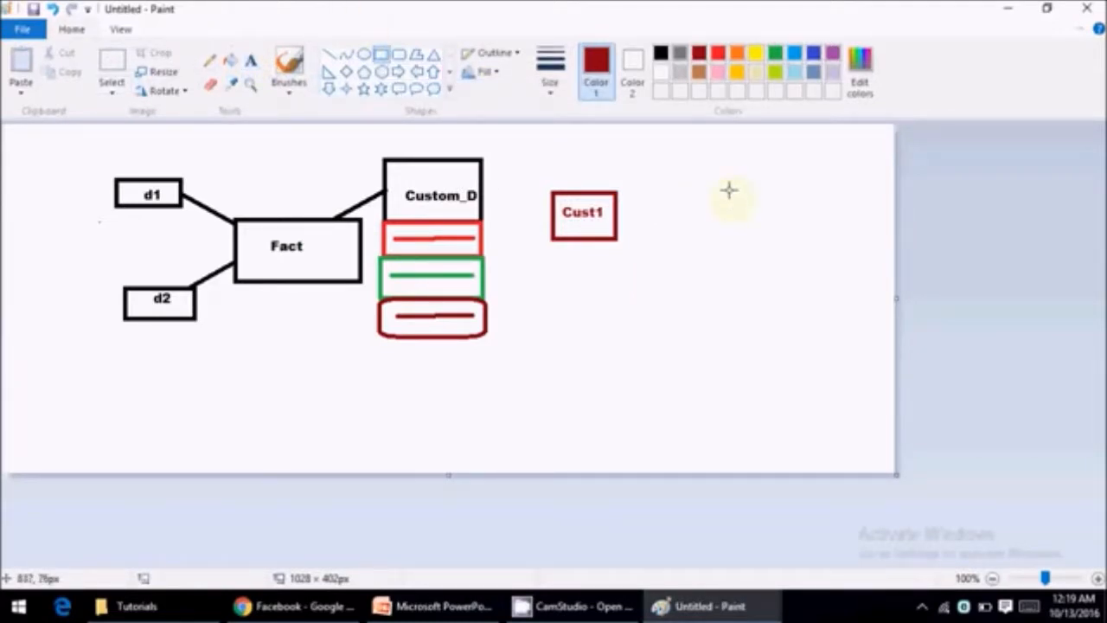
Draw and label Cust2 and Cust3 boxes, plus a central box between them.
left_click_drag(726, 190, 800, 234)
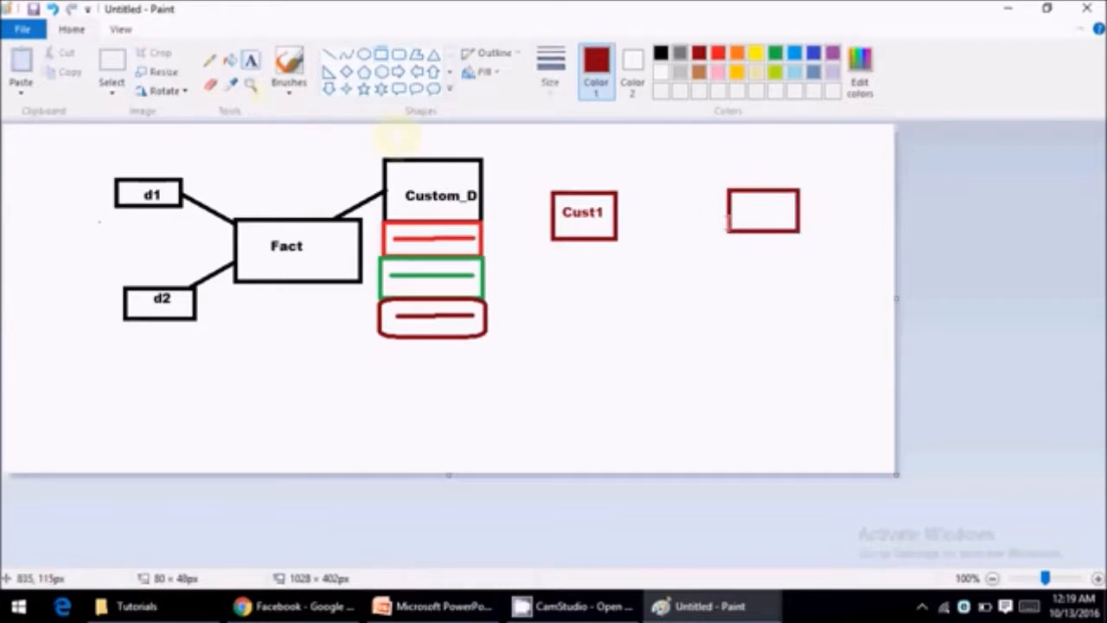
left_click(761, 212)
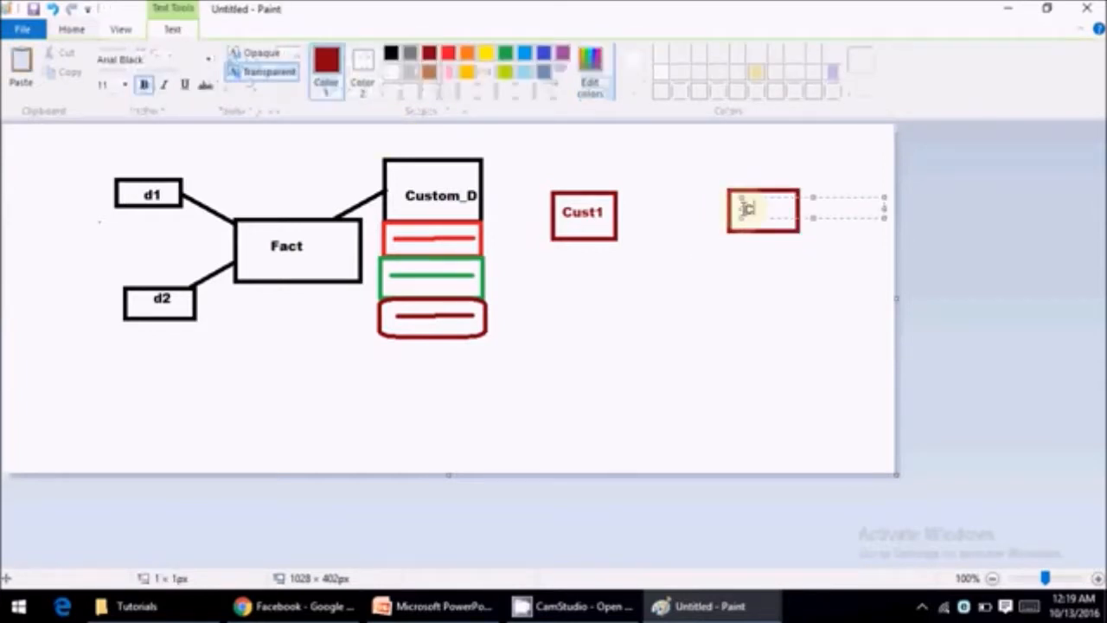
type("Cust2")
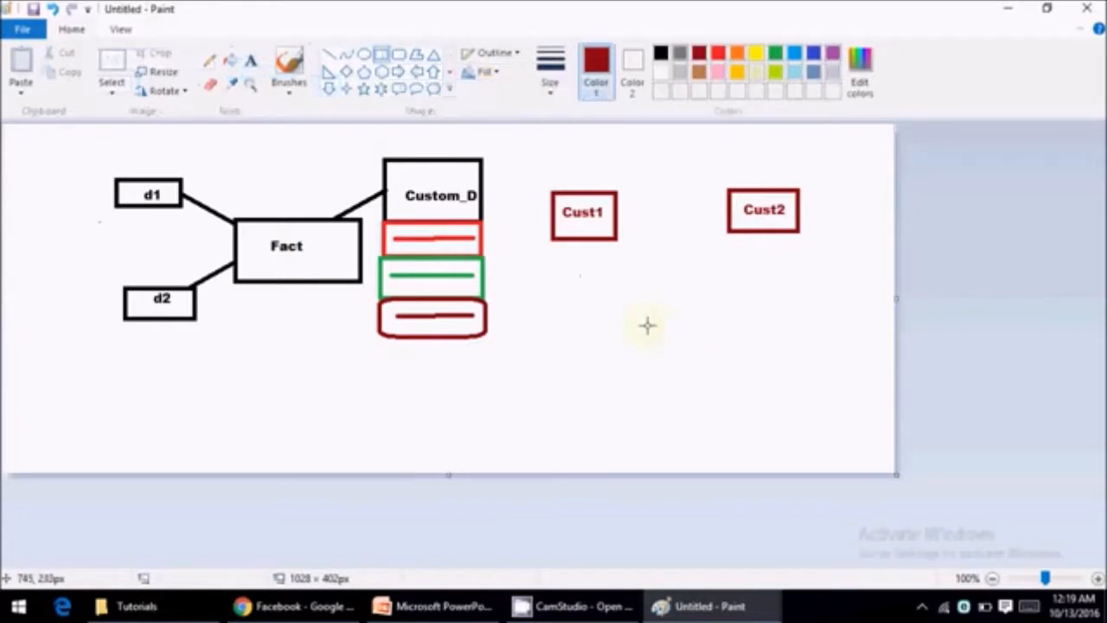
left_click_drag(629, 324, 710, 370)
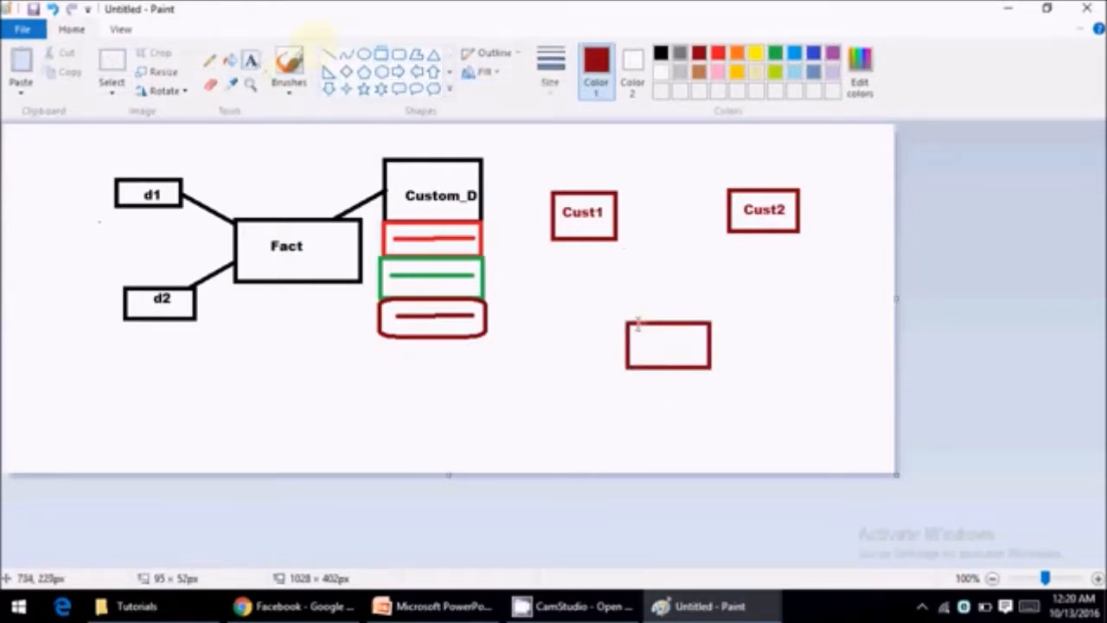
left_click(668, 344)
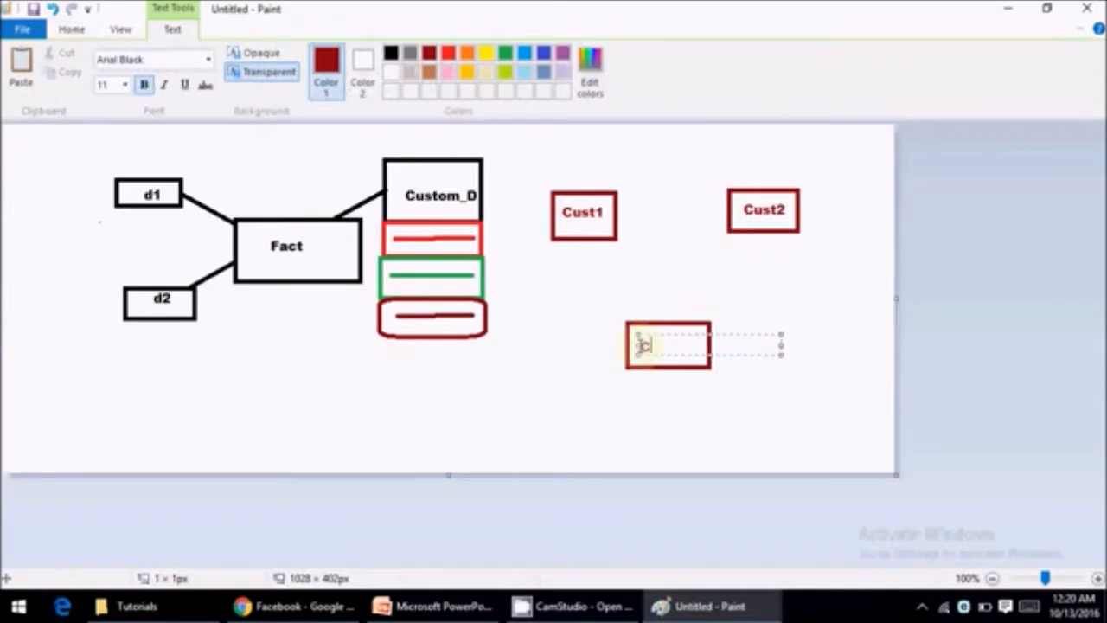
type("Cust3")
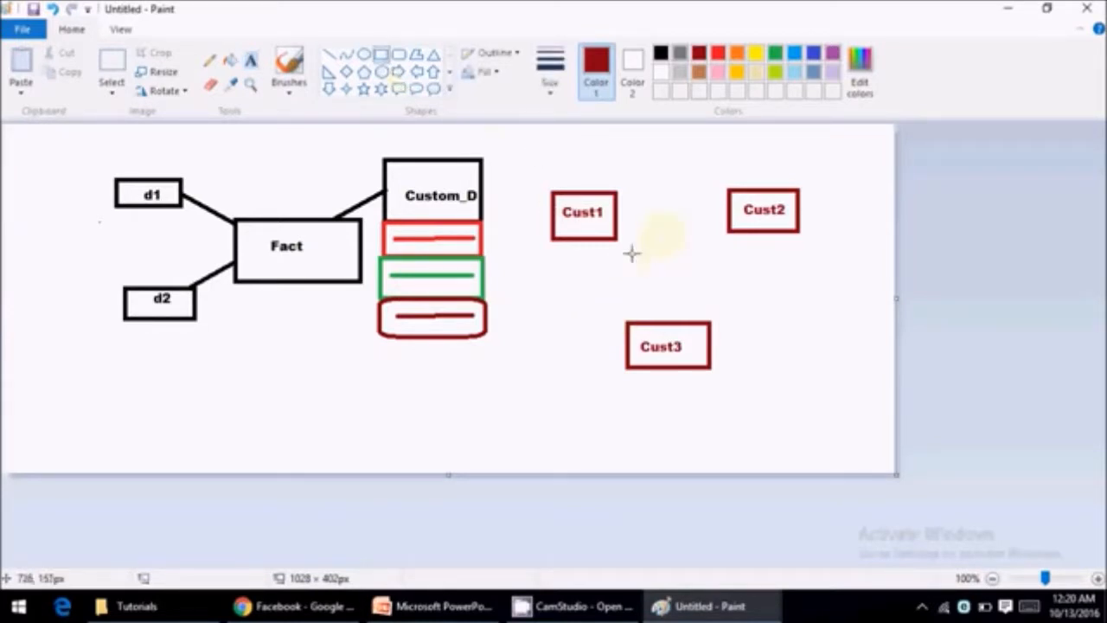
left_click_drag(623, 251, 714, 303)
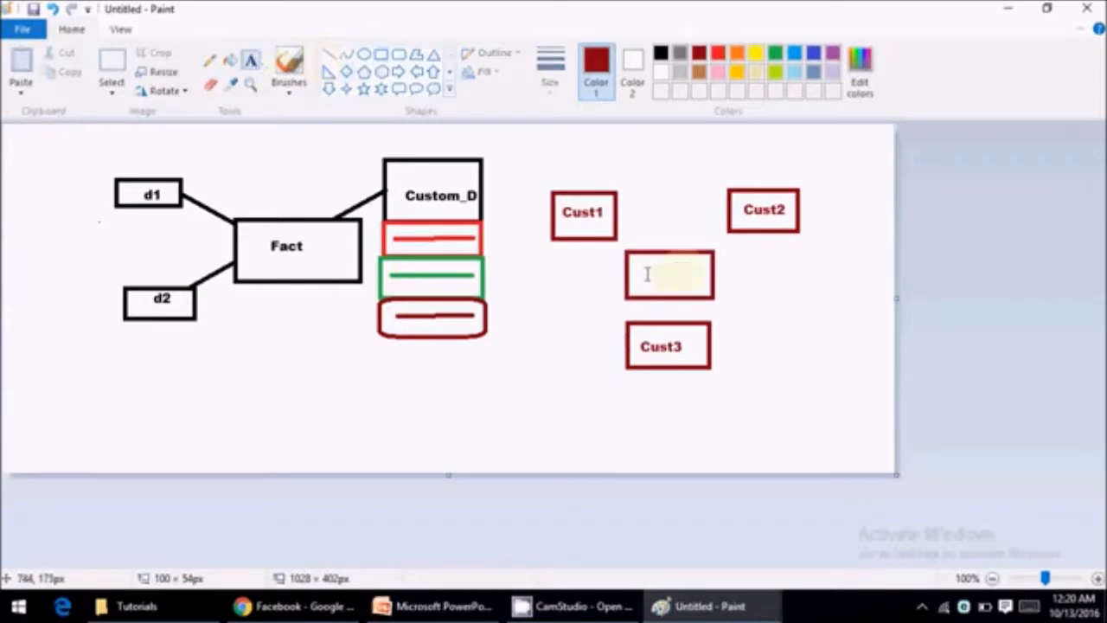
Place a label in the central box and link Cust1, Cust2 and Custom_D to it.
left_click(671, 275)
type("F F")
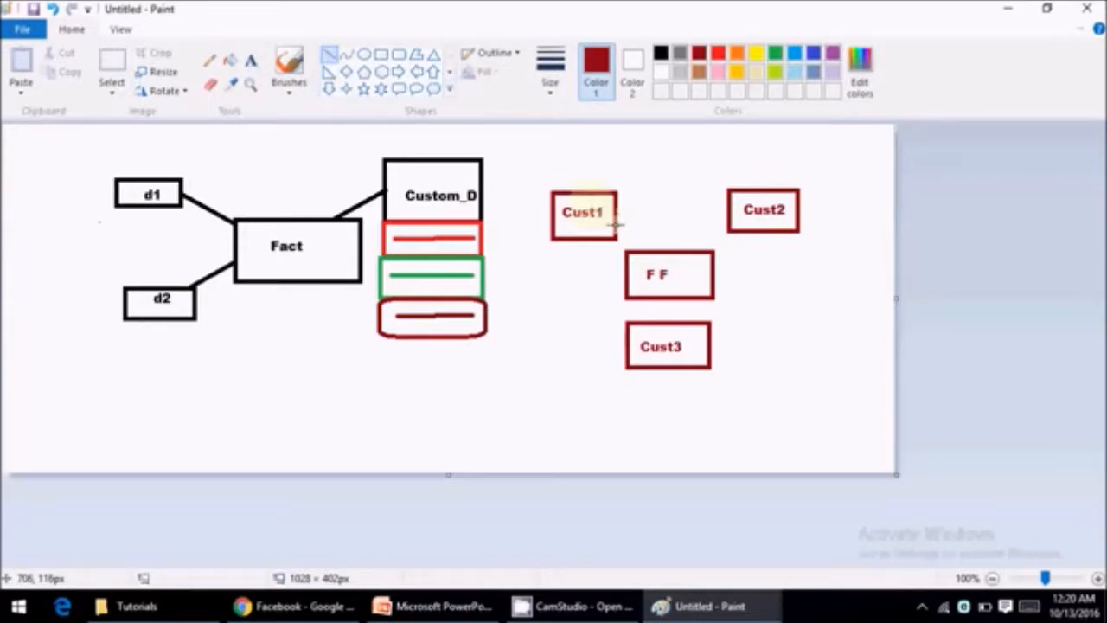
left_click_drag(610, 229, 651, 251)
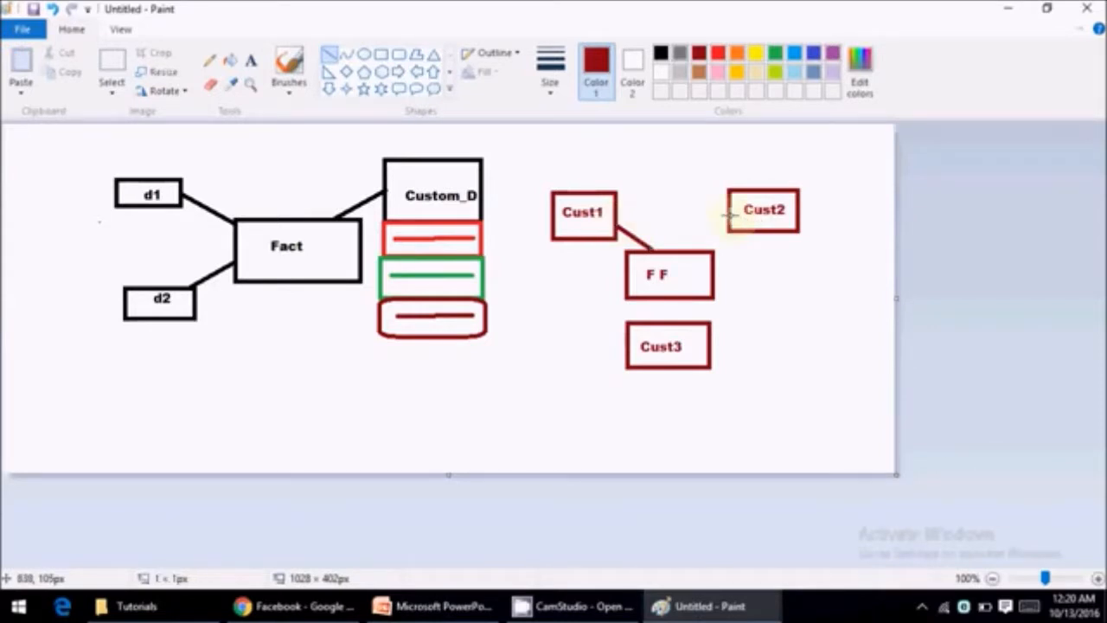
left_click_drag(731, 225, 692, 255)
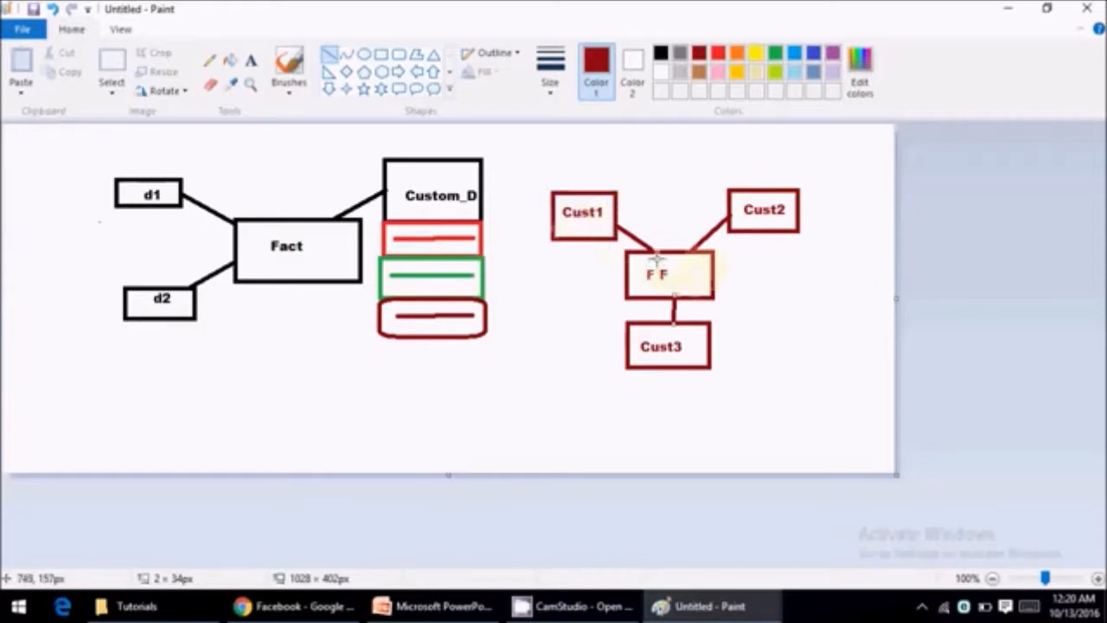
mouse_move(606, 266)
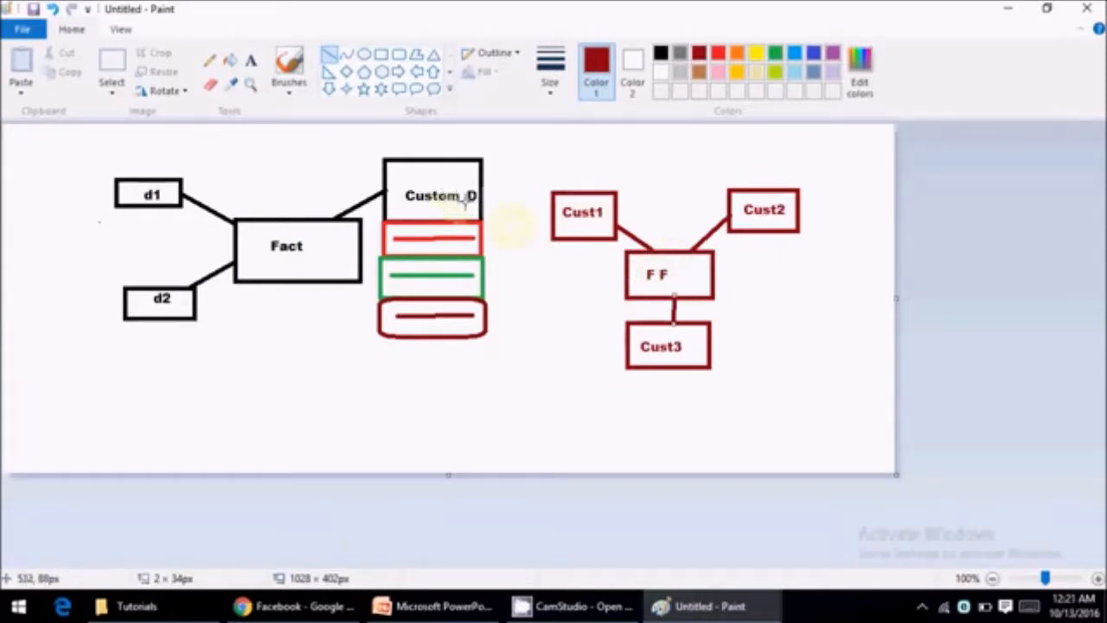
left_click_drag(485, 203, 619, 272)
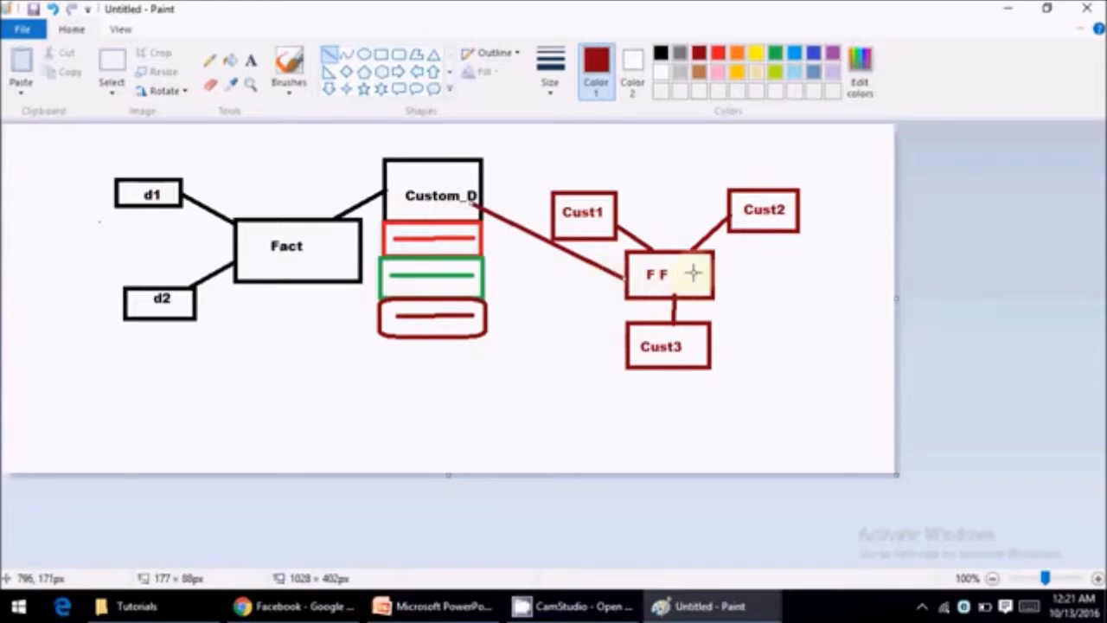
mouse_move(562, 263)
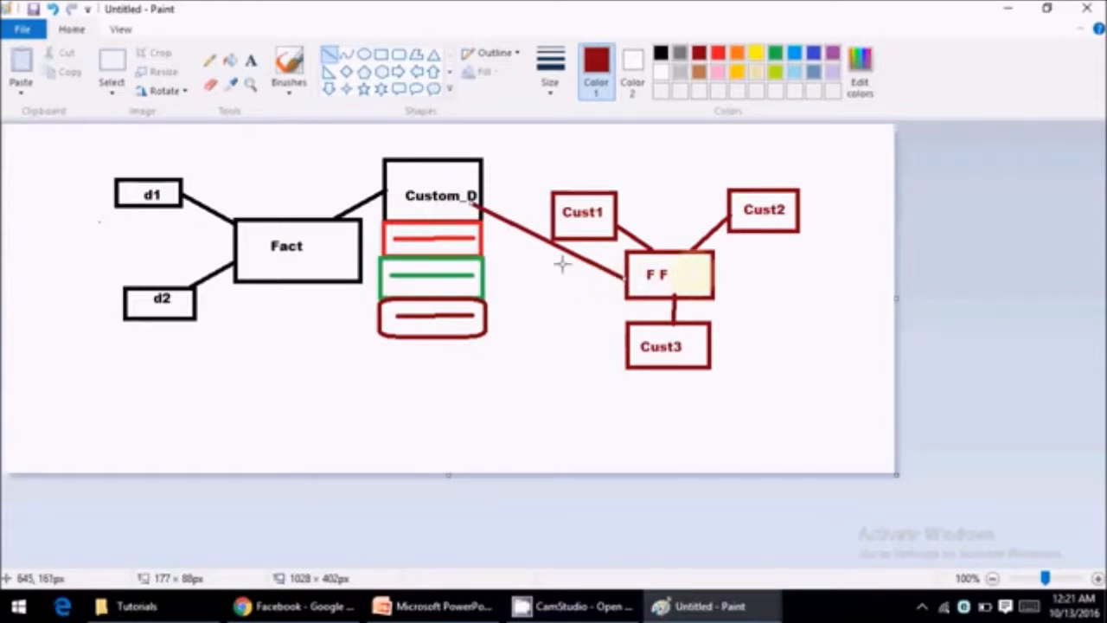
mouse_move(558, 301)
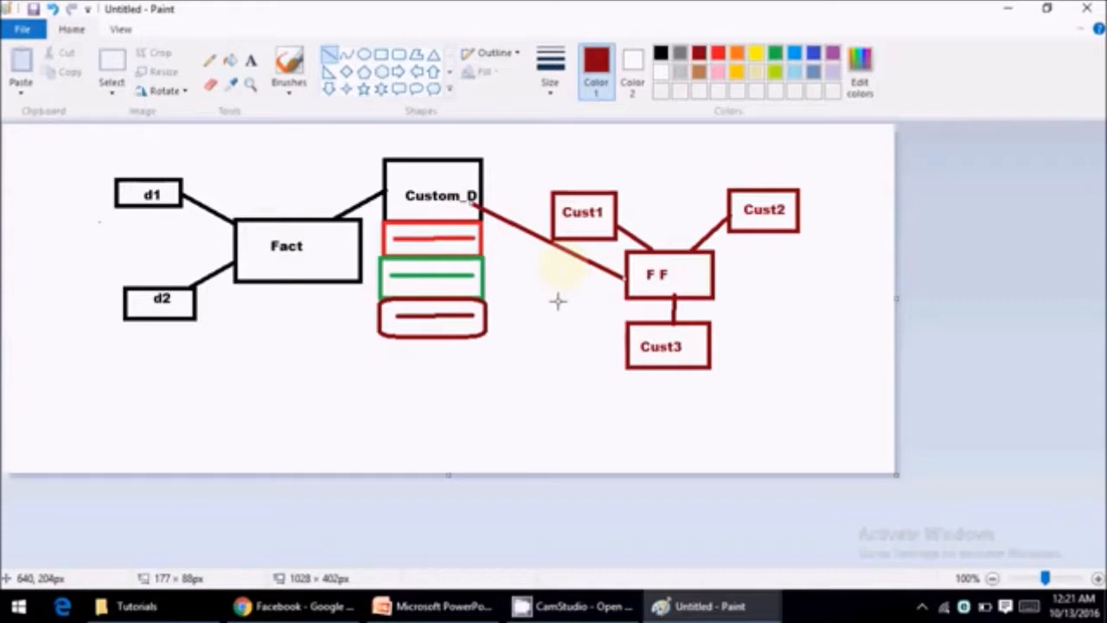
mouse_move(510, 298)
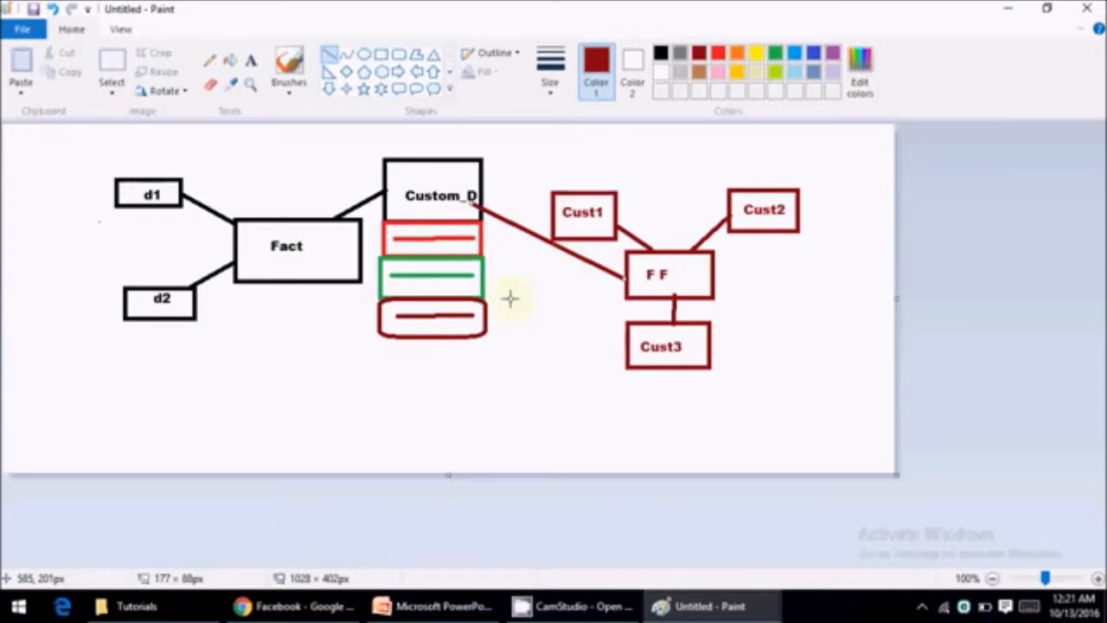
mouse_move(411, 192)
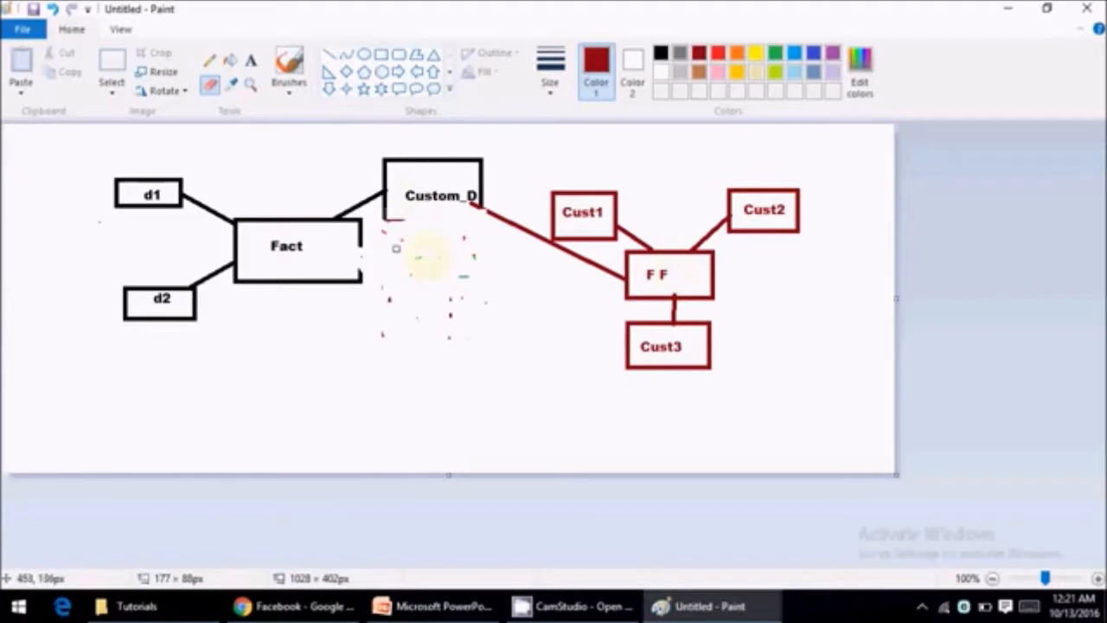
mouse_move(441, 250)
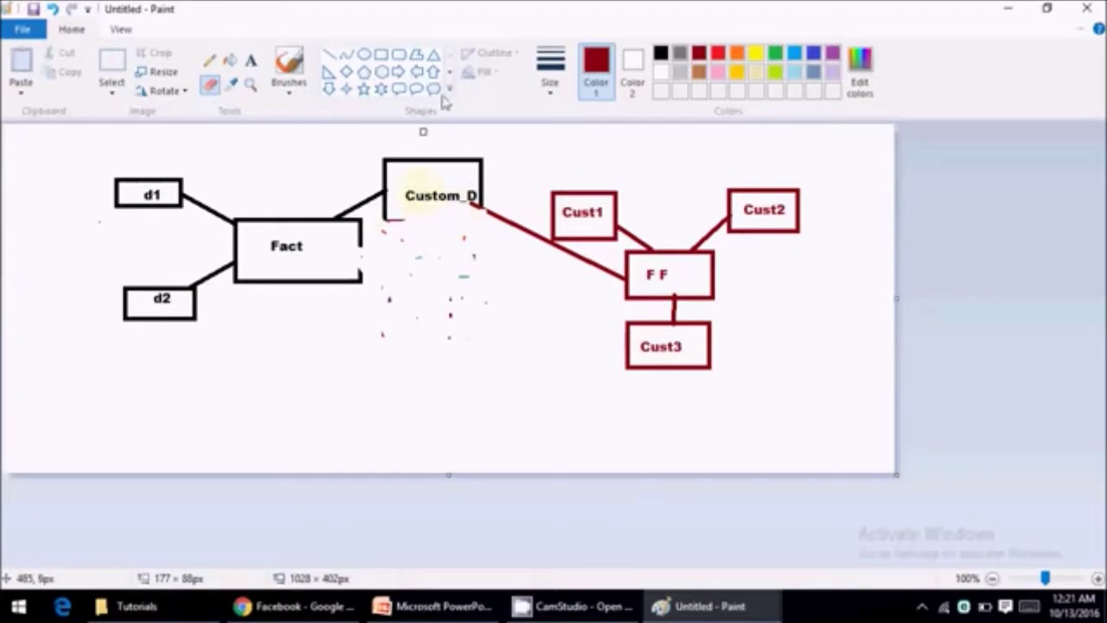
mouse_move(620, 316)
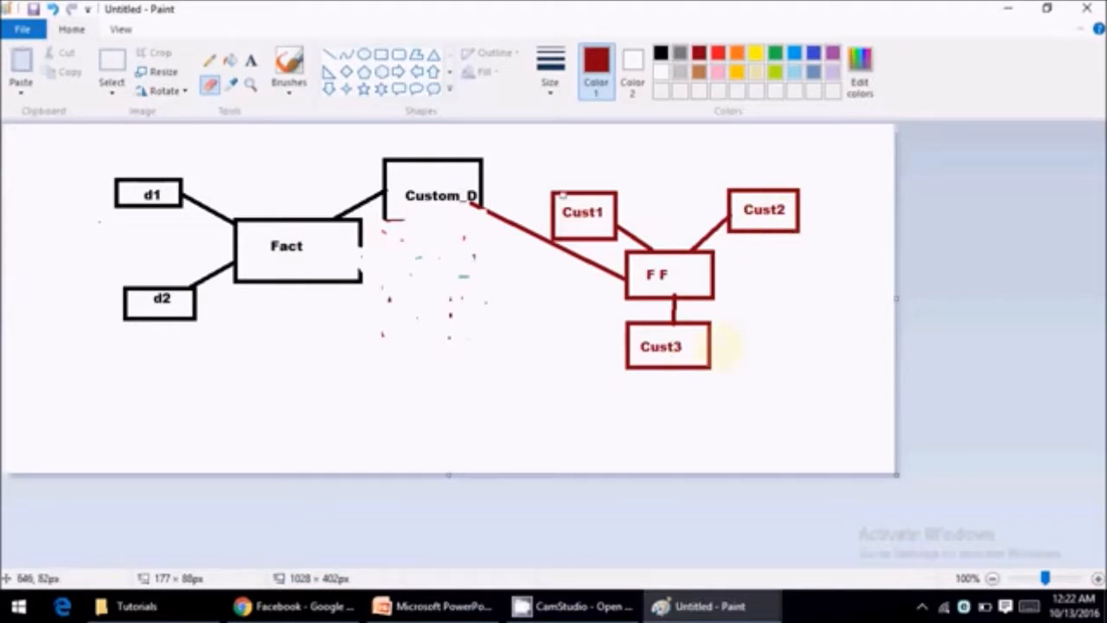
mouse_move(652, 234)
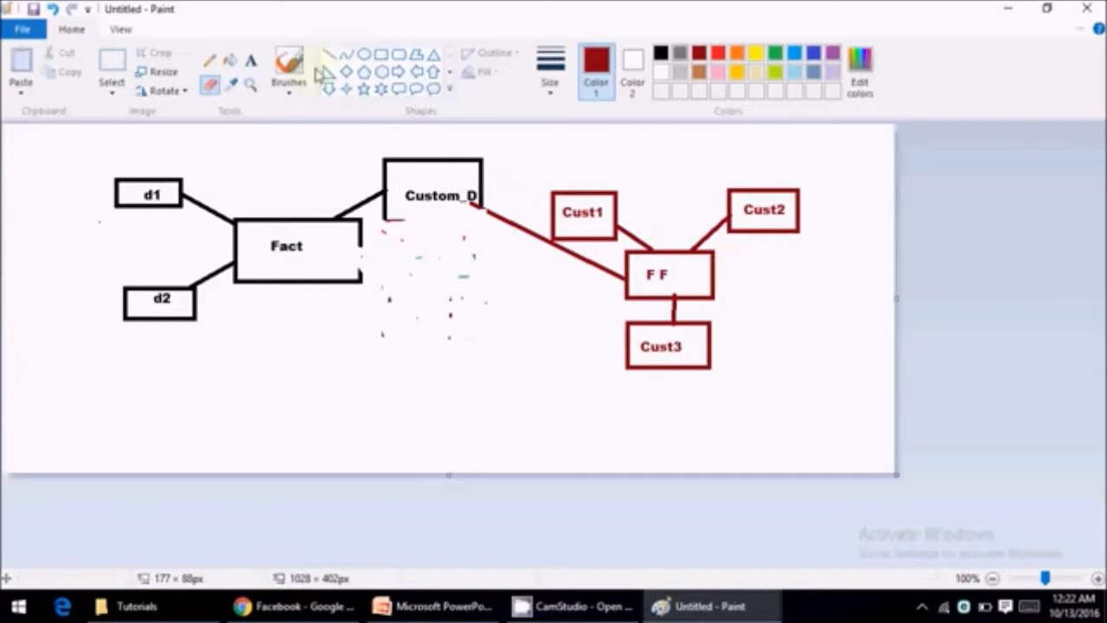
mouse_move(645, 262)
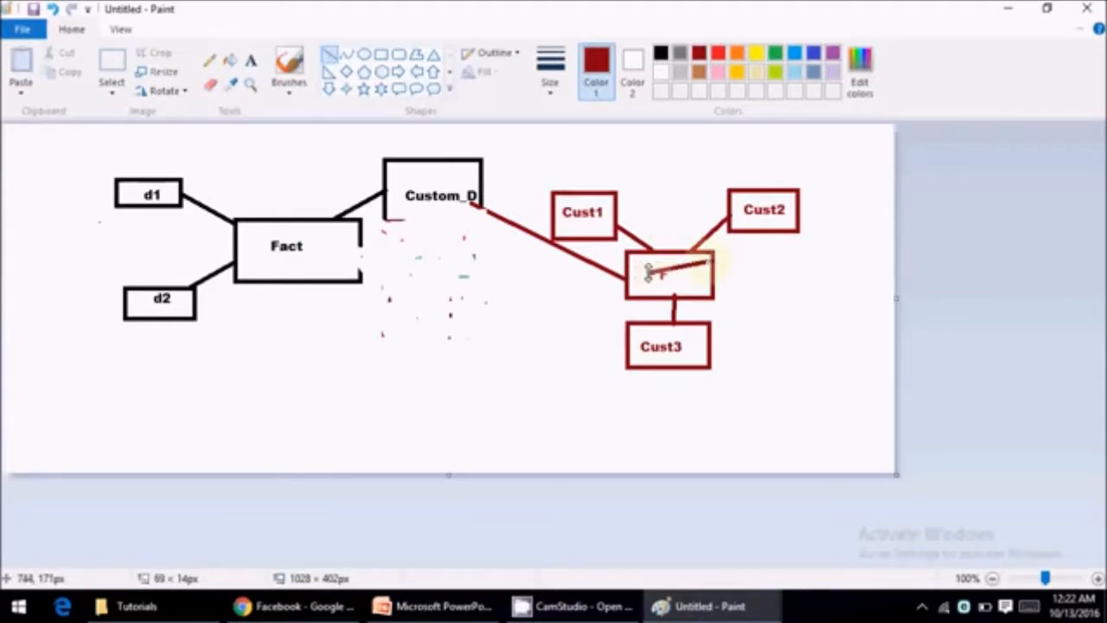
Type 'F F' as the central box label.
type("F F")
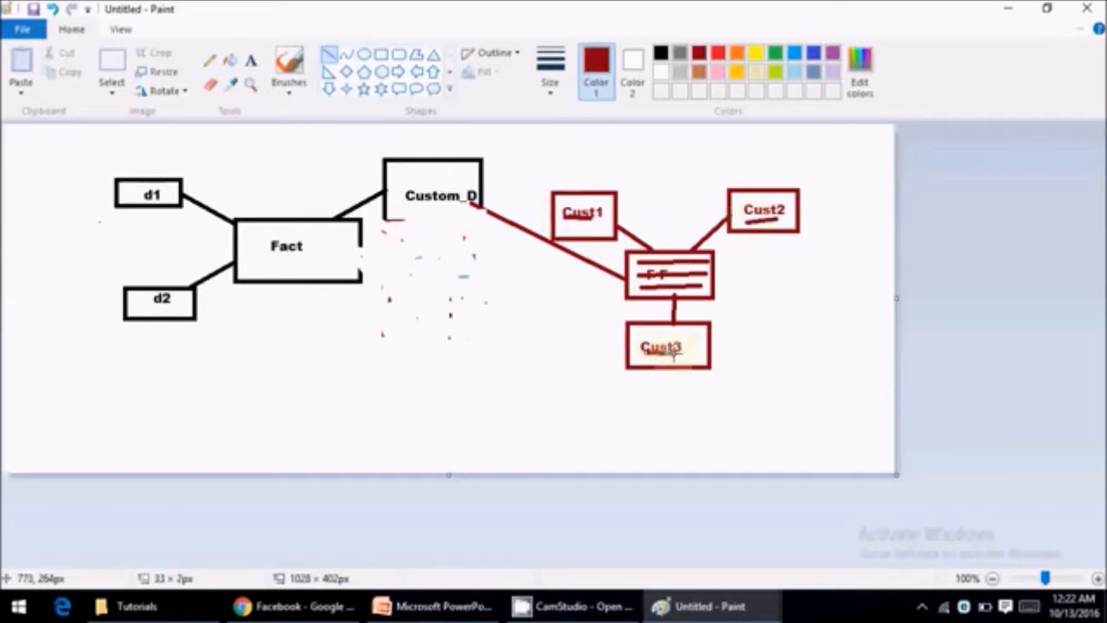
mouse_move(636, 228)
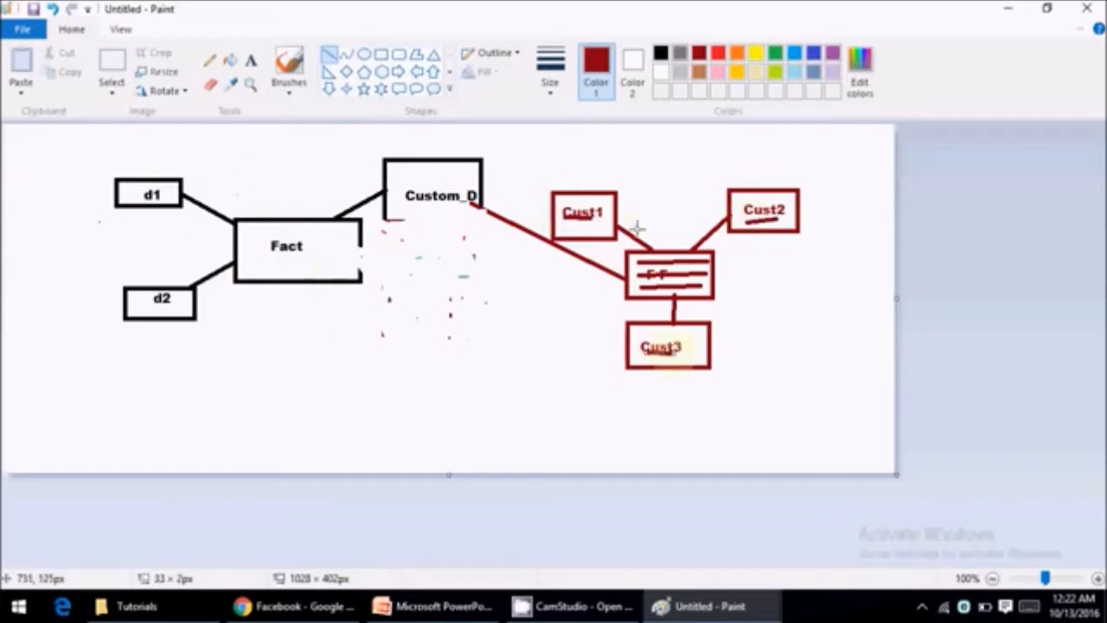
mouse_move(598, 199)
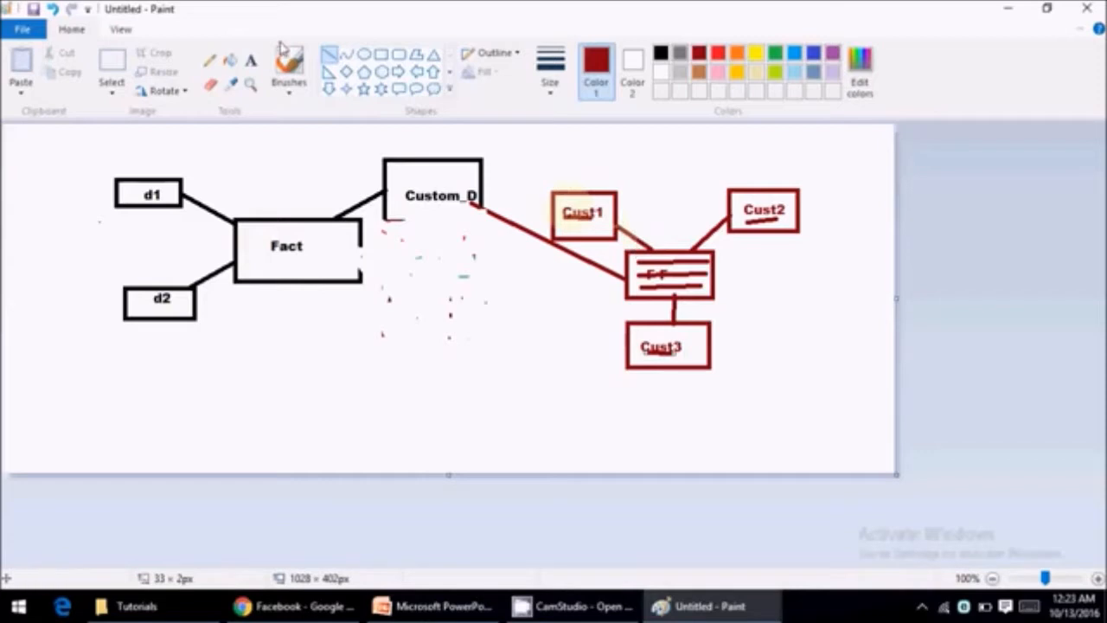
mouse_move(289, 53)
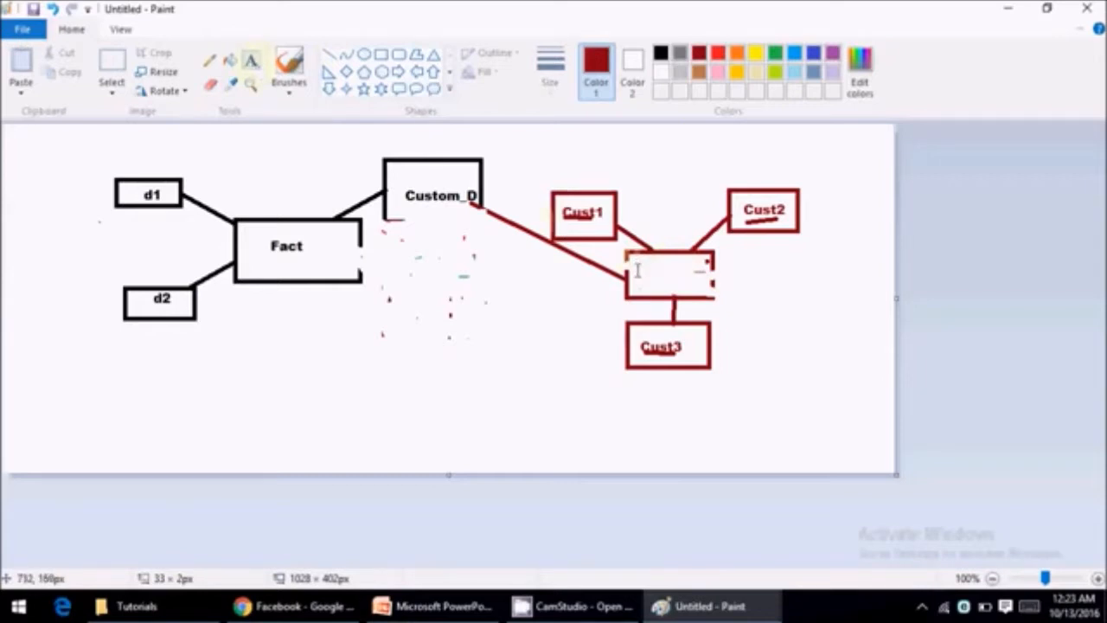
Relabel the central box Business Key and add Bk under the Cust names.
type("Business Key")
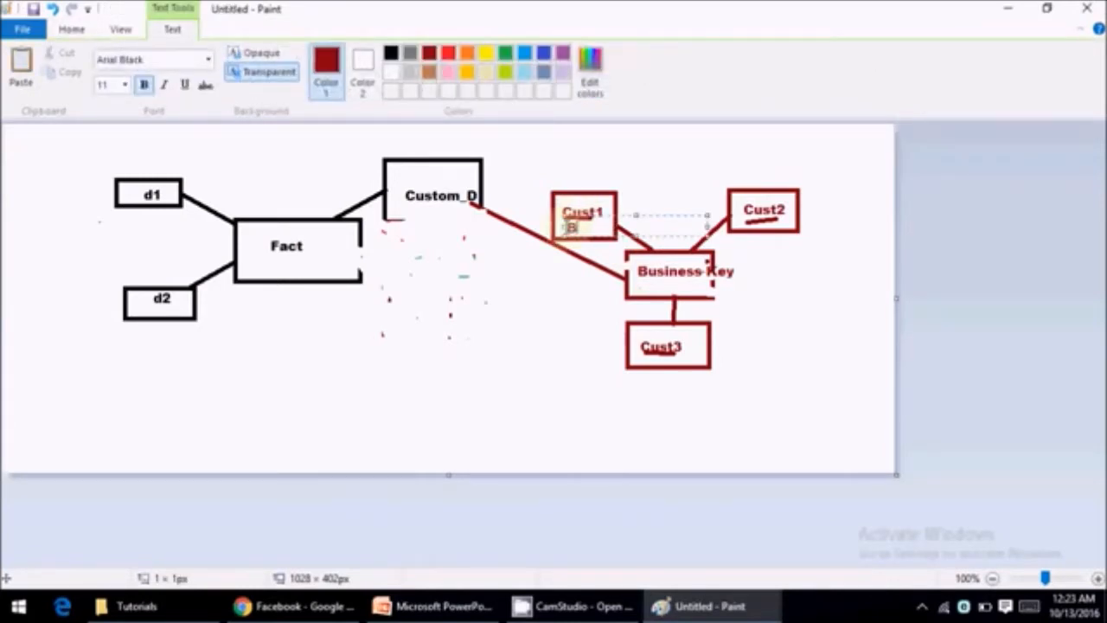
type("k")
left_click(766, 224)
type("Bk")
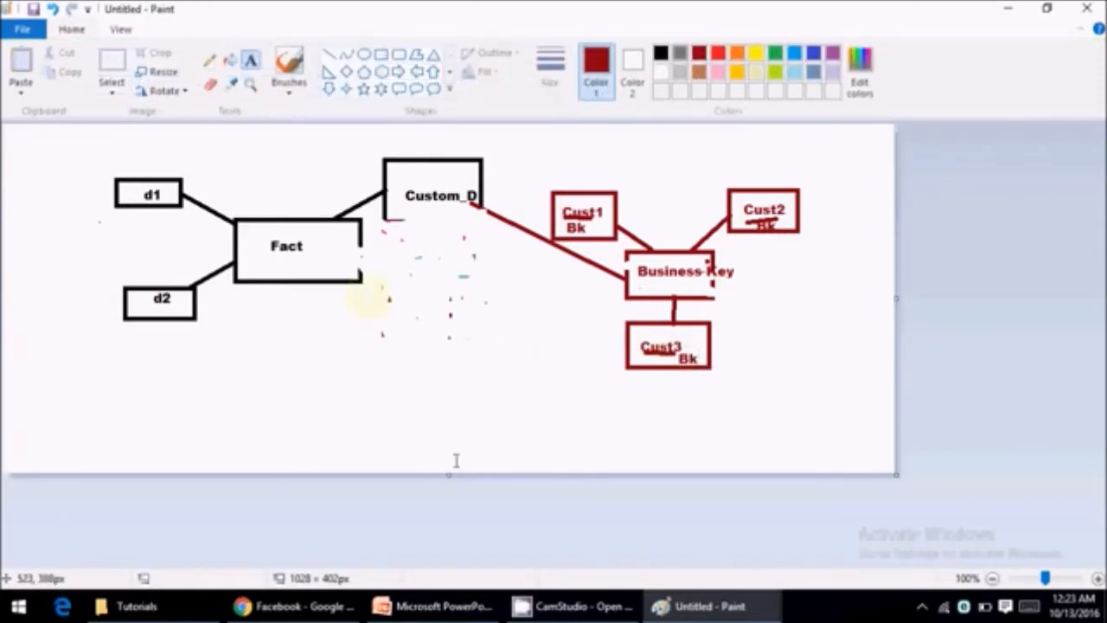
mouse_move(370, 430)
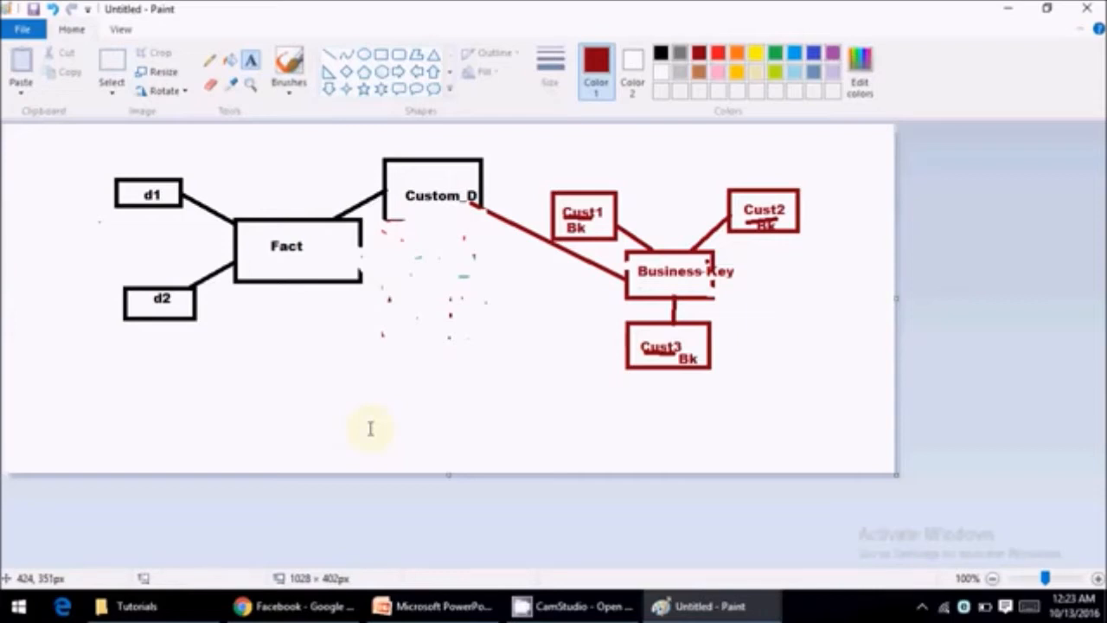
mouse_move(823, 209)
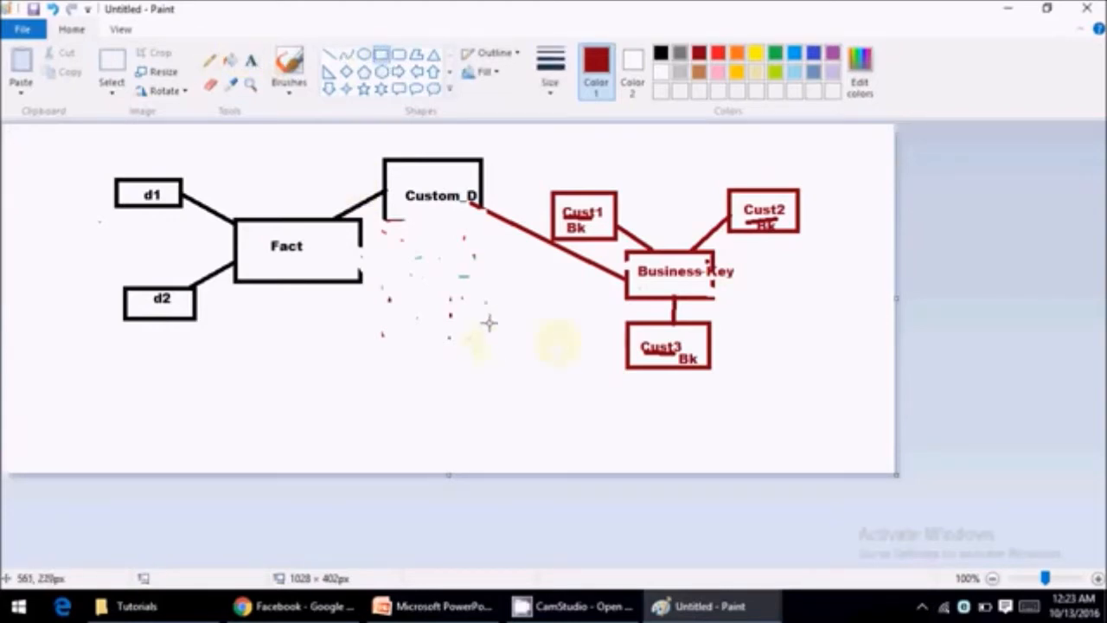
Draw a cust_inters bk box left of Cust3 and join it to Business Key.
left_click_drag(489, 328, 577, 372)
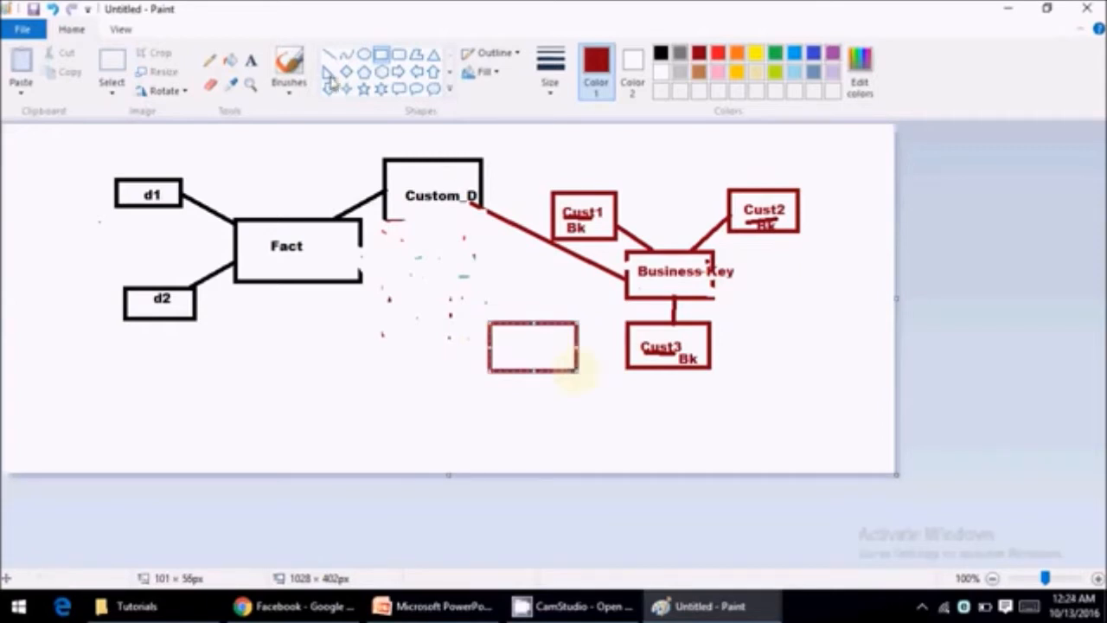
left_click(532, 346)
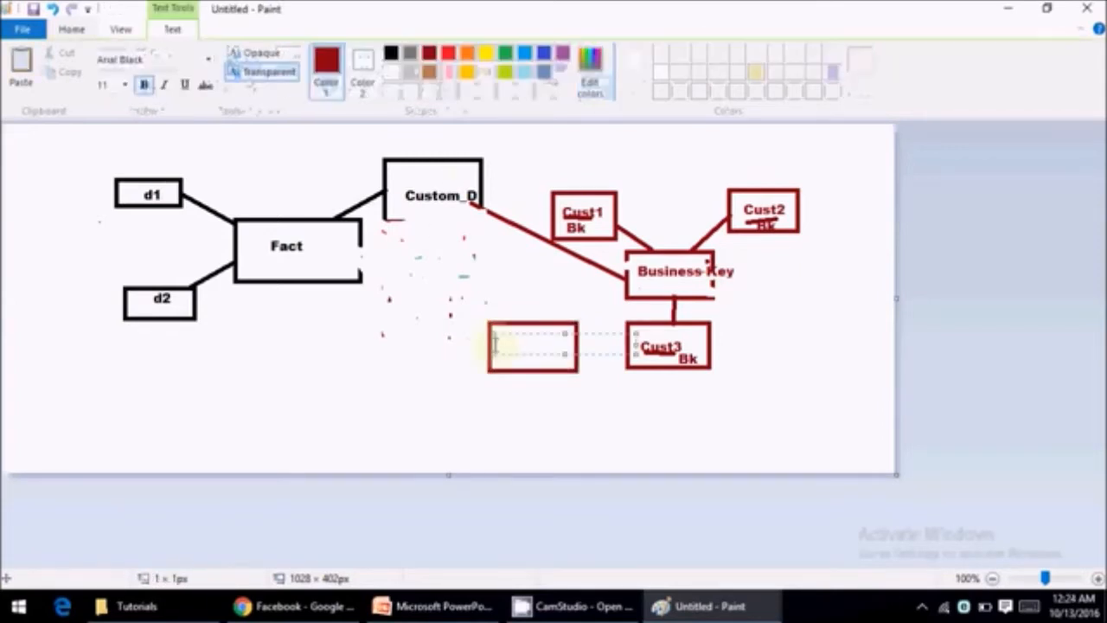
type("cust_inters")
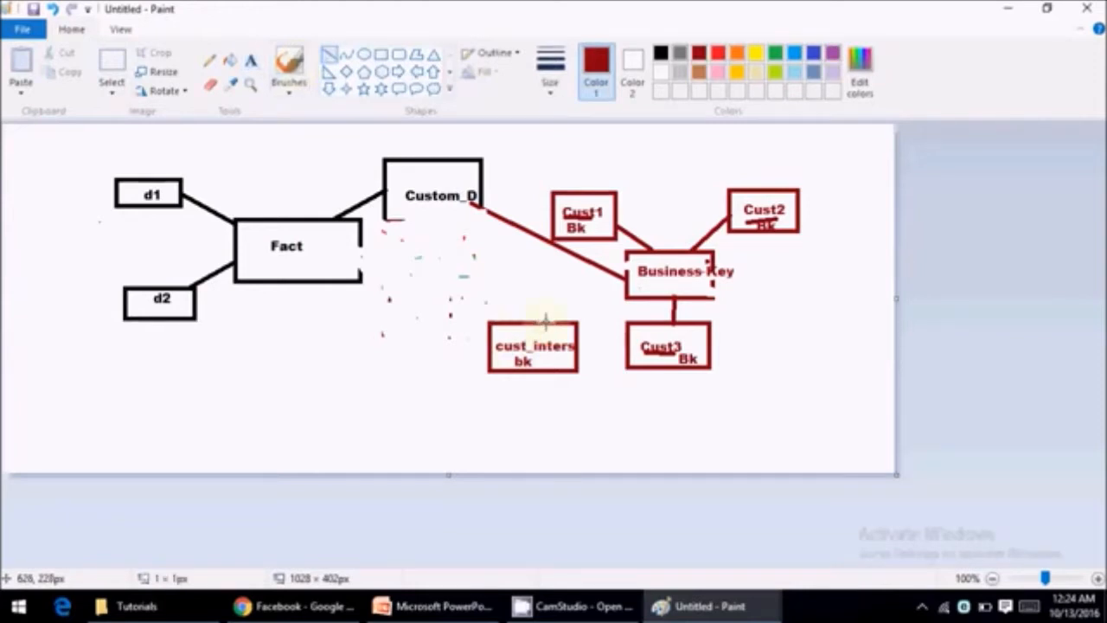
left_click_drag(545, 324, 628, 290)
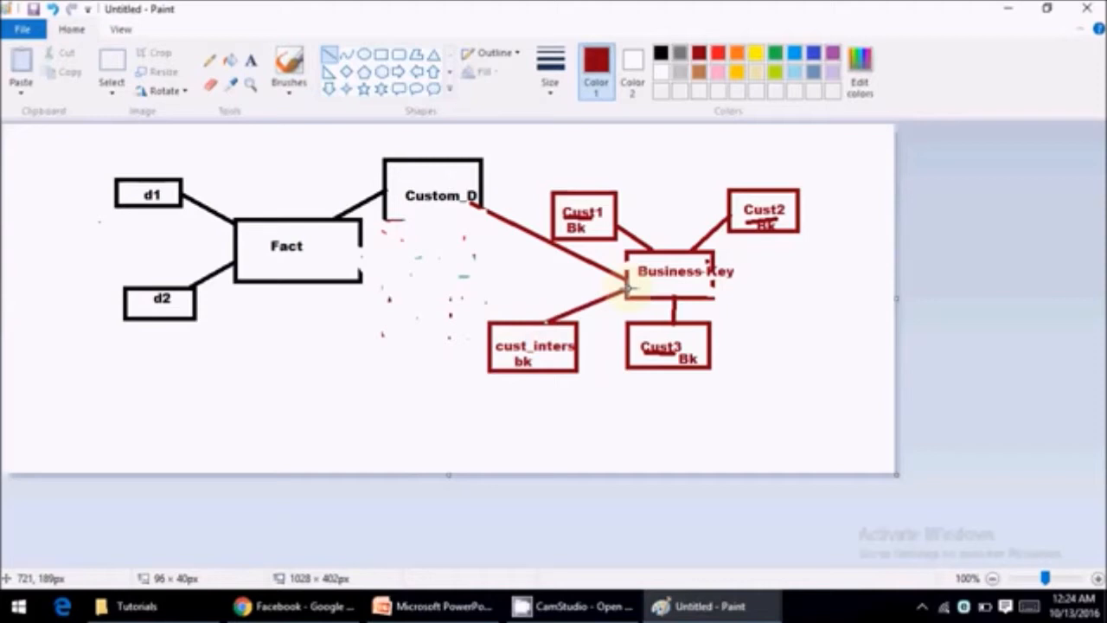
mouse_move(580, 284)
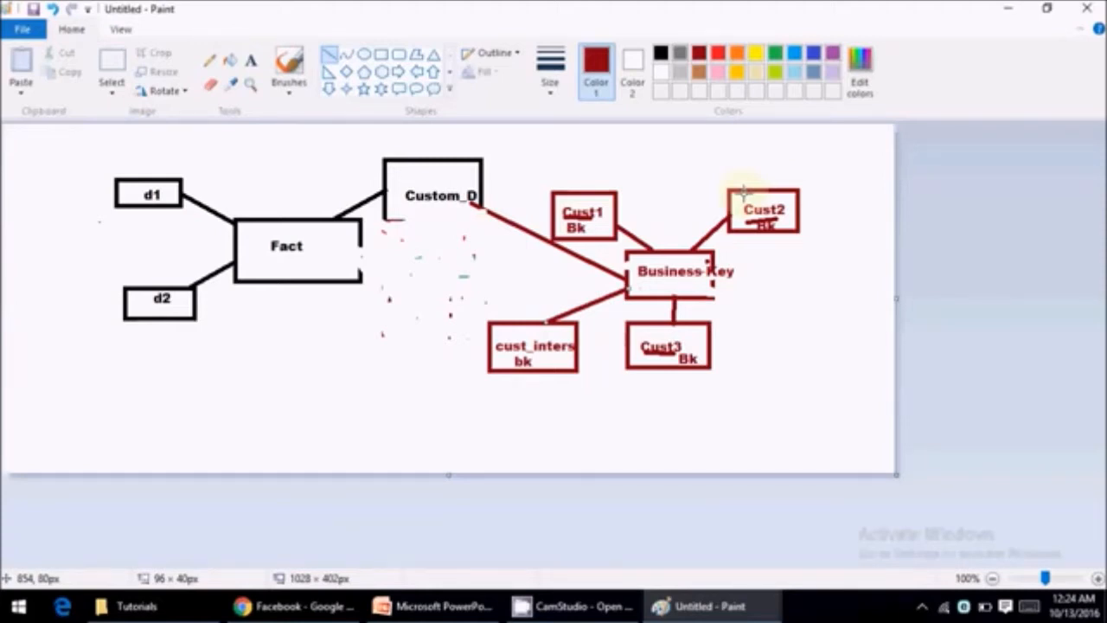
mouse_move(715, 195)
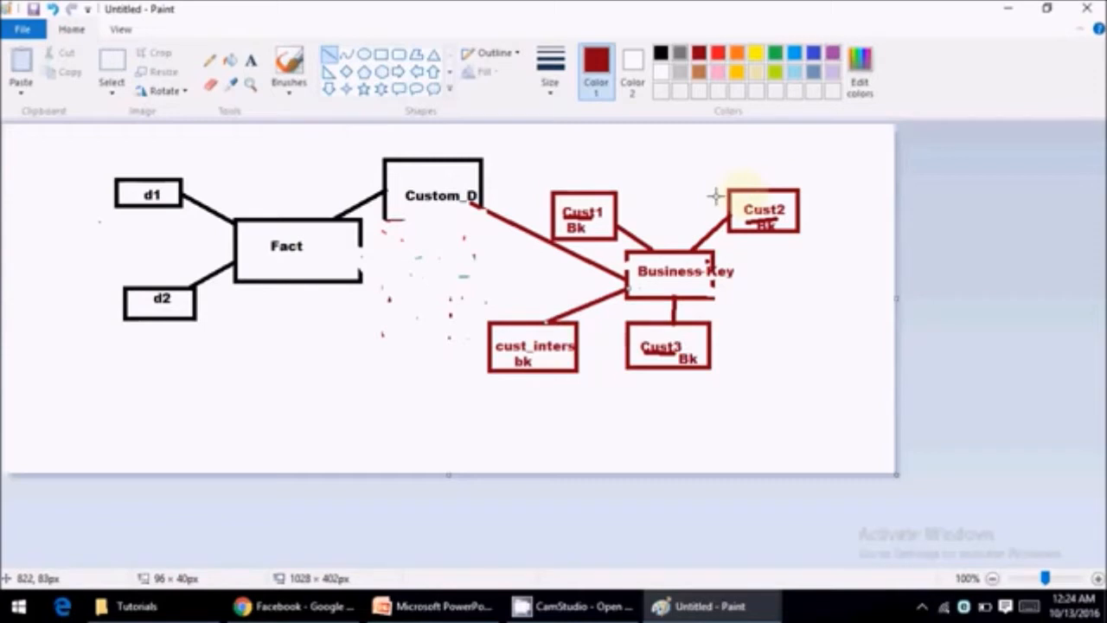
mouse_move(718, 196)
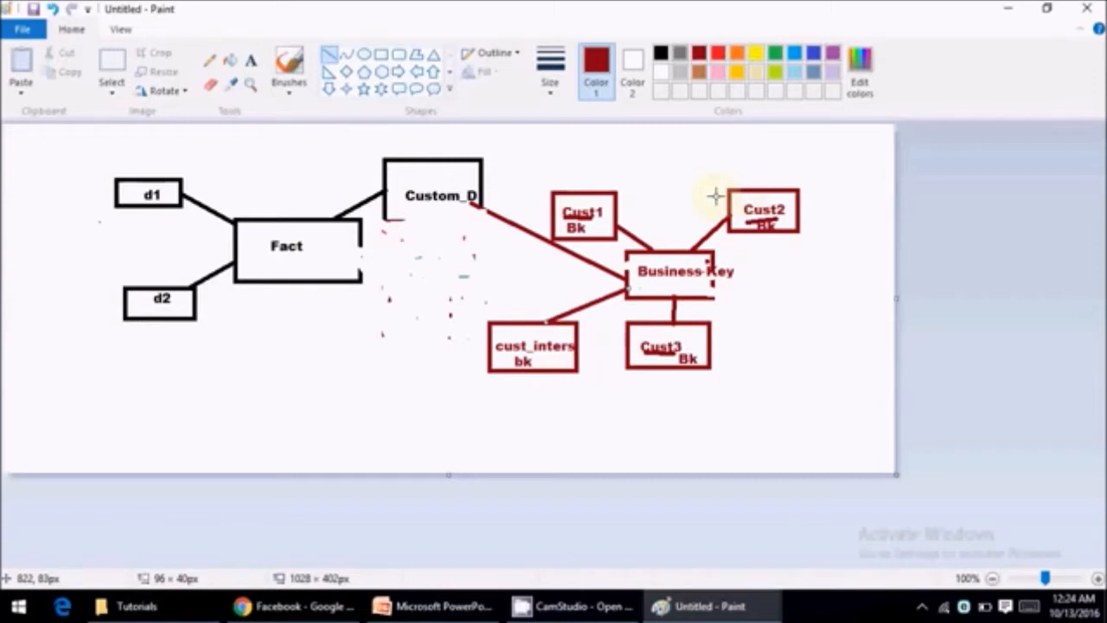
mouse_move(682, 231)
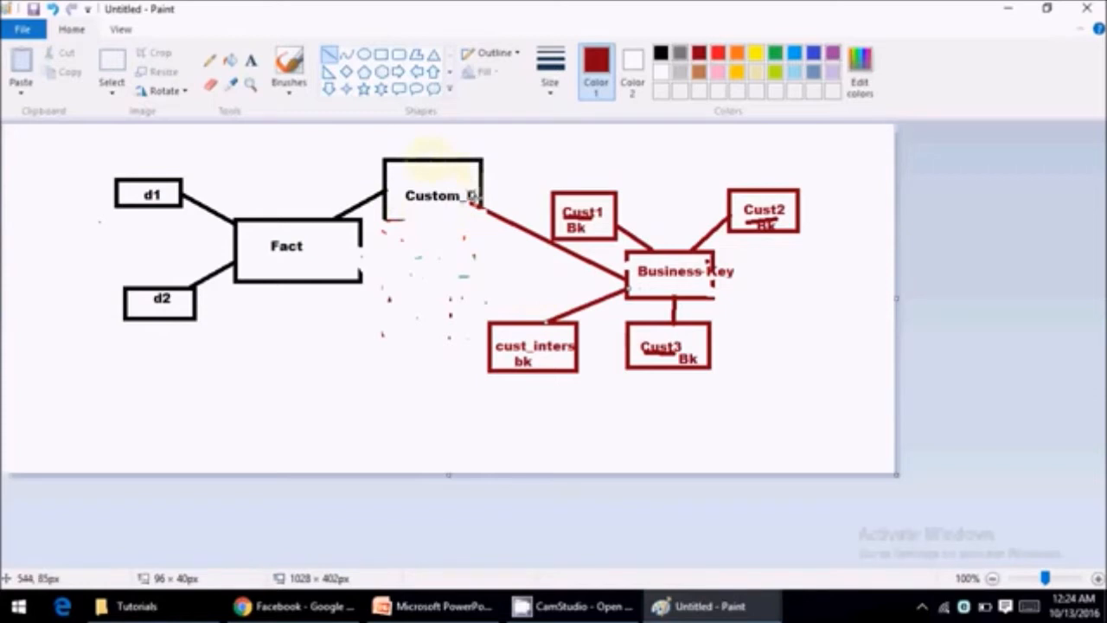
mouse_move(776, 206)
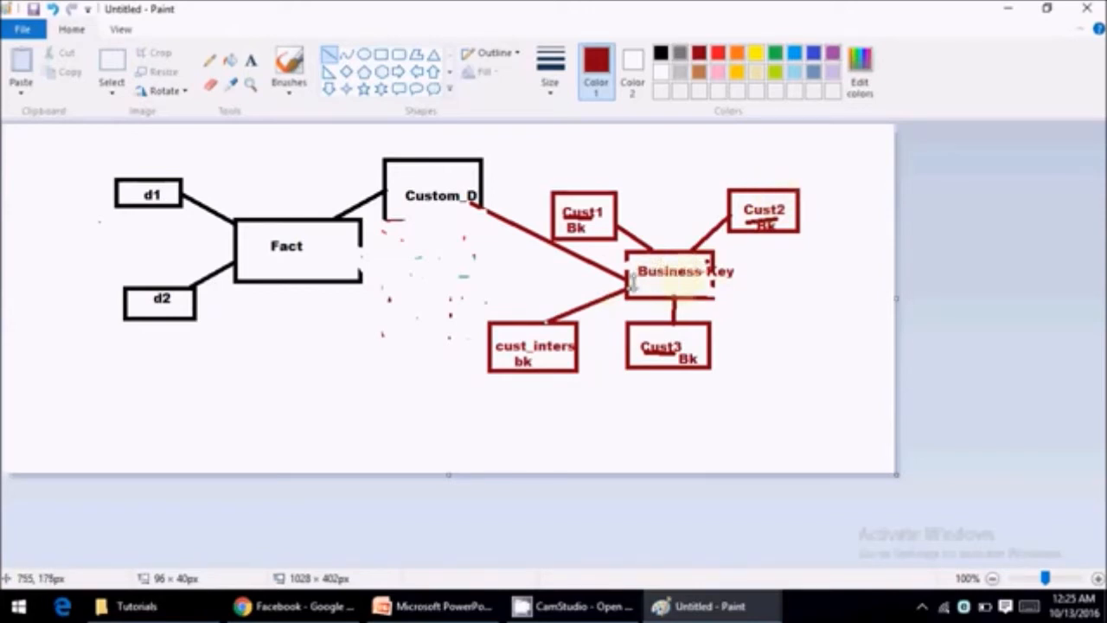
mouse_move(740, 233)
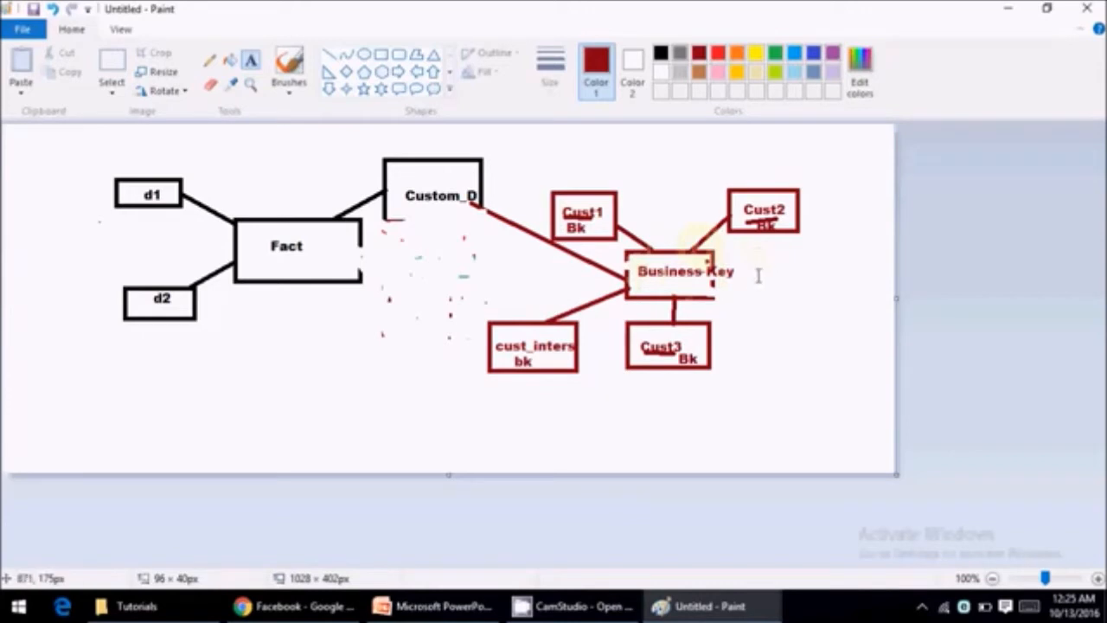
Place a Hub label beside Business Key and type the 'Satellits' heading.
left_click(778, 272)
type("Hu")
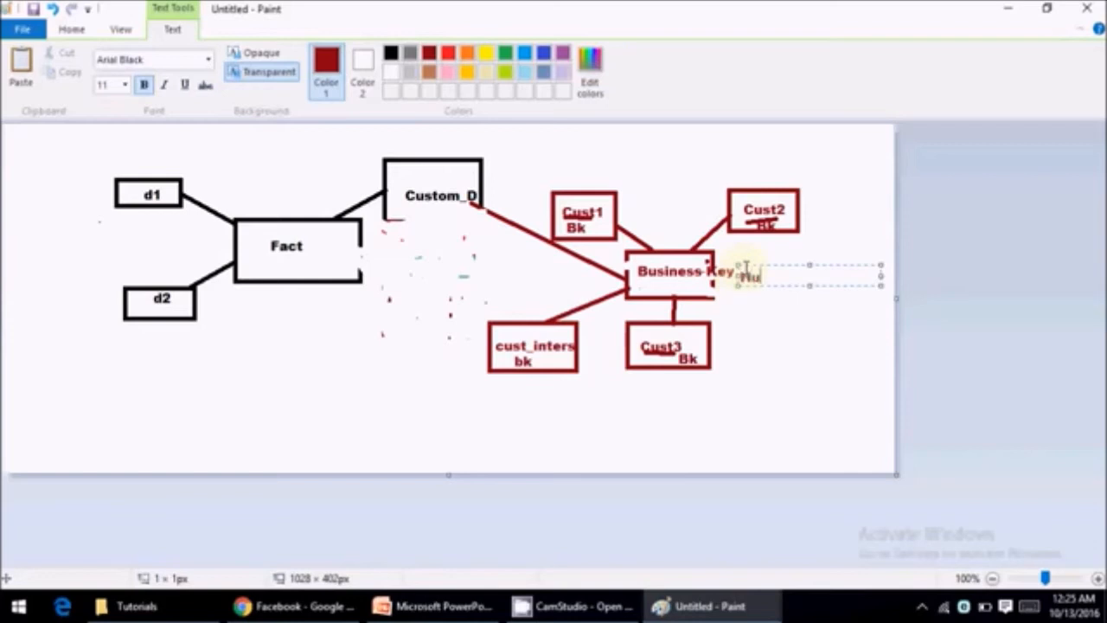
left_click(802, 342)
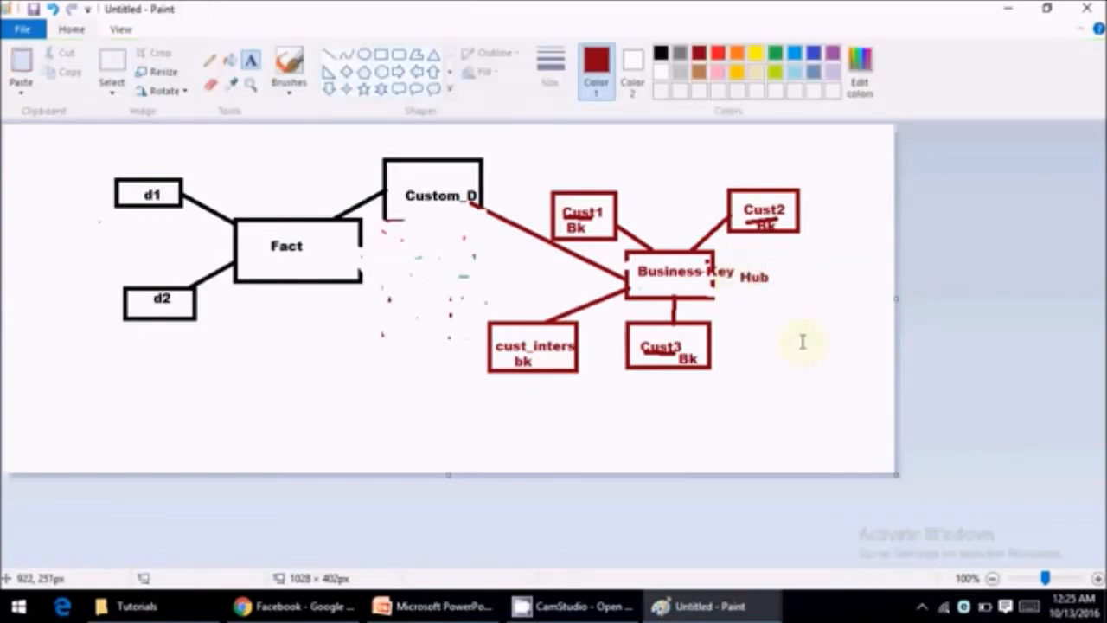
mouse_move(615, 368)
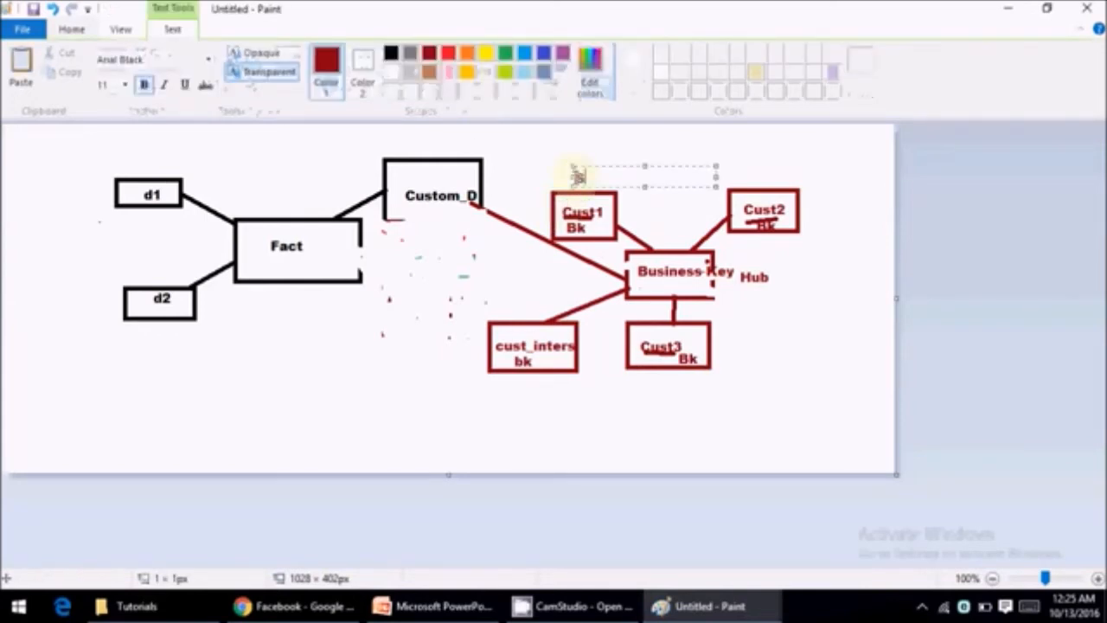
type("Satellits")
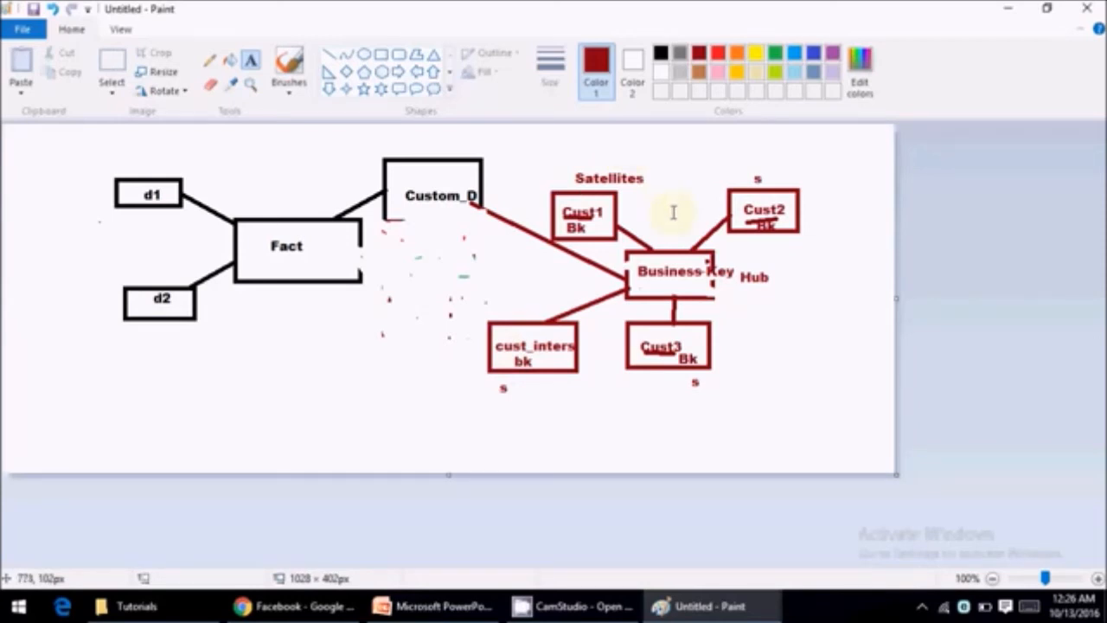
mouse_move(388, 304)
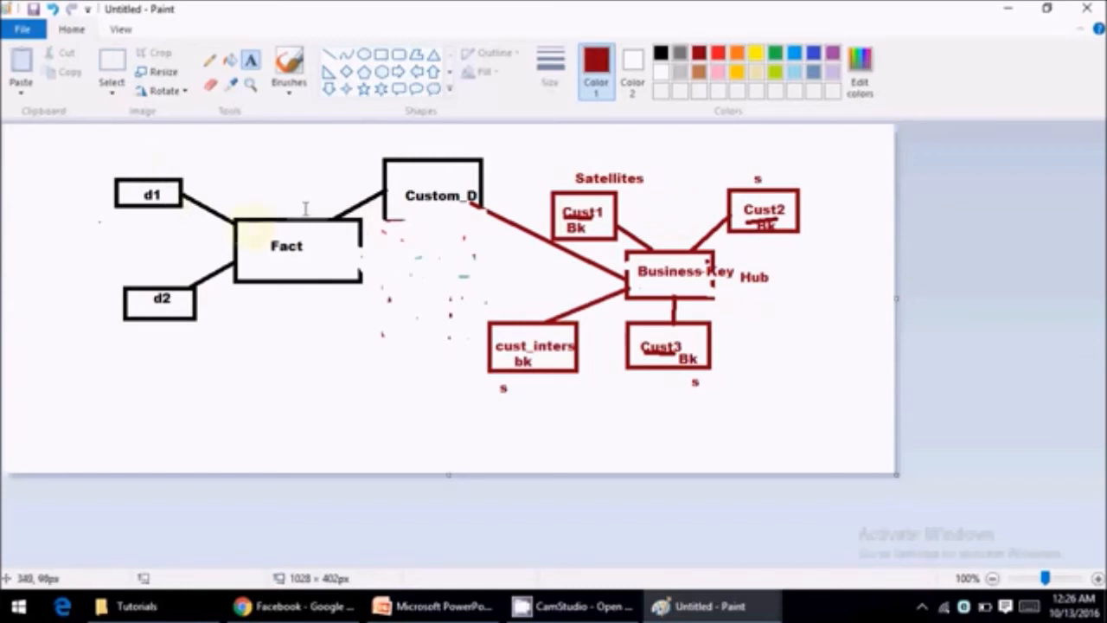
mouse_move(320, 214)
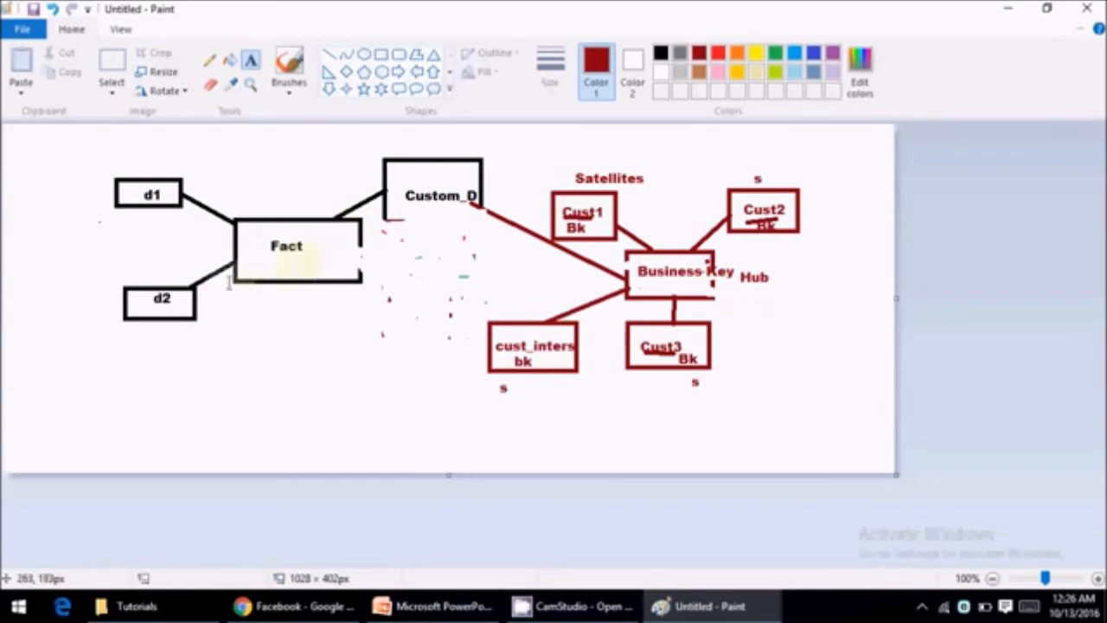
mouse_move(204, 272)
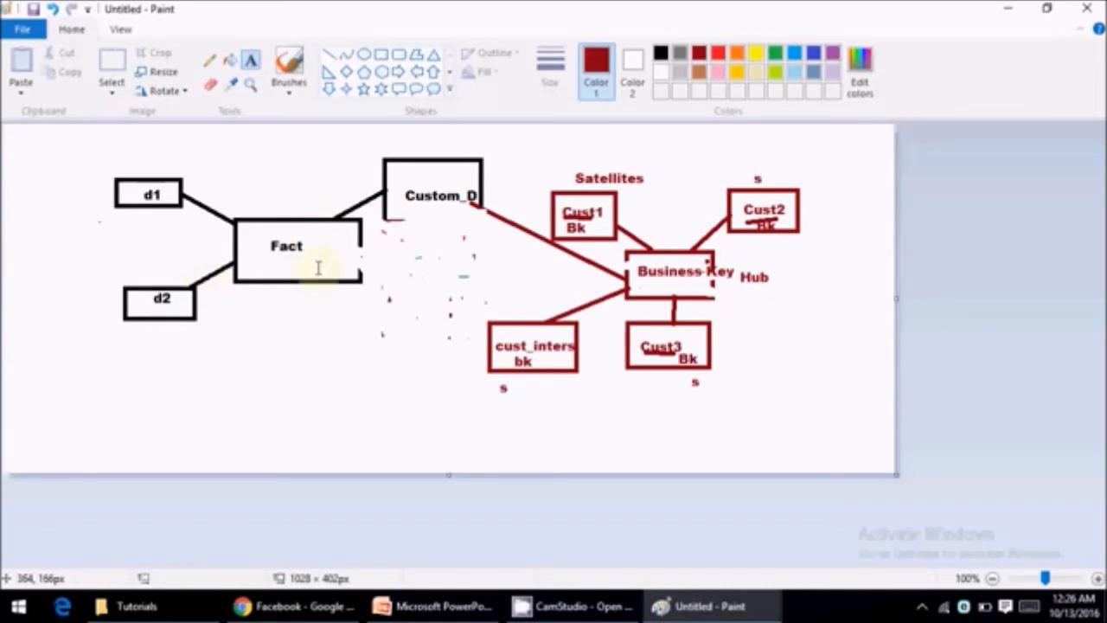
mouse_move(229, 324)
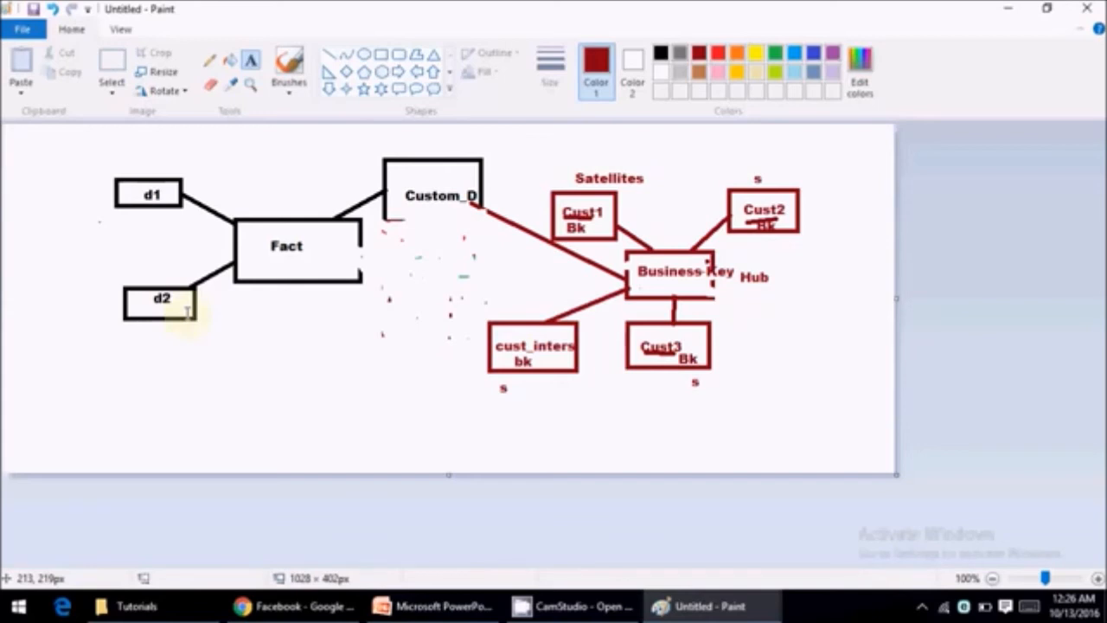
mouse_move(119, 337)
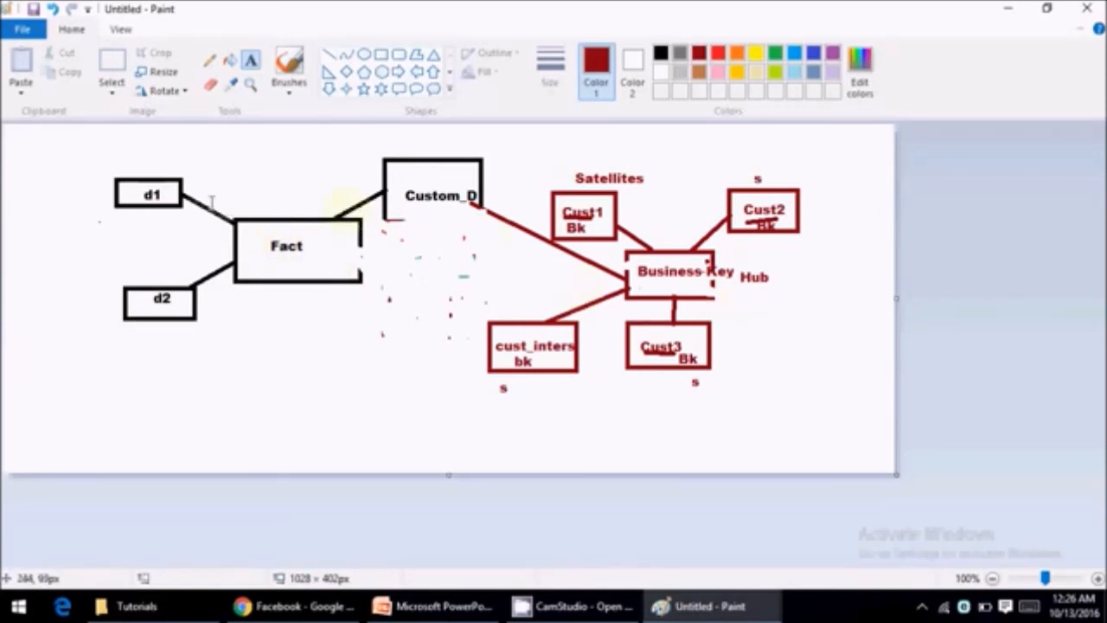
mouse_move(417, 226)
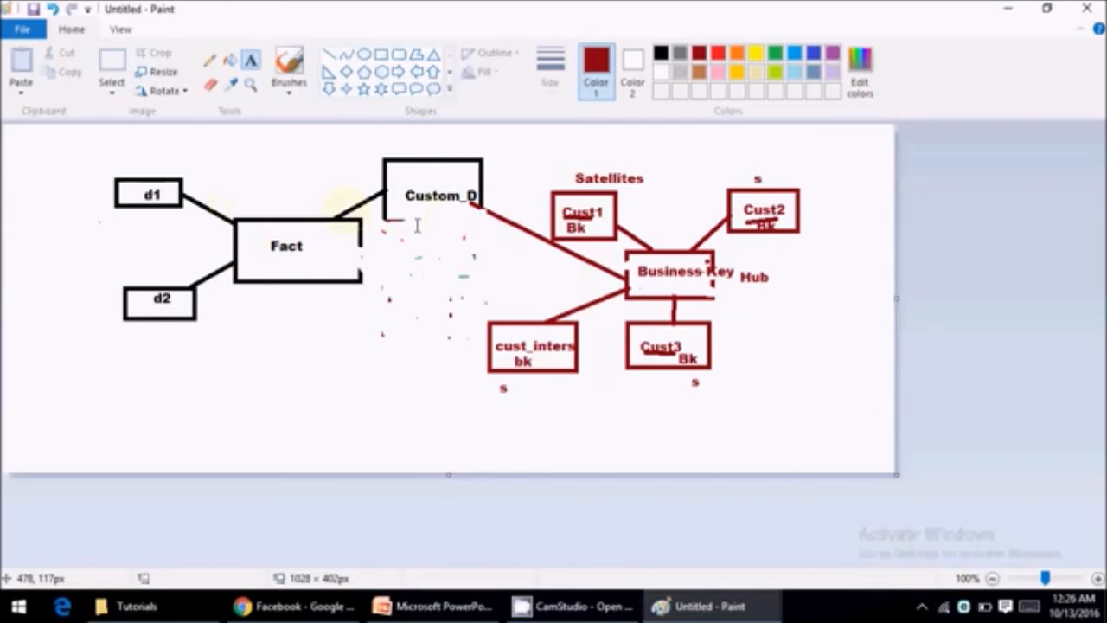
mouse_move(714, 283)
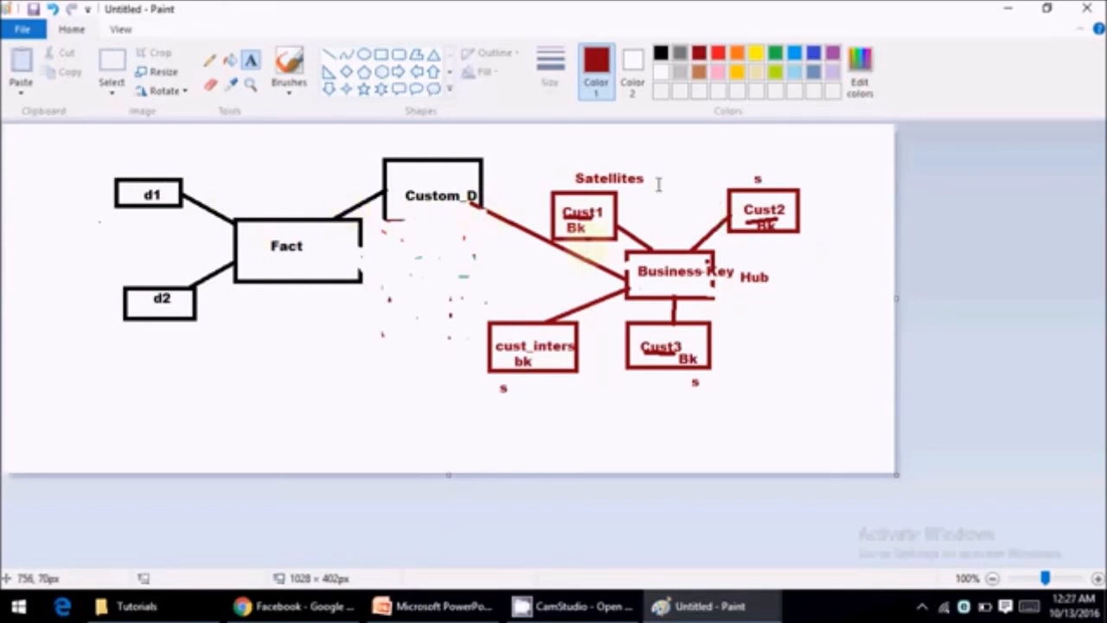
mouse_move(564, 493)
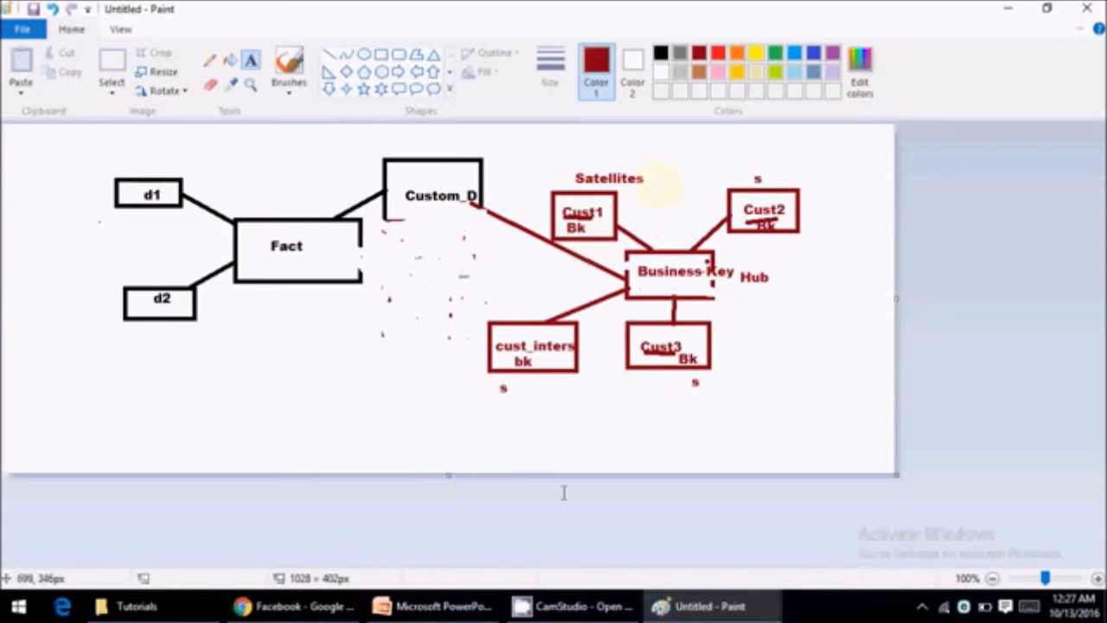
Switch to the course content spreadsheet and select the empty 4.3.DatavaultModeling status cell.
left_click(432, 606)
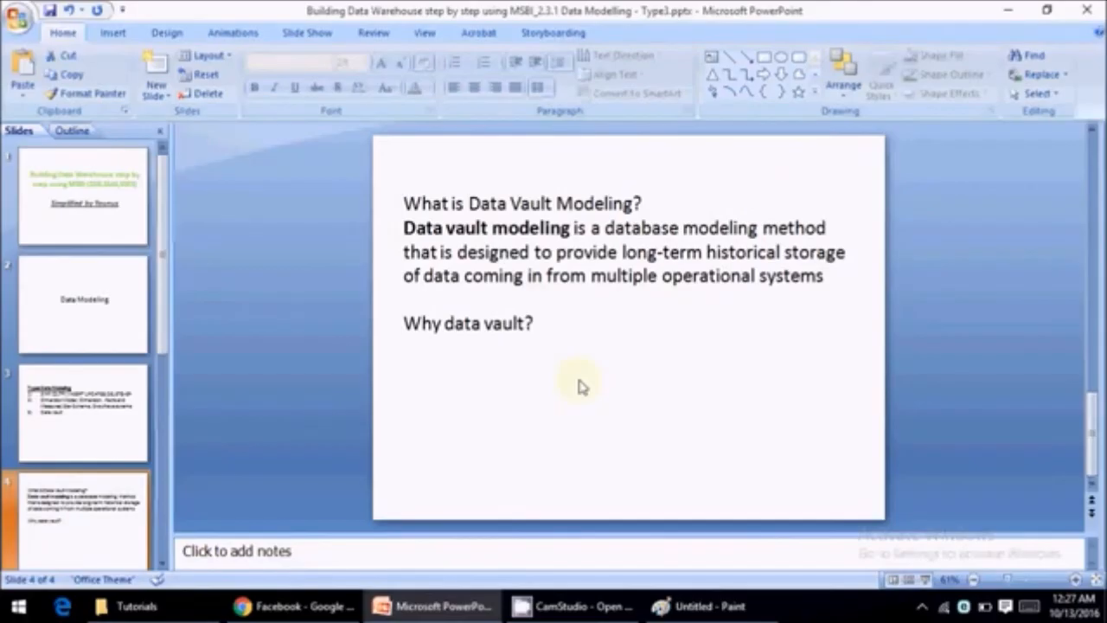
left_click(419, 606)
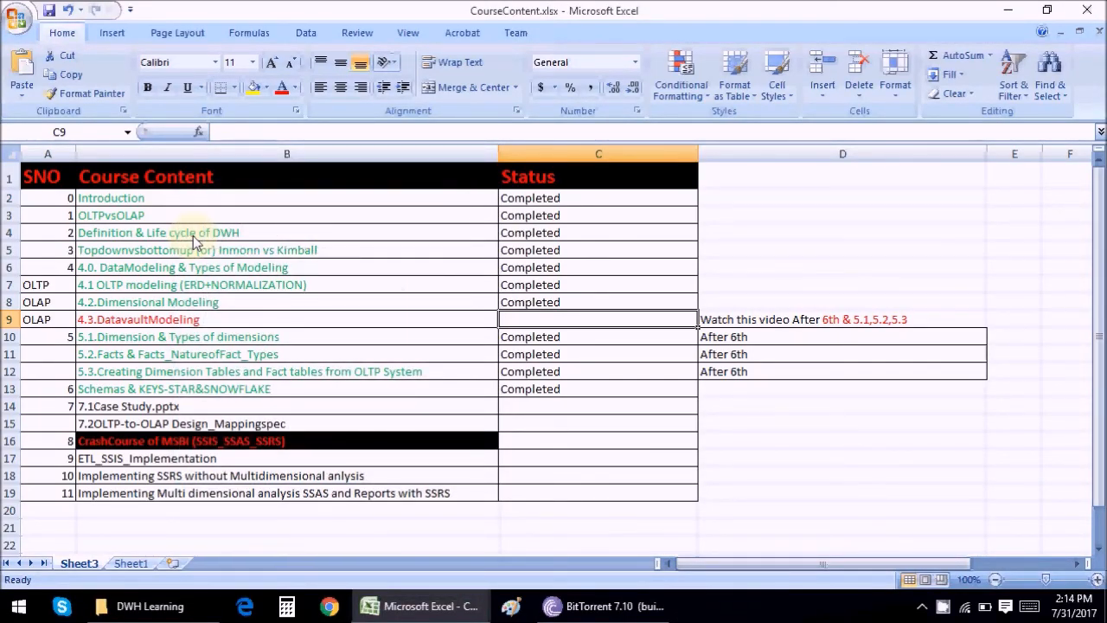
Type 'Completed' as the status for 4.3.DatavaultModeling.
type("Completed")
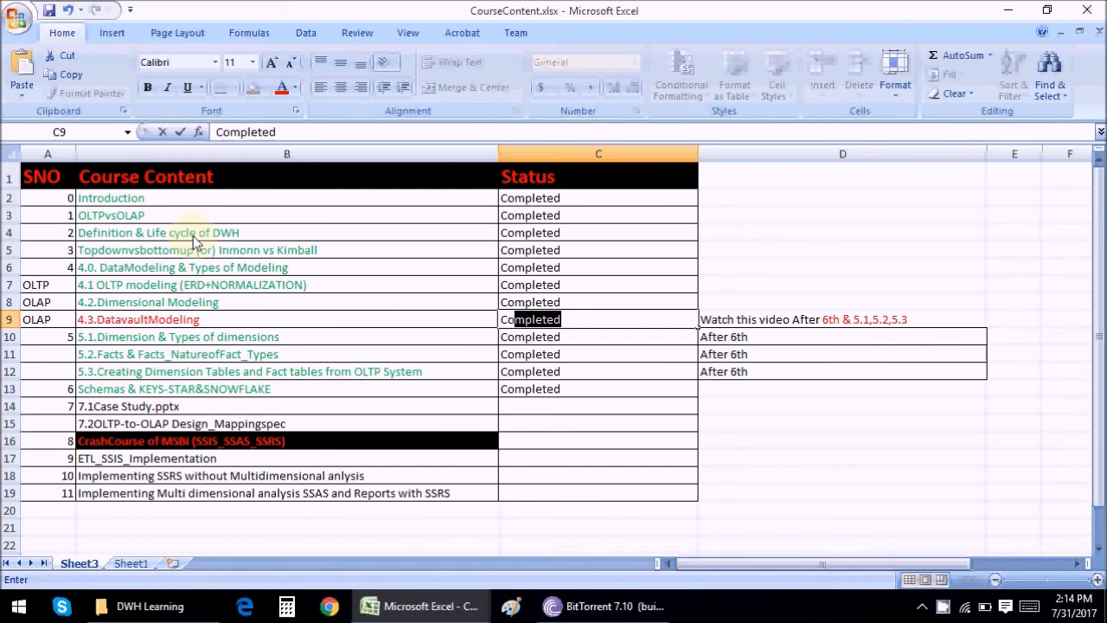